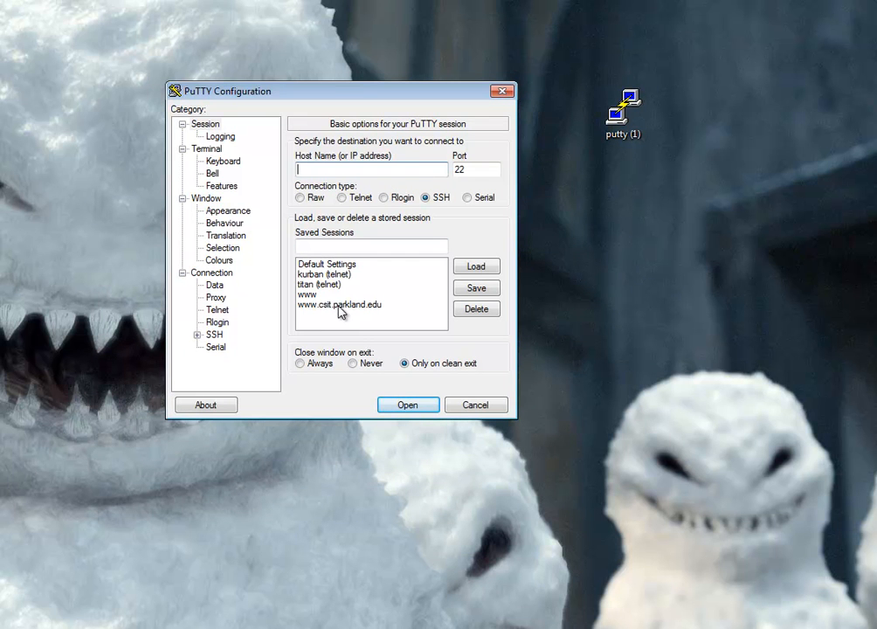
pyautogui.click(338, 304)
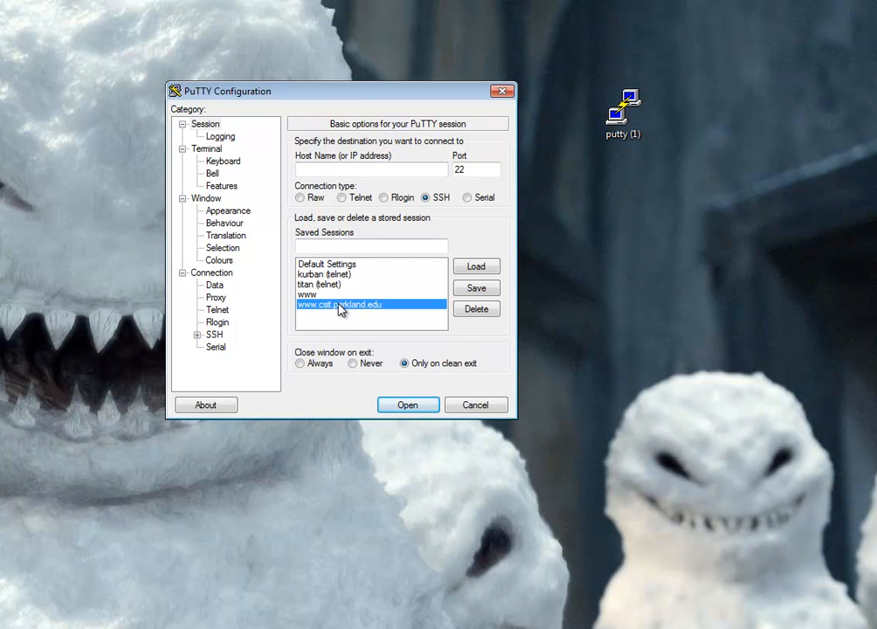
pyautogui.moveTo(346, 314)
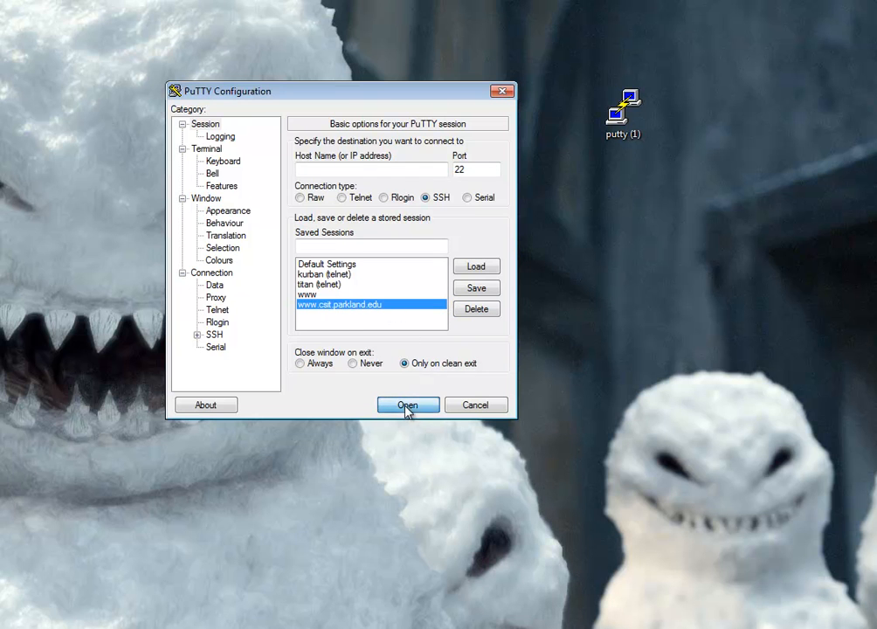
pyautogui.click(407, 405)
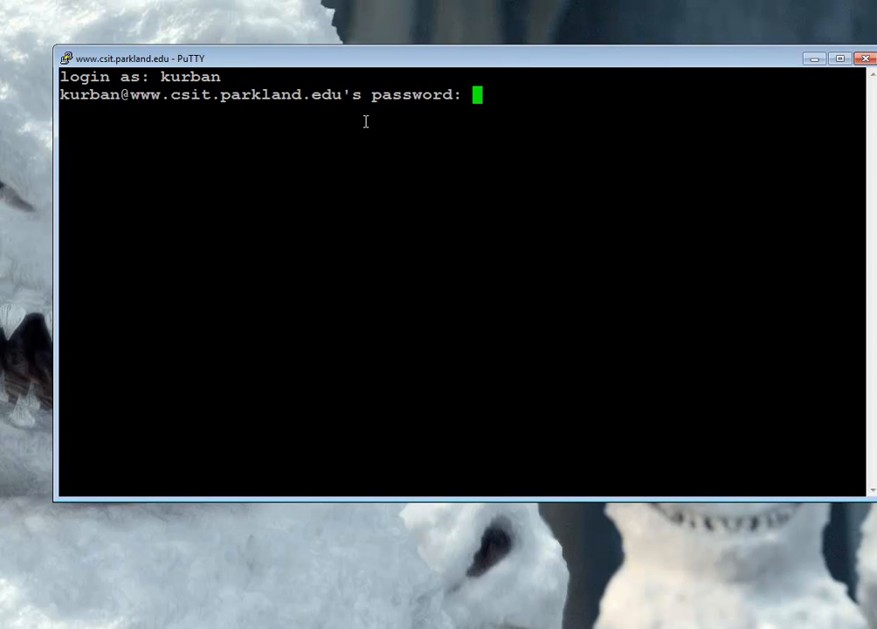
# Submit the password for kurban and get a fresh shell prompt
pyautogui.press('Return')
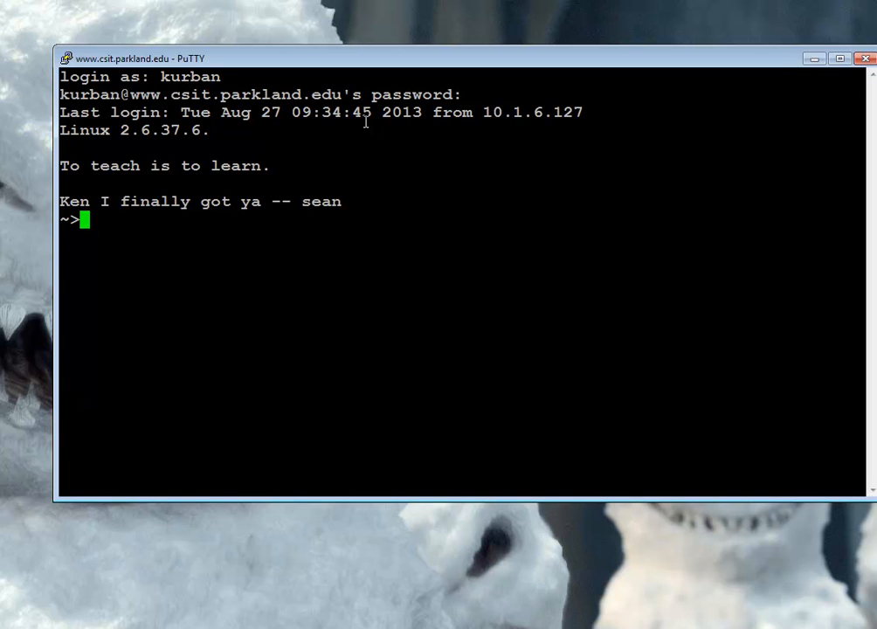
pyautogui.press('Return')
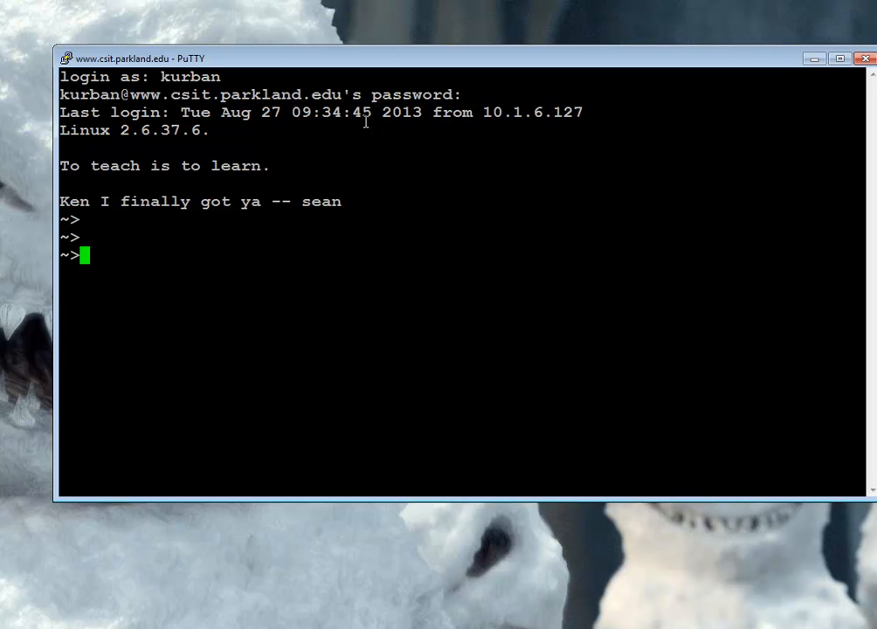
# Make the show directory, enter it, and type the pico main.cpp command
pyautogui.write('mkdir show')
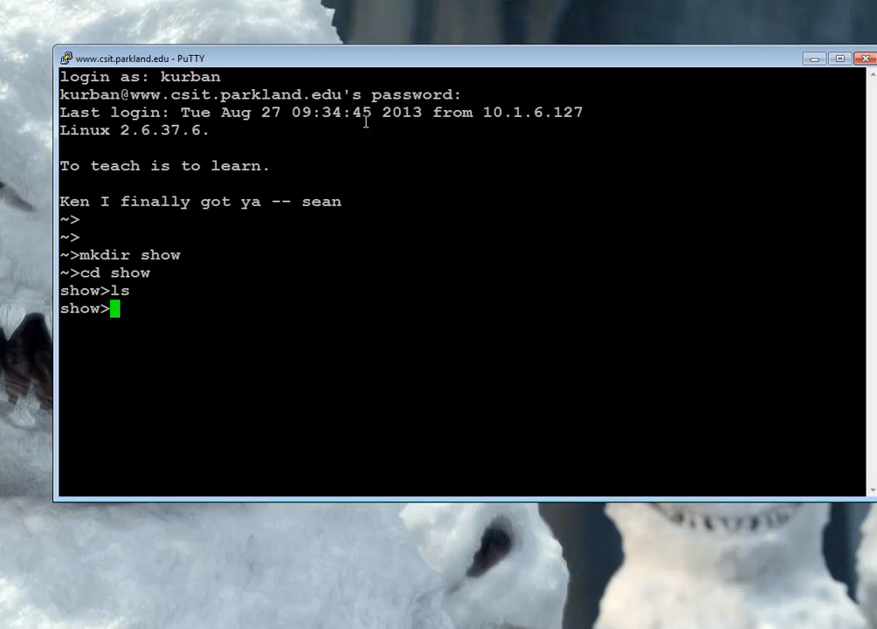
pyautogui.write('pi')
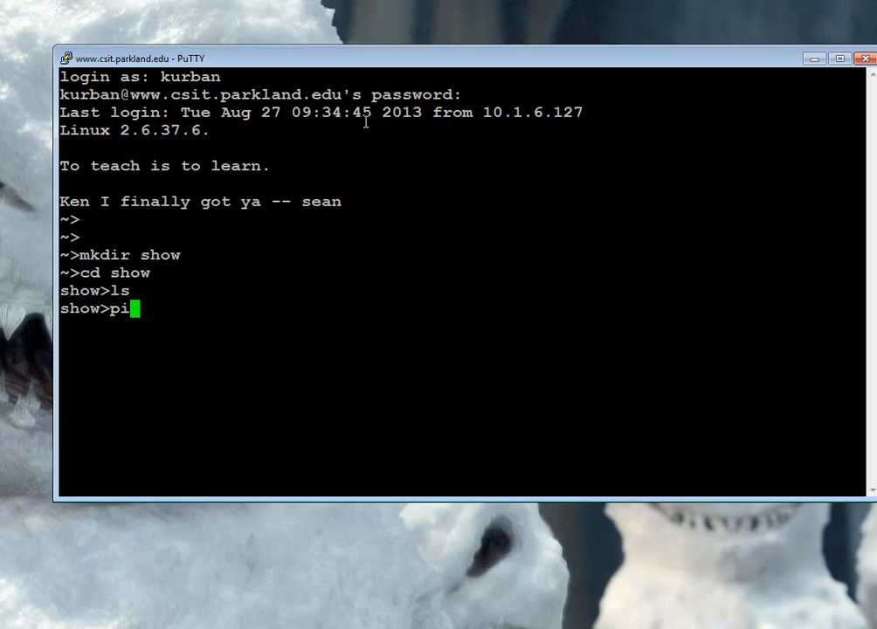
pyautogui.write('co main')
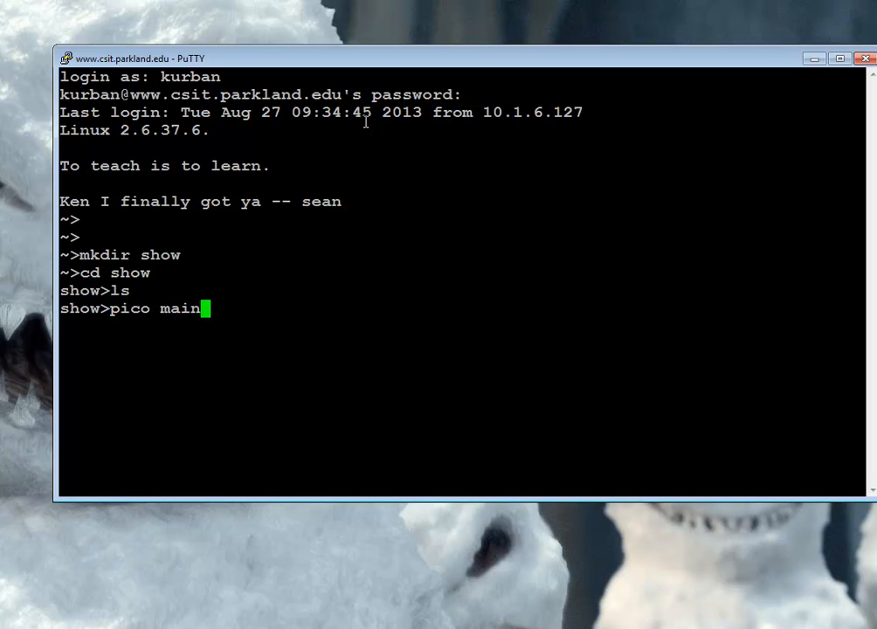
pyautogui.write('.cpp')
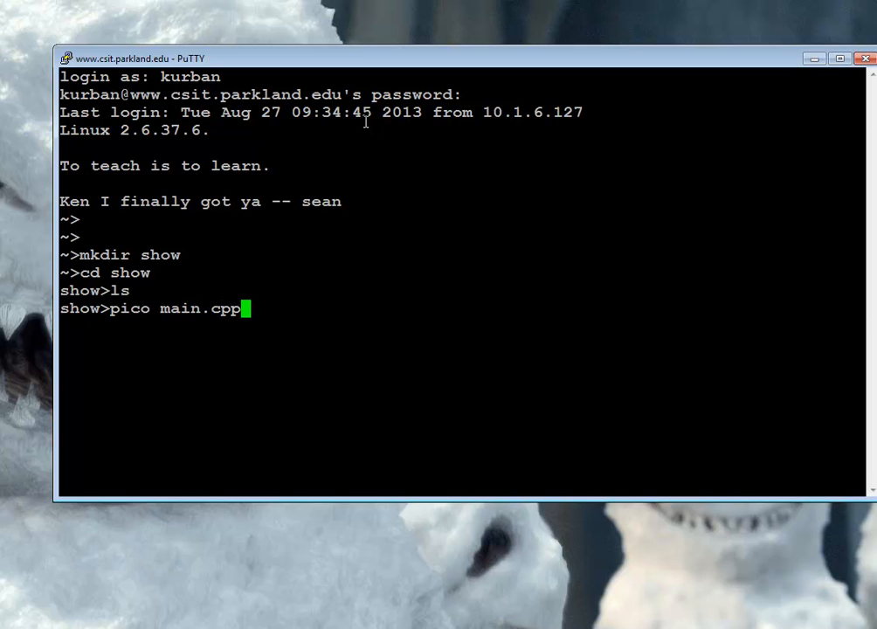
# Run pico main.cpp to edit the new empty file
pyautogui.press('Return')
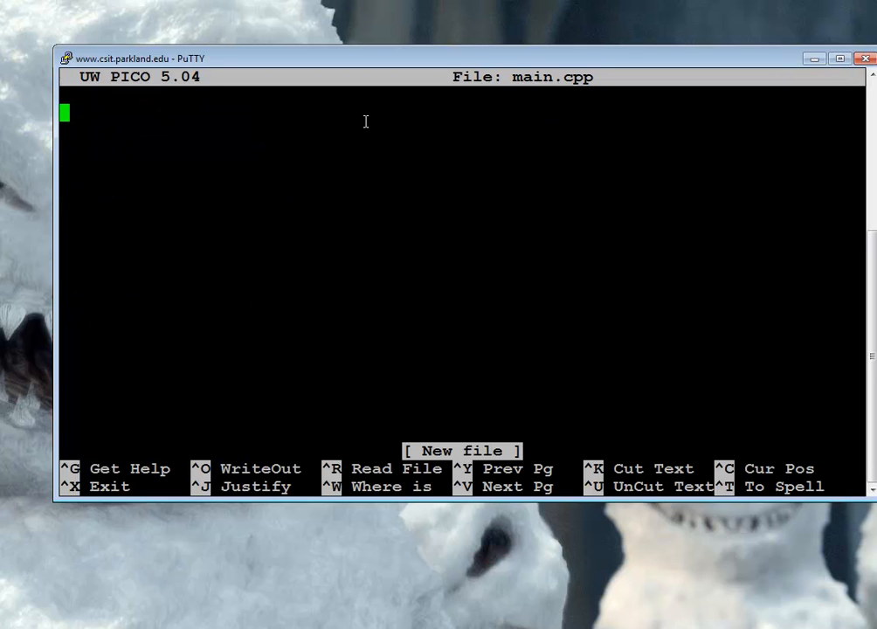
pyautogui.moveTo(317, 165)
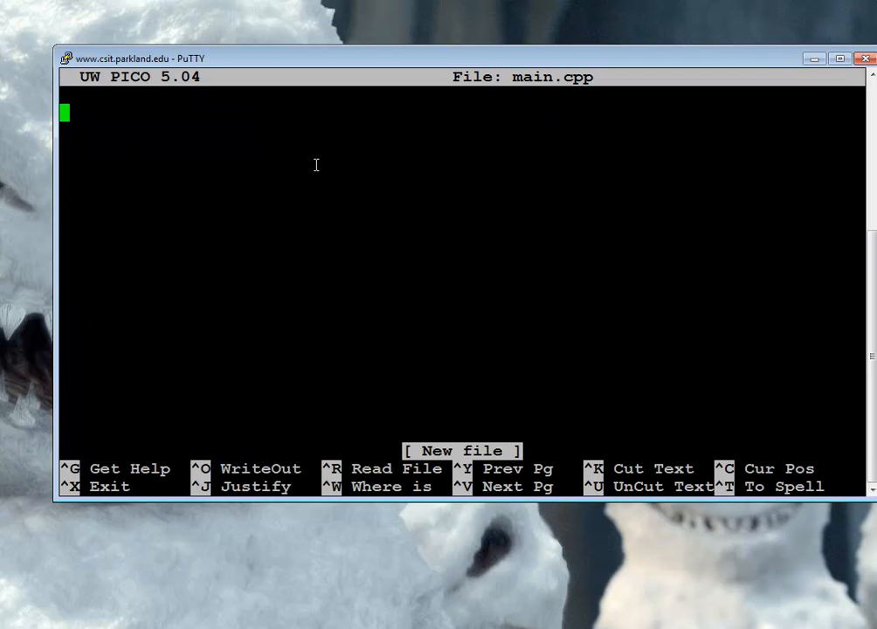
pyautogui.moveTo(336, 222)
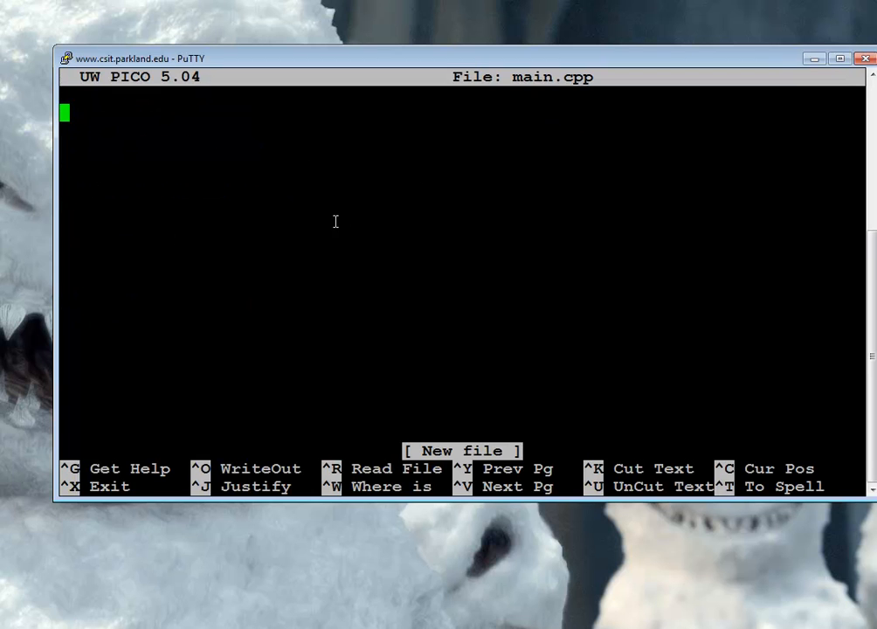
pyautogui.moveTo(393, 190)
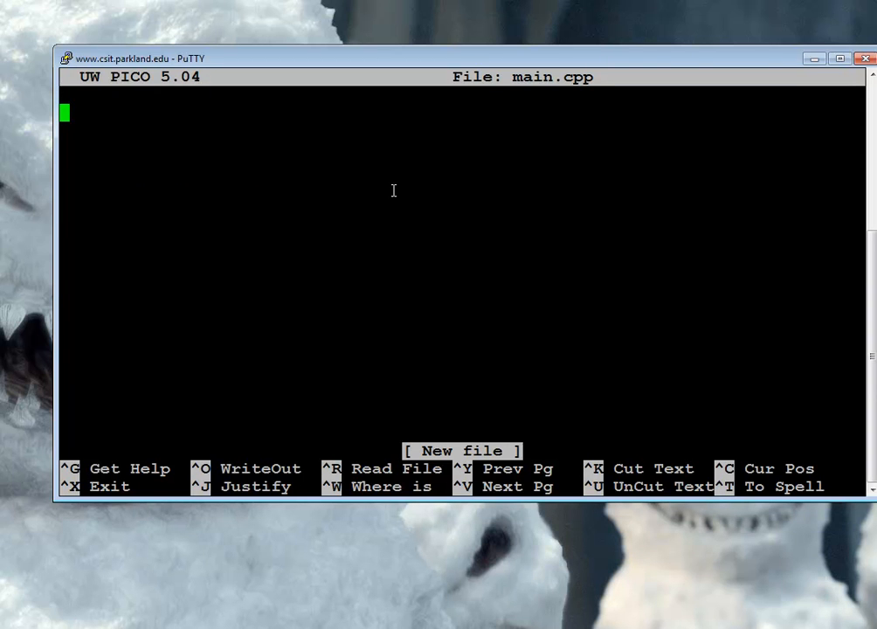
pyautogui.moveTo(324, 283)
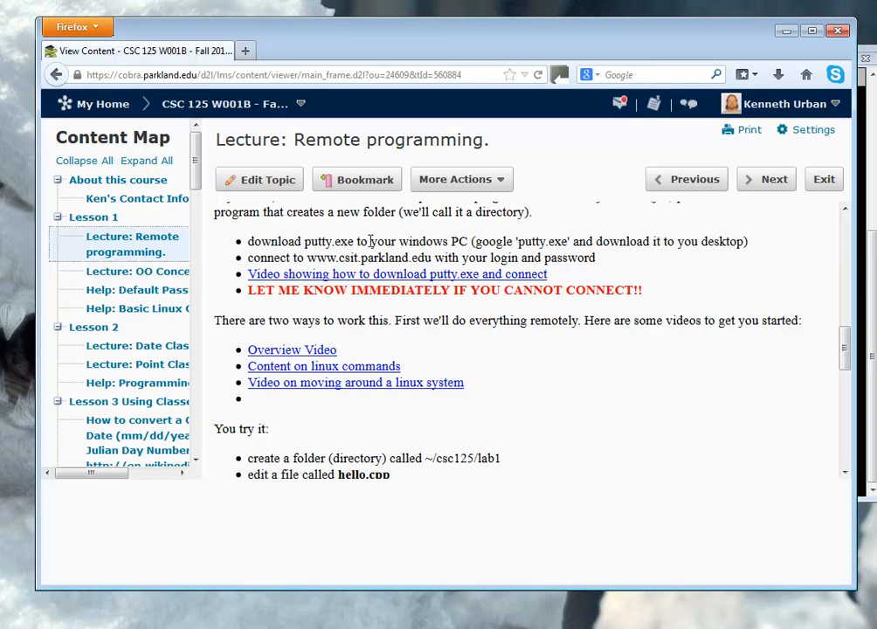
# Copy the hello.cpp sample code from the lecture page and minimize the browser
pyautogui.scroll(-3)
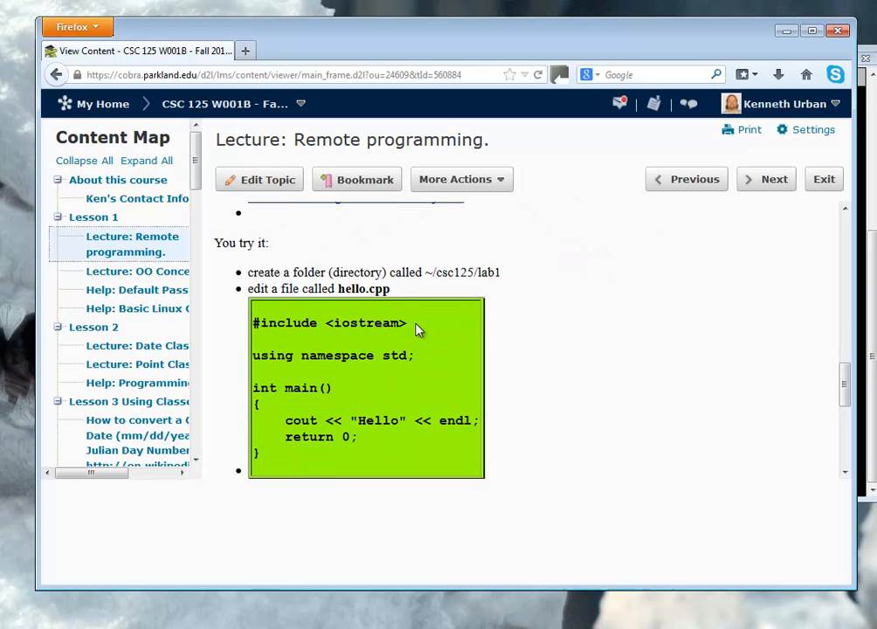
pyautogui.scroll(-3)
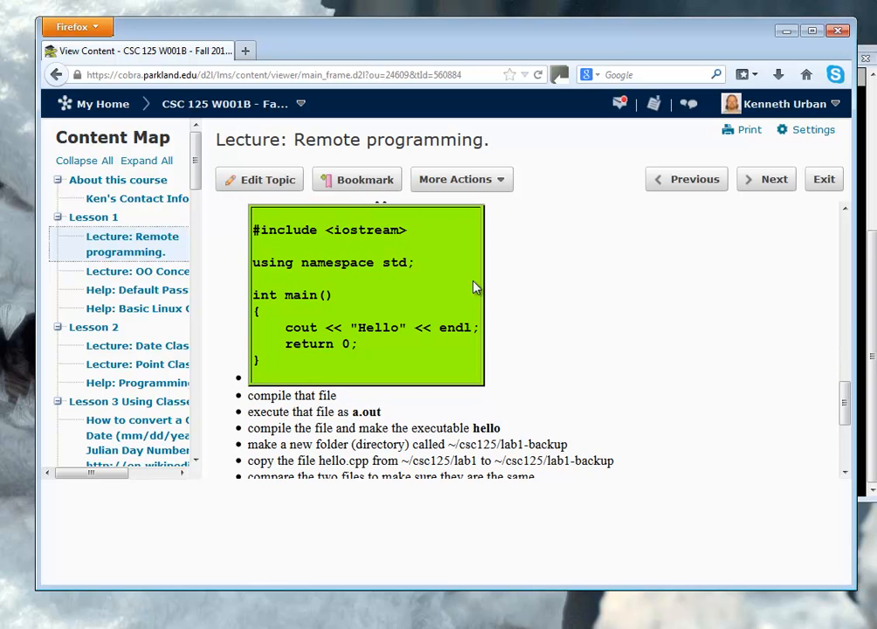
pyautogui.moveTo(259, 224)
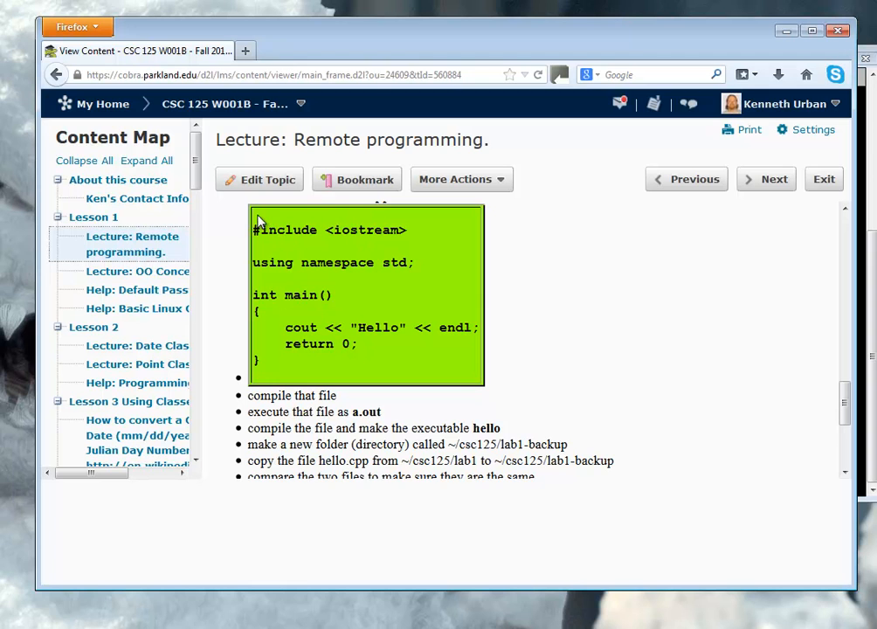
pyautogui.moveTo(255, 236)
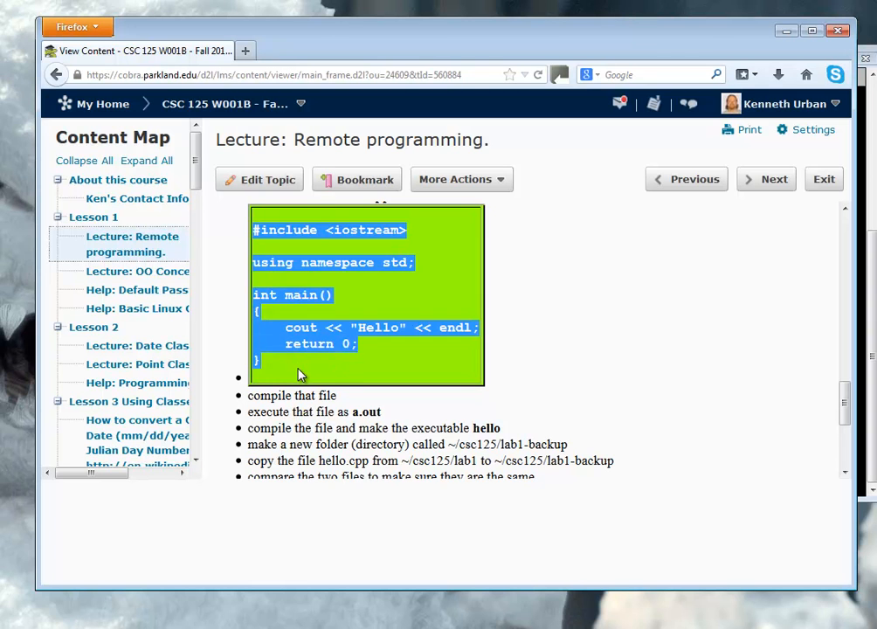
pyautogui.moveTo(335, 373)
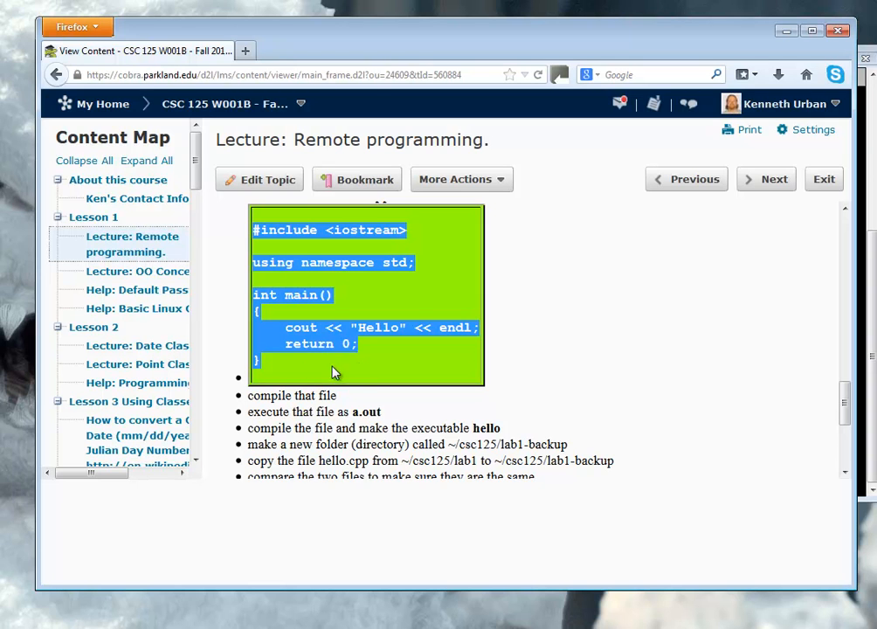
pyautogui.moveTo(370, 367)
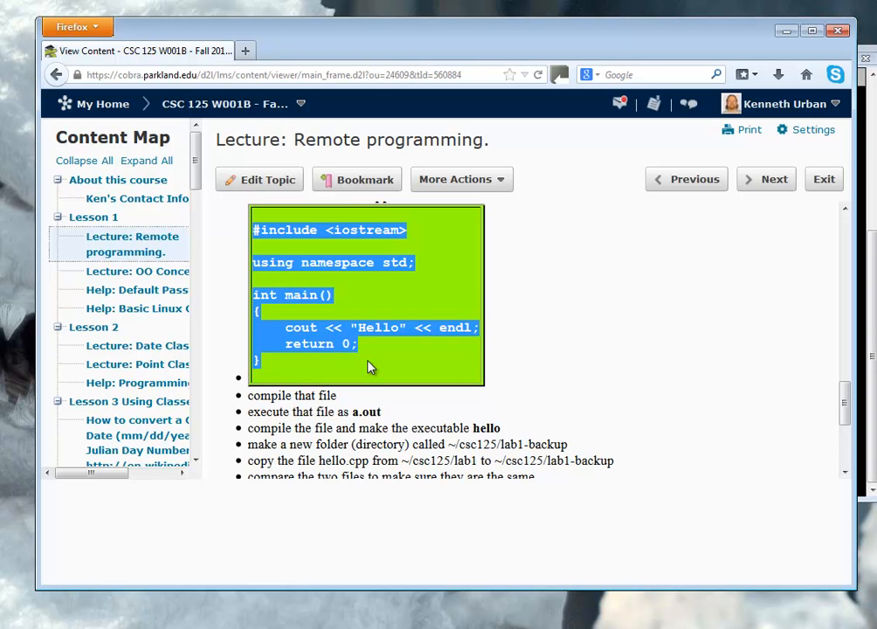
pyautogui.moveTo(370, 262)
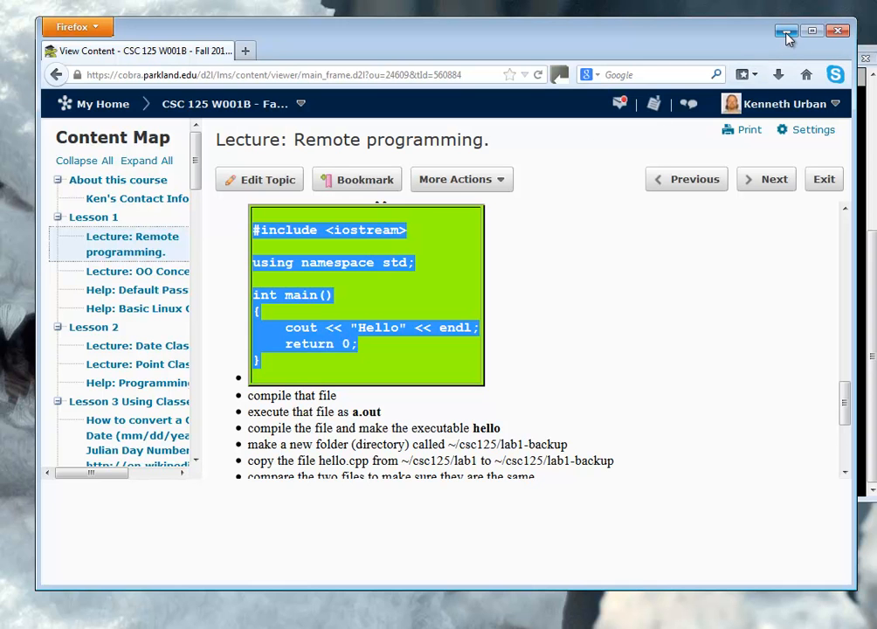
pyautogui.click(786, 31)
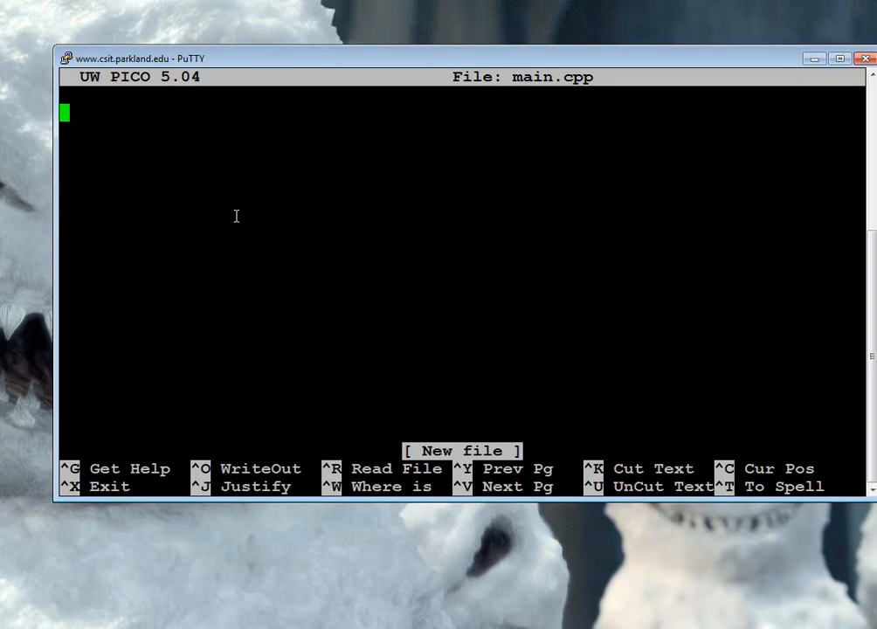
pyautogui.moveTo(255, 193)
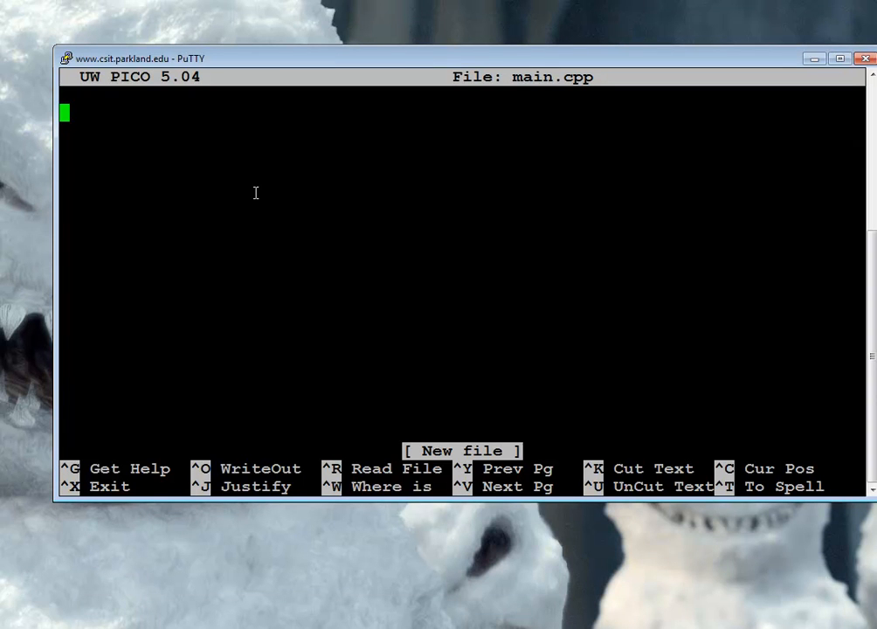
pyautogui.moveTo(251, 199)
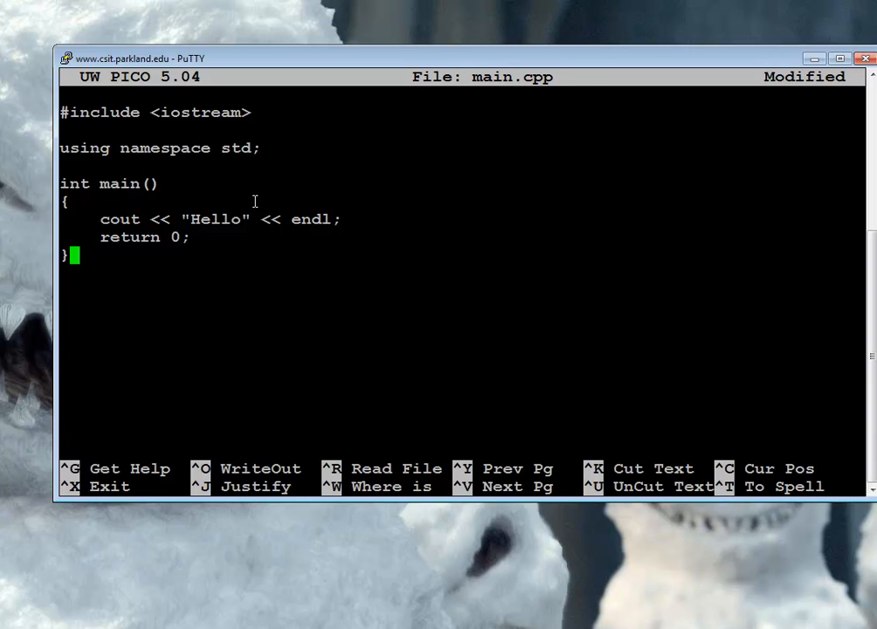
pyautogui.moveTo(212, 245)
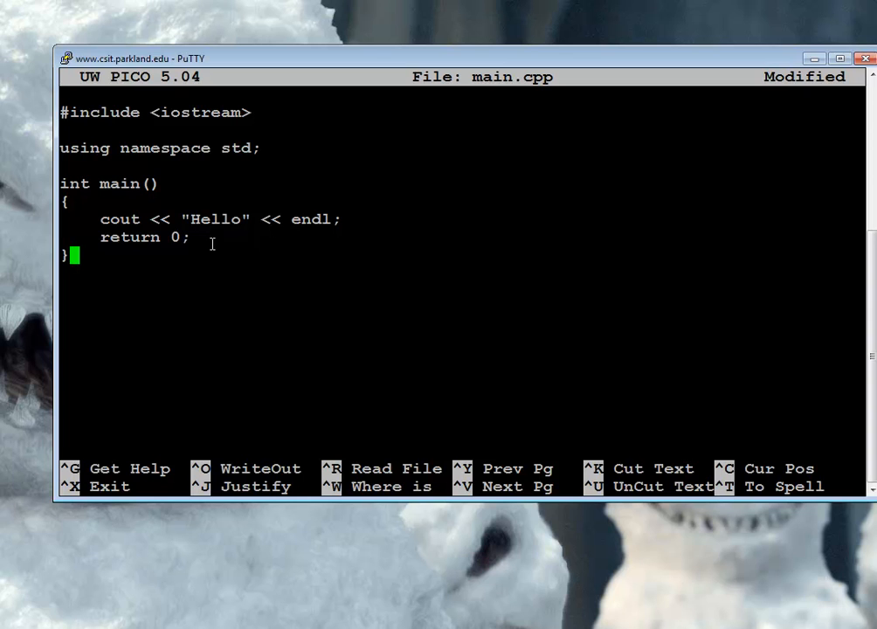
pyautogui.moveTo(210, 304)
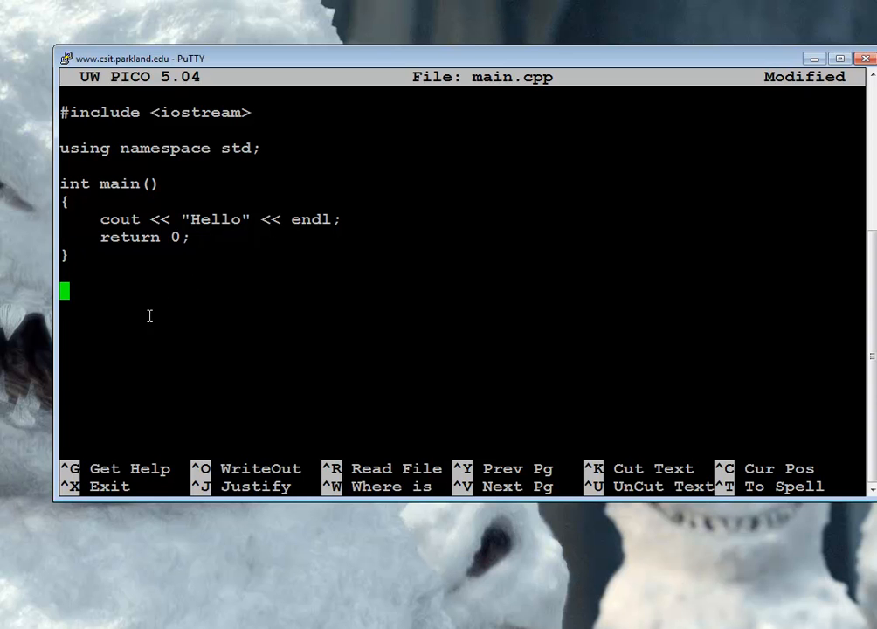
pyautogui.moveTo(105, 293)
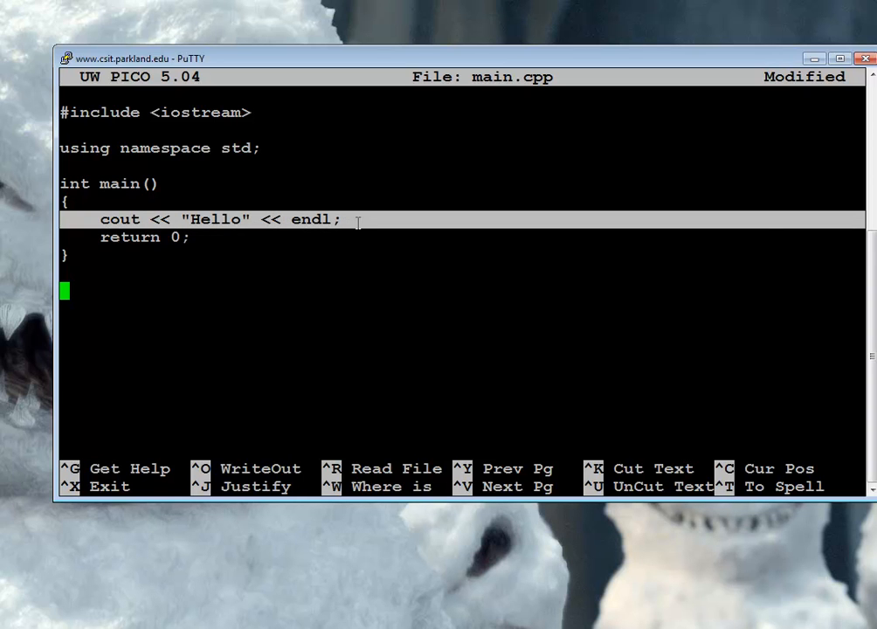
# Paste the Hello program (iostream include, main printing Hello, return 0) into main.cpp
pyautogui.press('ctrl+u')
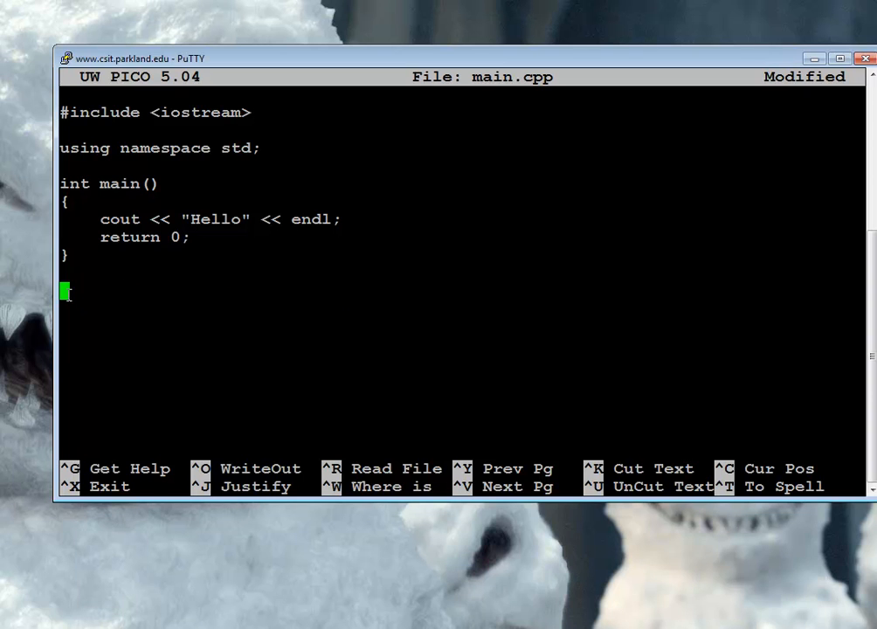
pyautogui.moveTo(134, 311)
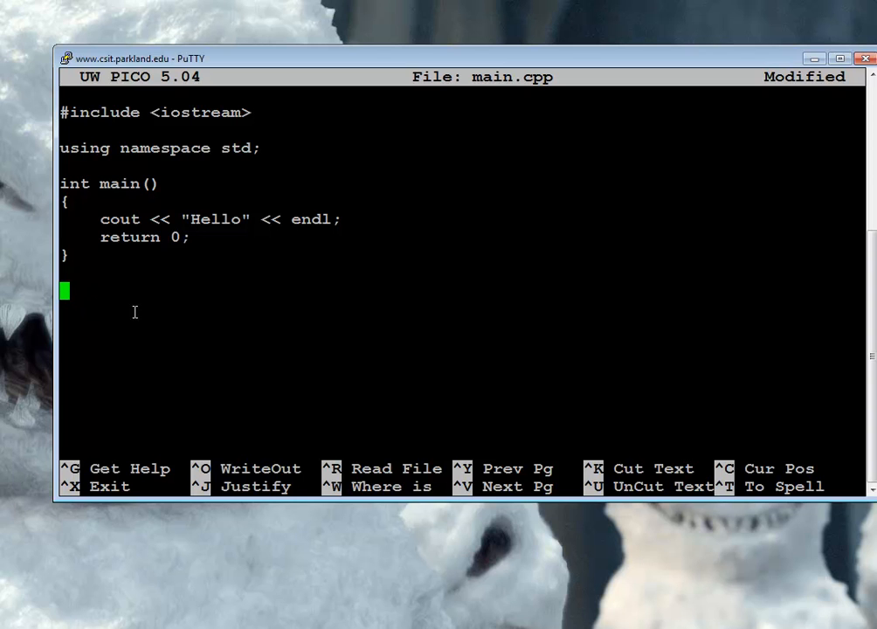
pyautogui.moveTo(163, 299)
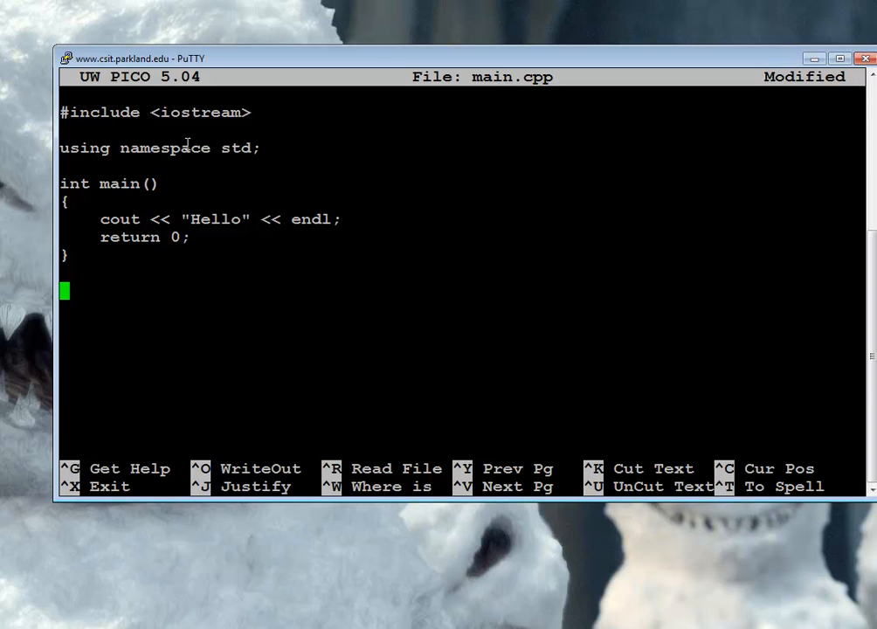
pyautogui.moveTo(300, 379)
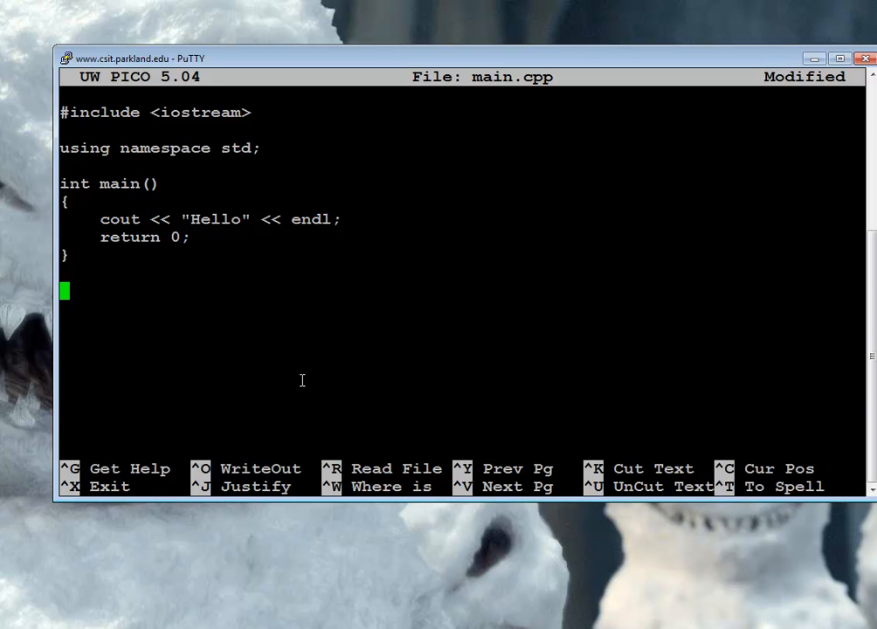
pyautogui.moveTo(297, 464)
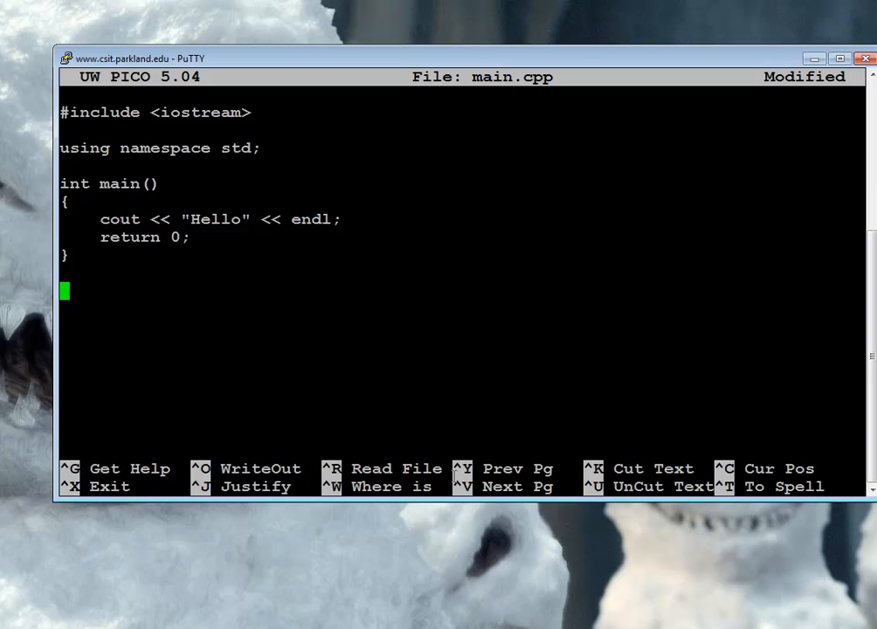
pyautogui.moveTo(261, 468)
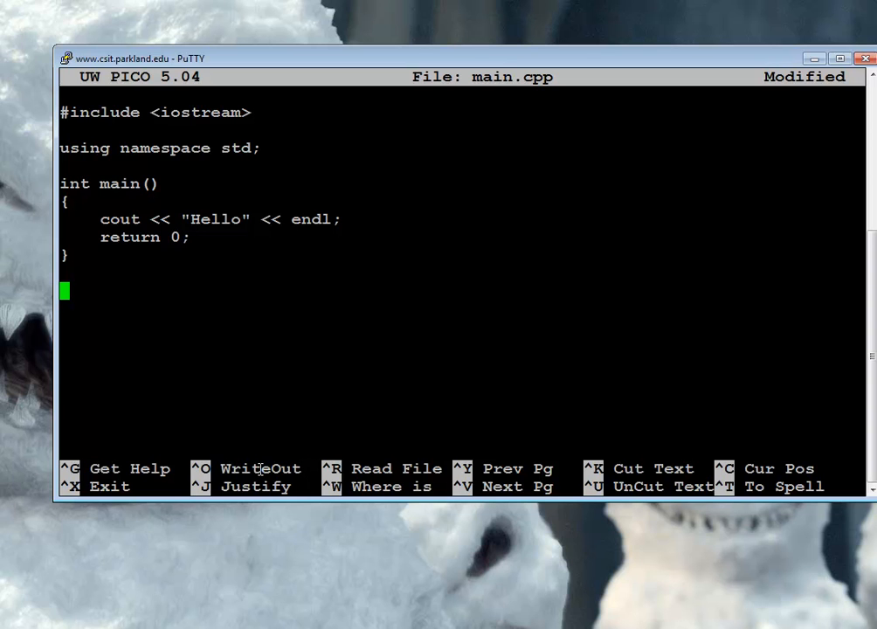
# Write main.cpp out under its name and exit pico to the shell
pyautogui.press('ctrl+o')
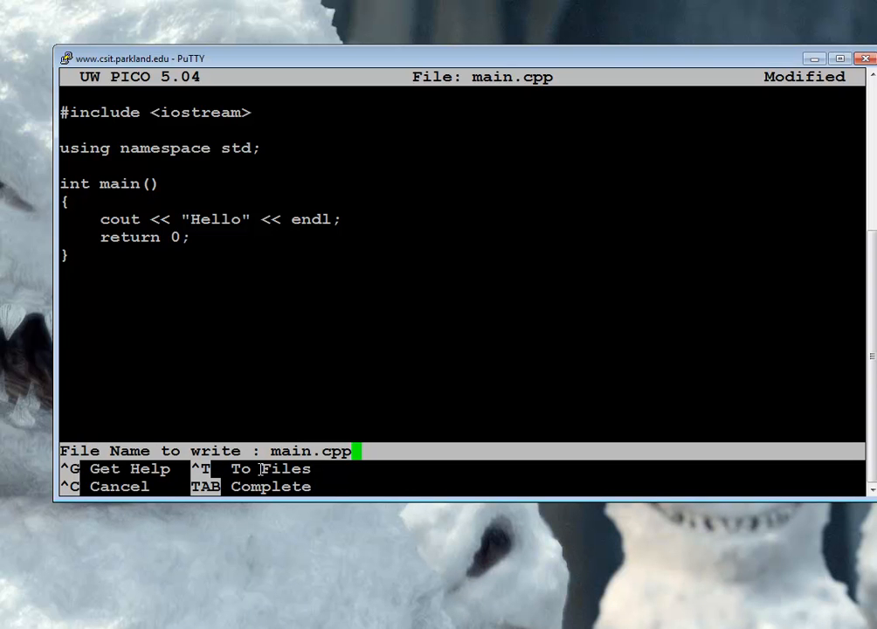
pyautogui.press('Return')
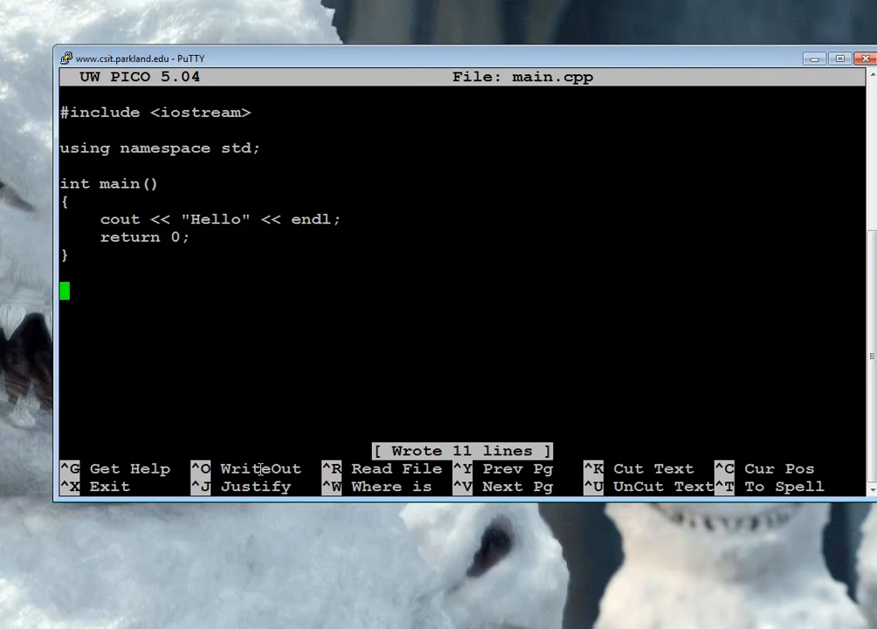
pyautogui.press('ctrl+x')
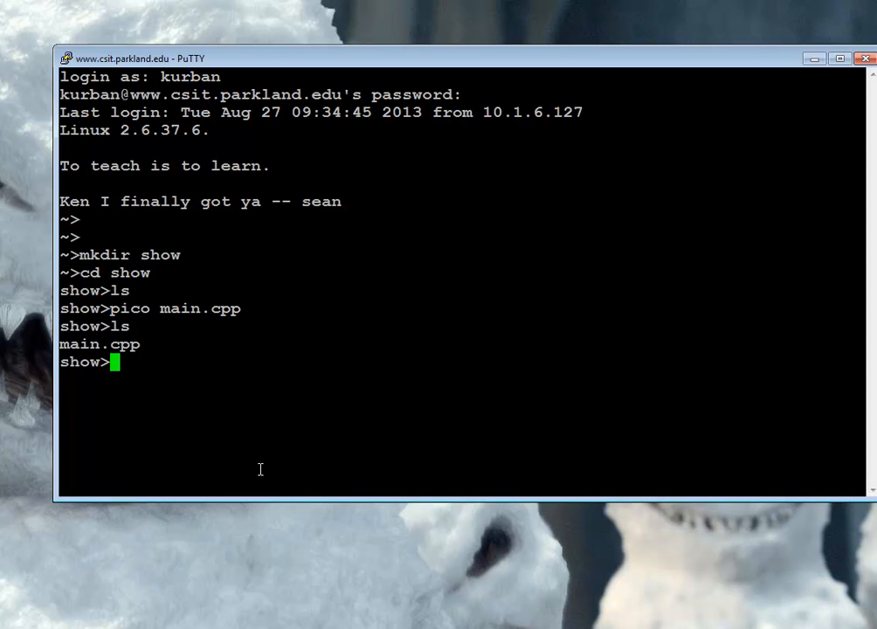
# Compile with g++ main.cpp, producing a.out in the show folder
pyautogui.write('g')
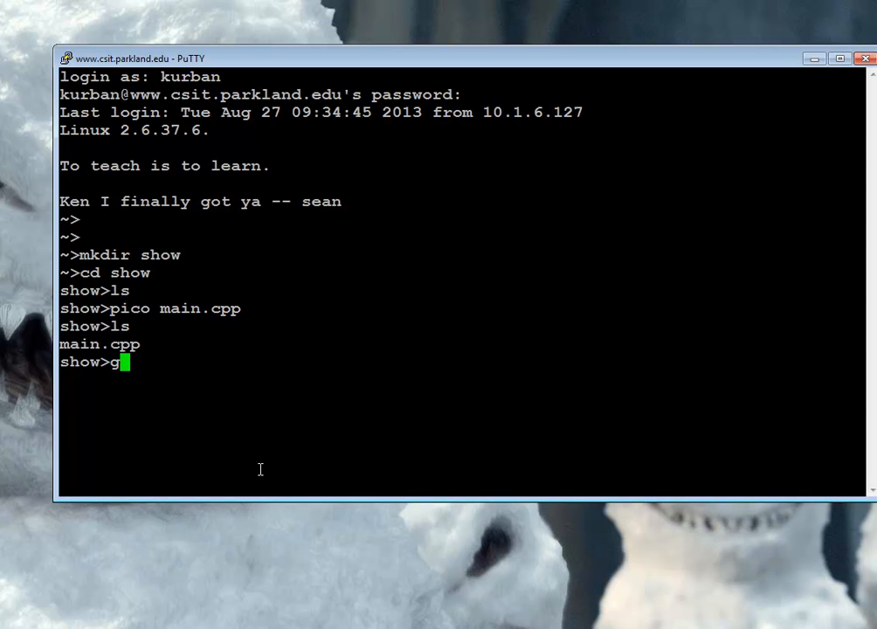
pyautogui.write('++')
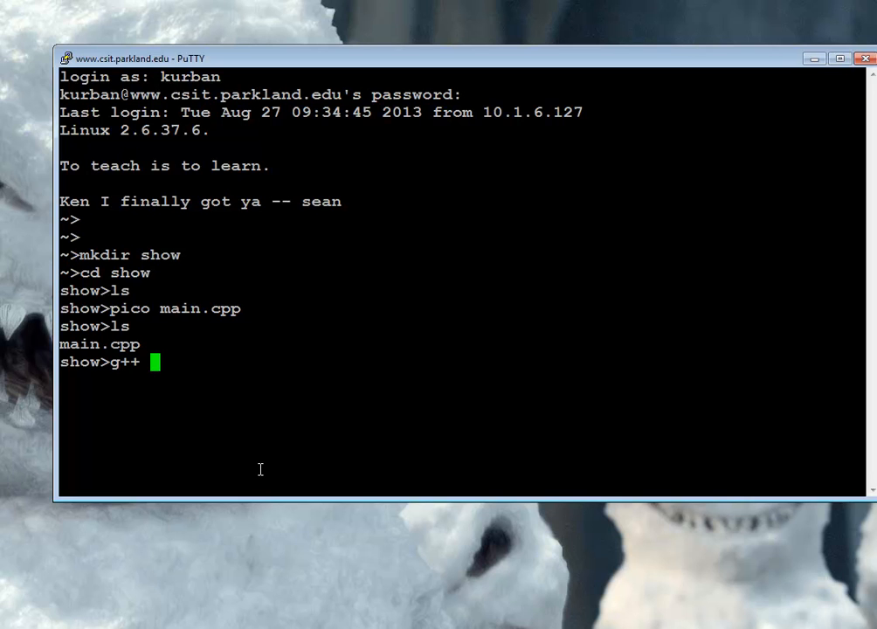
pyautogui.write('main.')
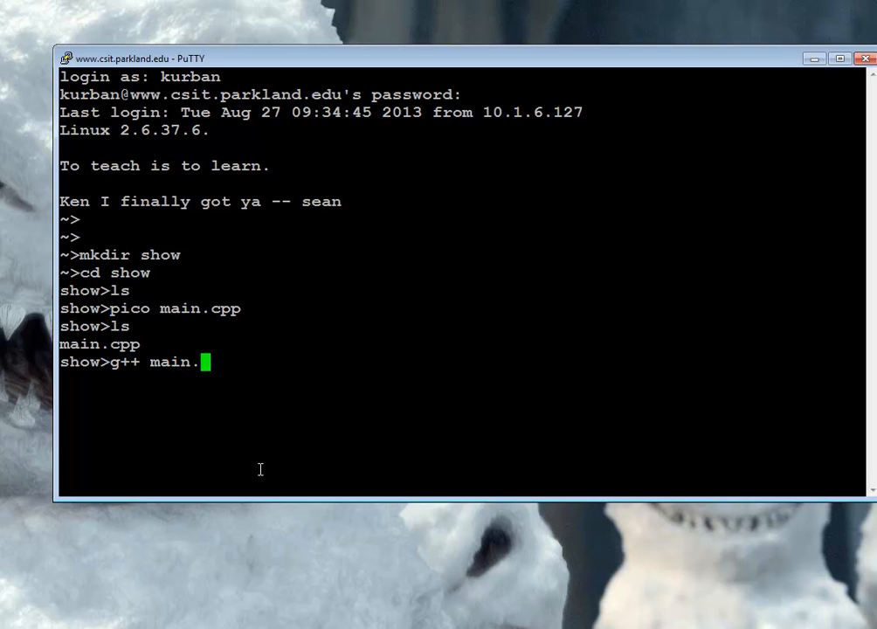
pyautogui.press('Return')
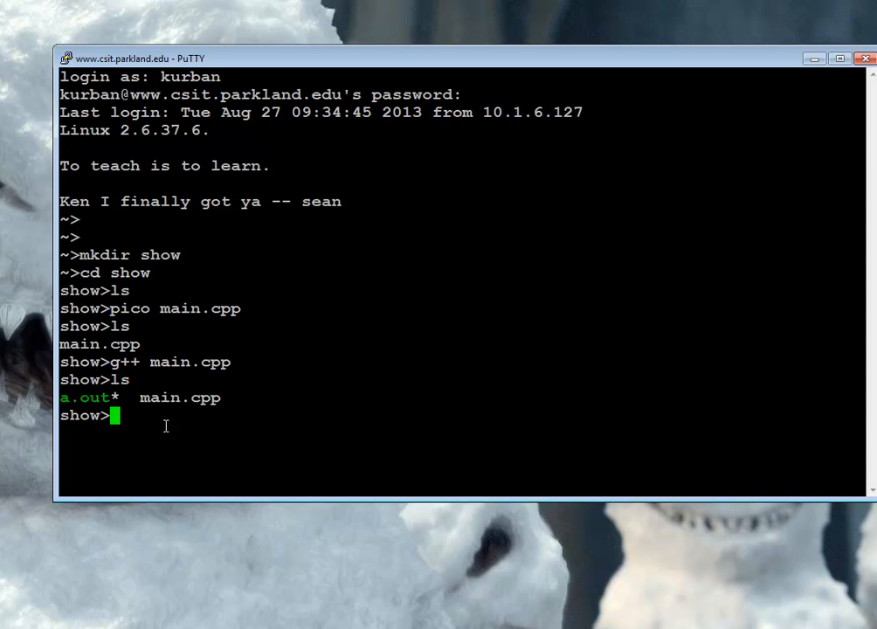
# Run ./a.out so it prints Hello
pyautogui.doubleClick(83, 399)
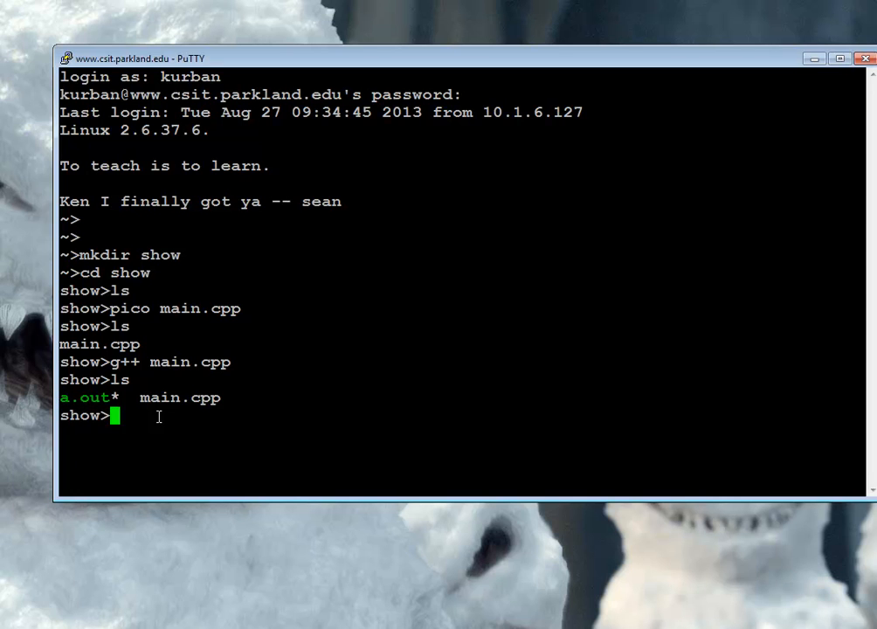
pyautogui.write('./')
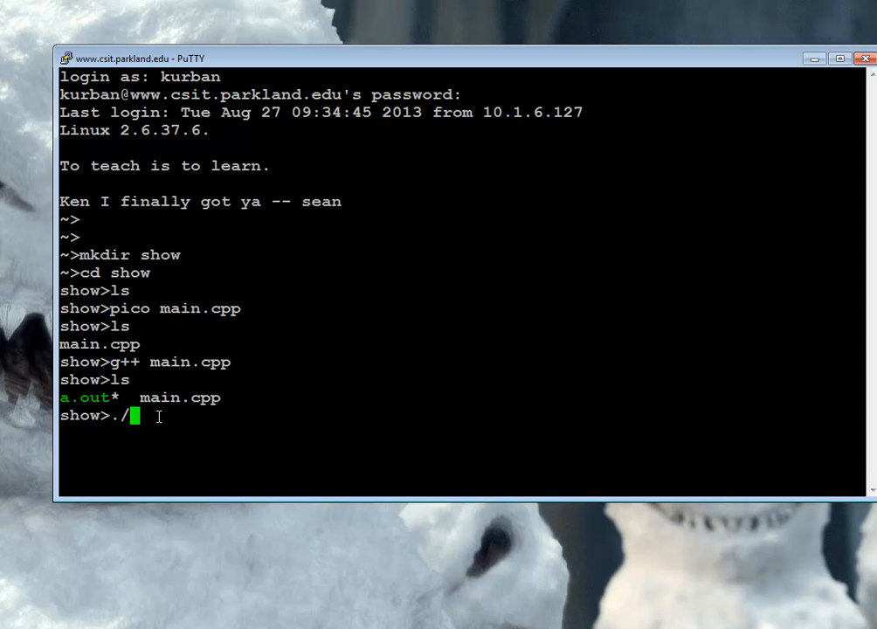
pyautogui.write('a.out')
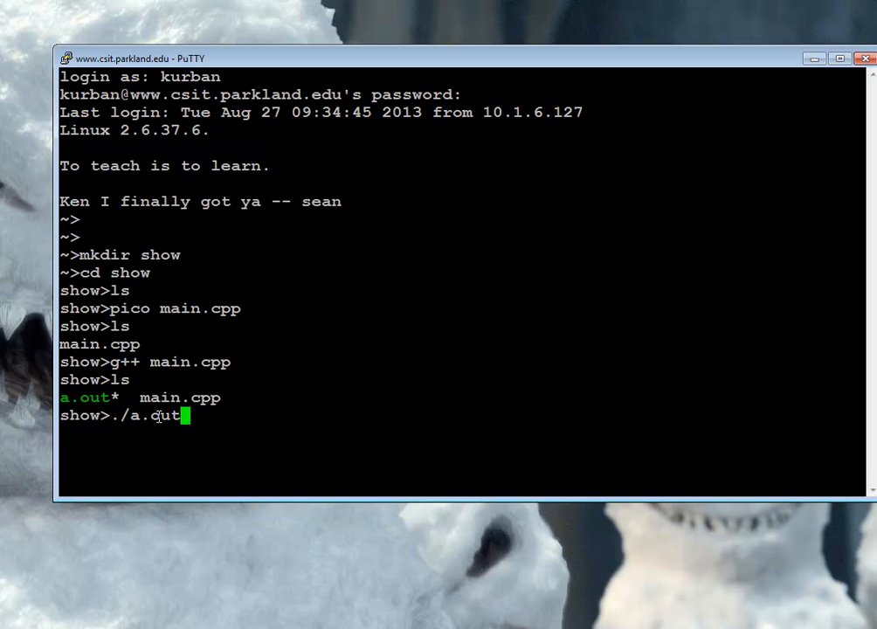
pyautogui.press('Return')
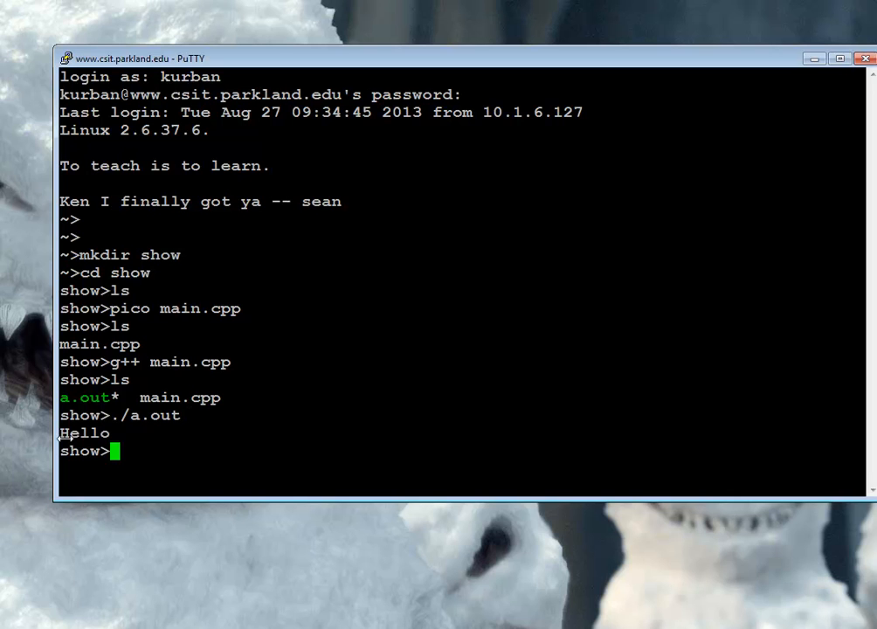
pyautogui.moveTo(156, 433)
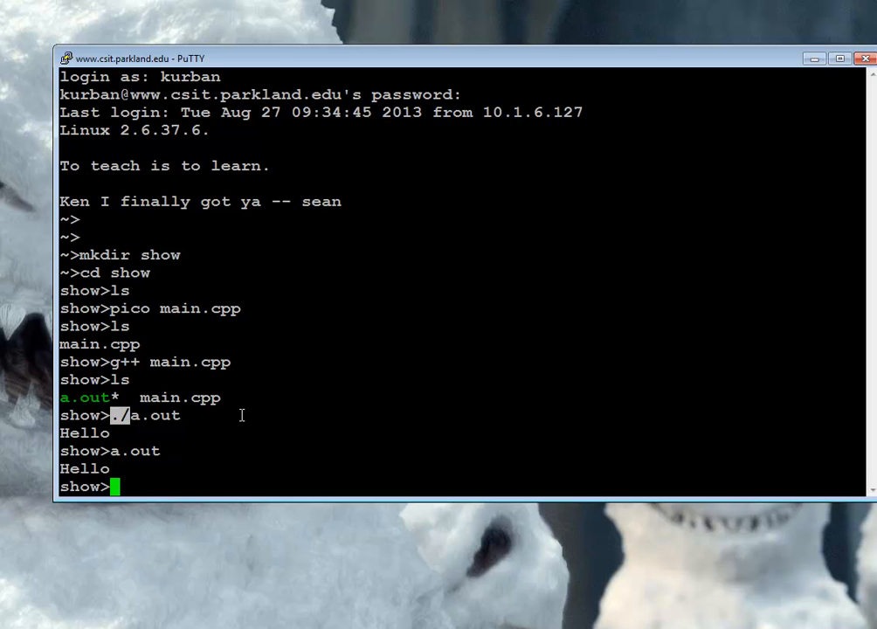
pyautogui.moveTo(223, 440)
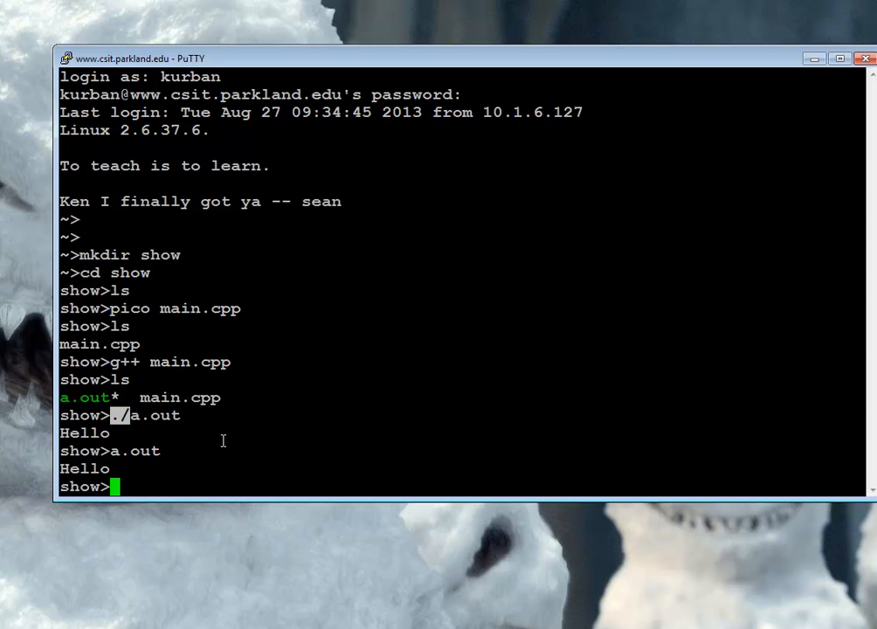
pyautogui.moveTo(251, 437)
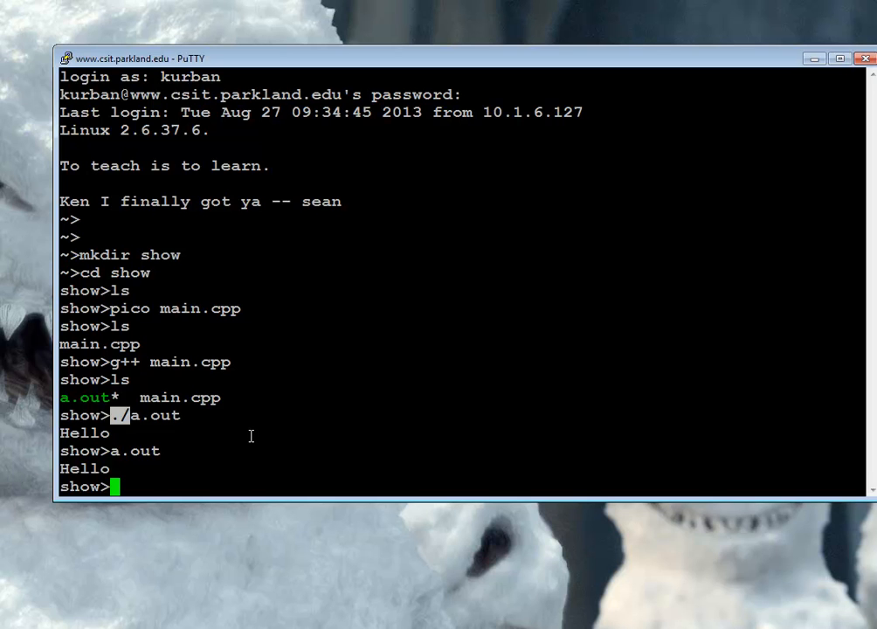
pyautogui.moveTo(228, 398)
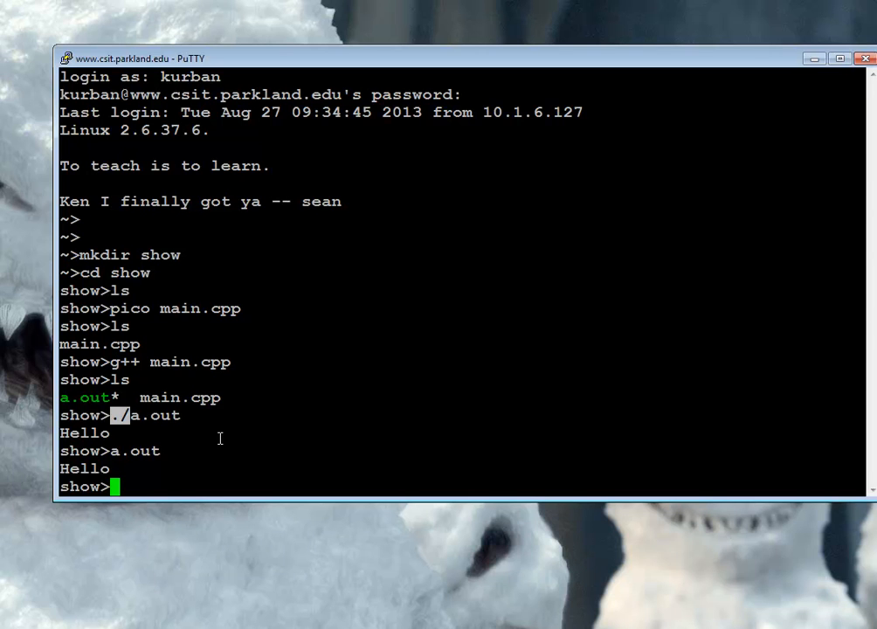
# Rebuild with g++ main.cpp -o hello to get an executable named hello
pyautogui.write('g++ main.cpp')
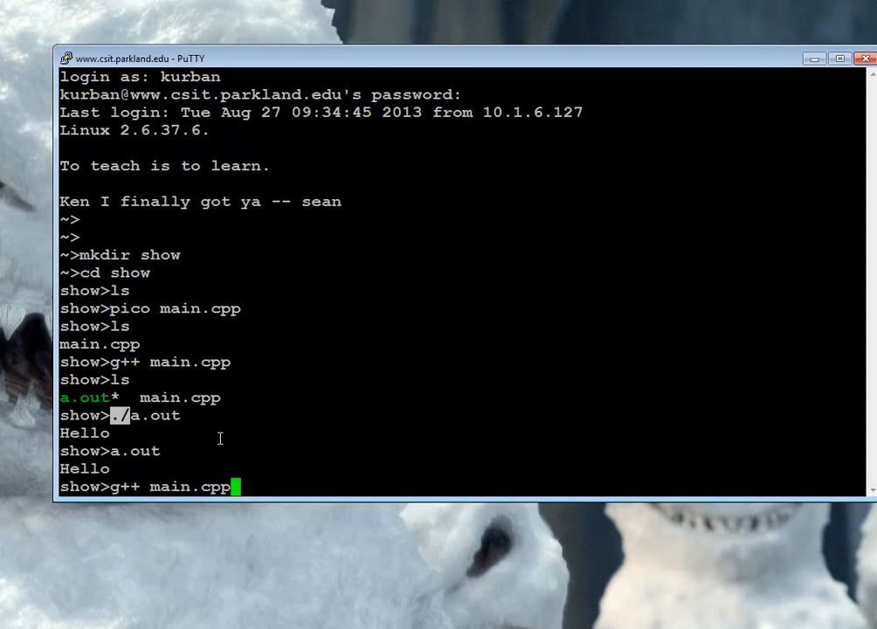
pyautogui.write('-o')
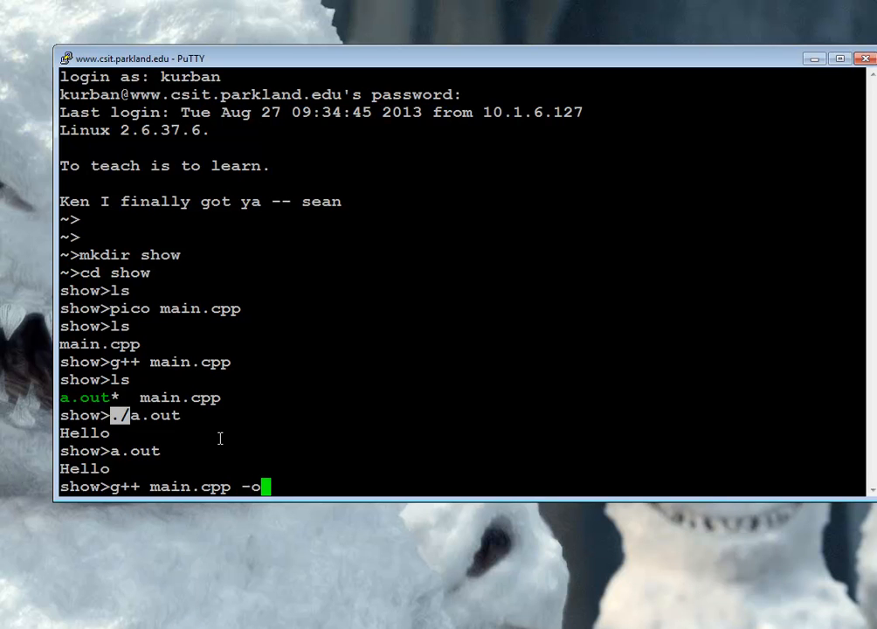
pyautogui.write('he')
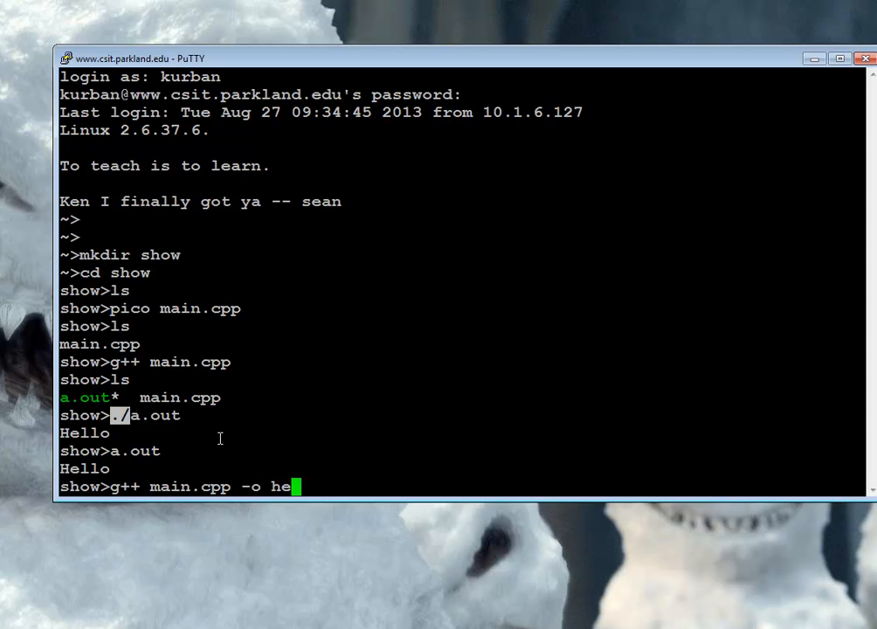
pyautogui.write('llo')
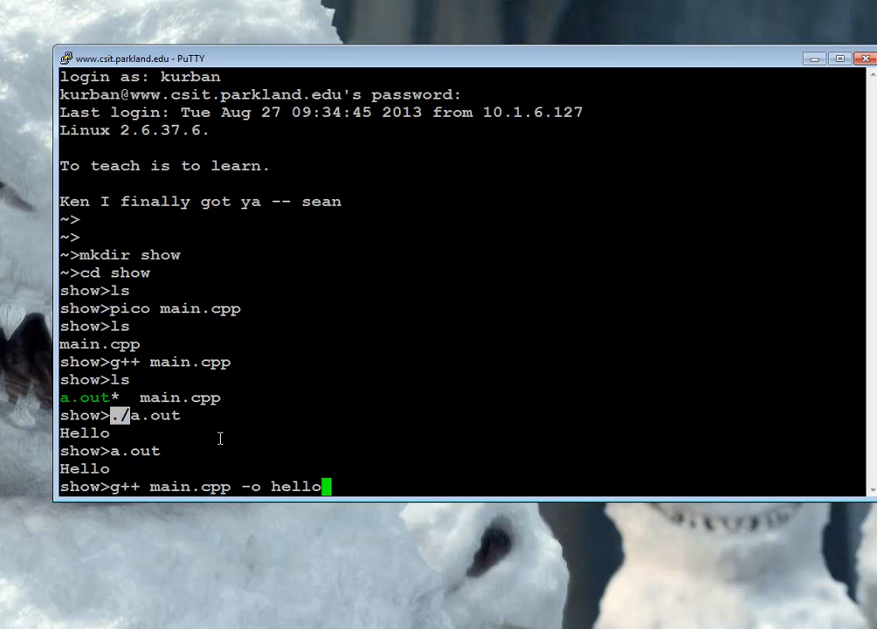
pyautogui.press('Return')
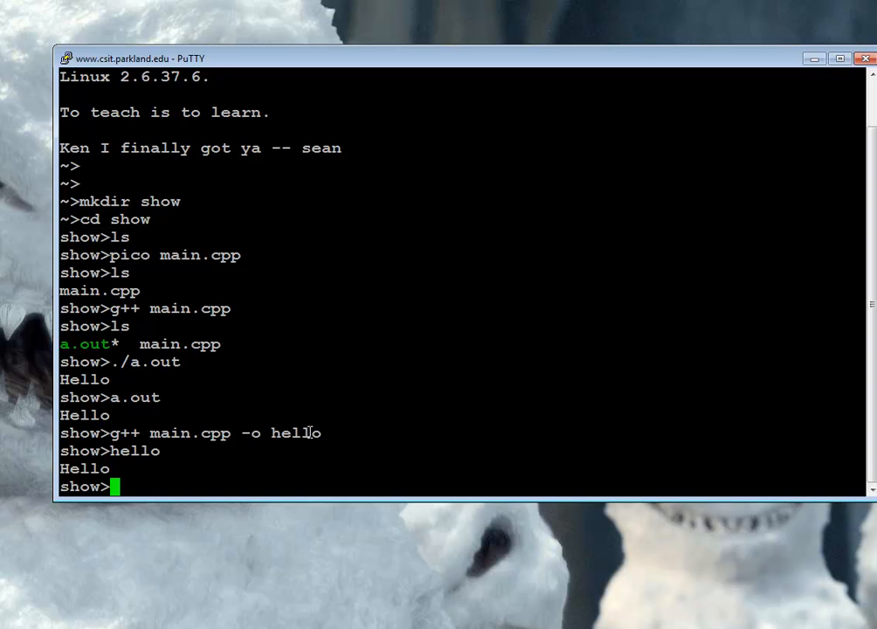
# Compile with g++ -c main.cpp into main.o and list the folder with ls -l
pyautogui.write('g++')
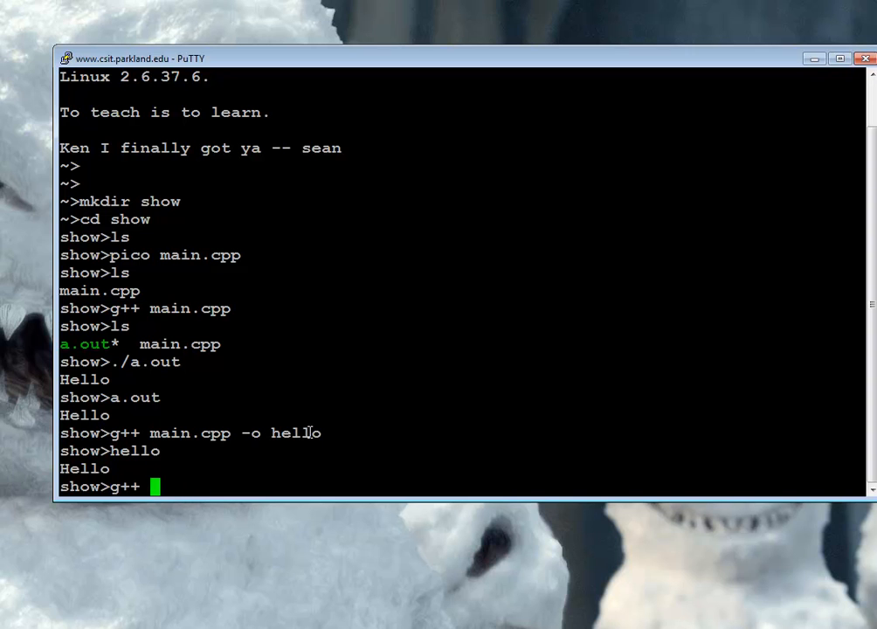
pyautogui.write('-c main.cpp')
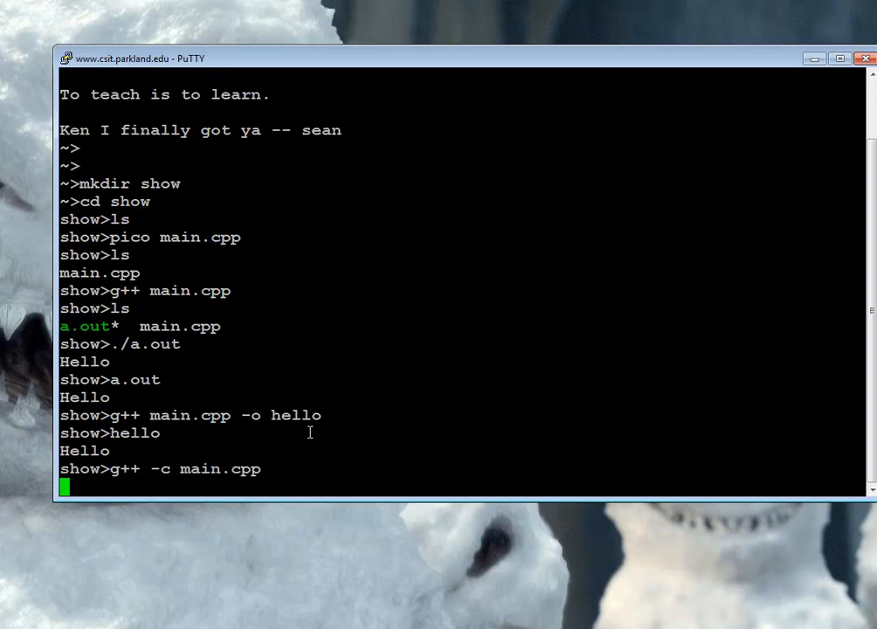
pyautogui.write('ls -l')
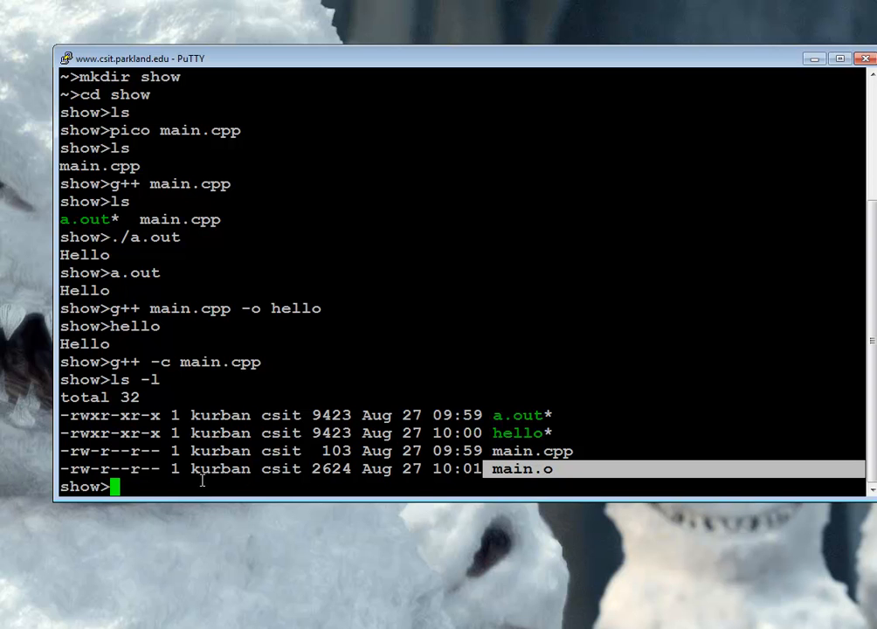
pyautogui.moveTo(497, 472)
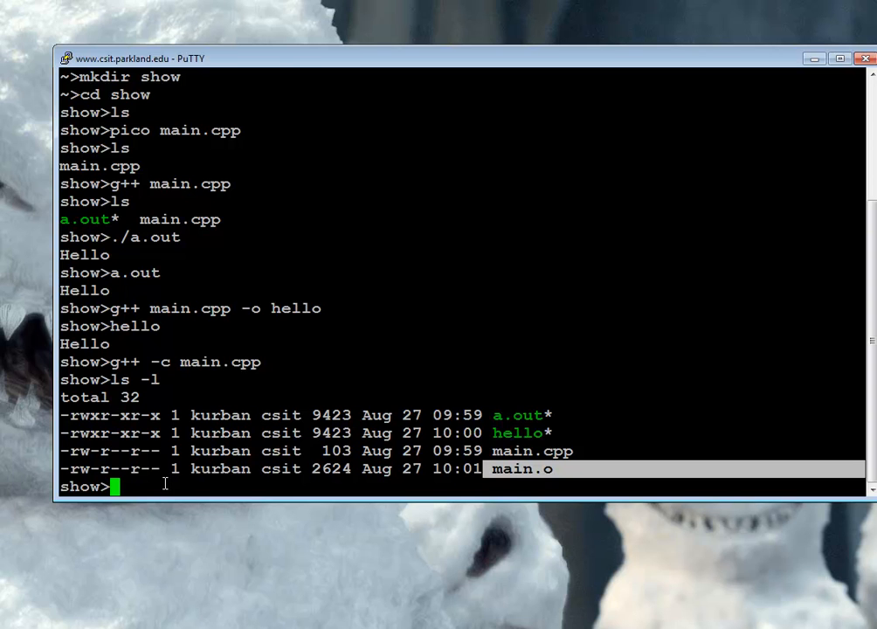
# Link main.o into the hello executable with g++ main.o -o hello and highlight main.o
pyautogui.write('g++ main.o')
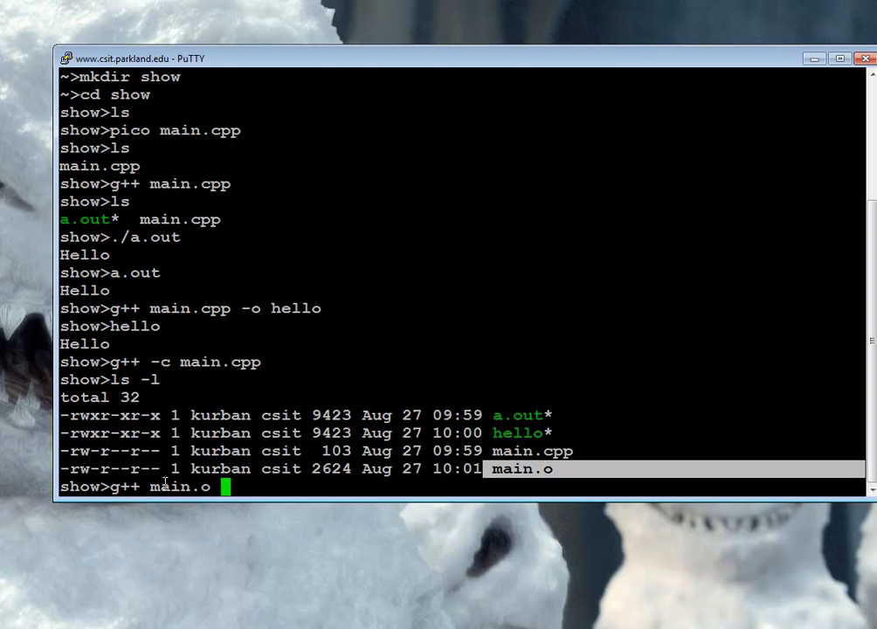
pyautogui.write('-o')
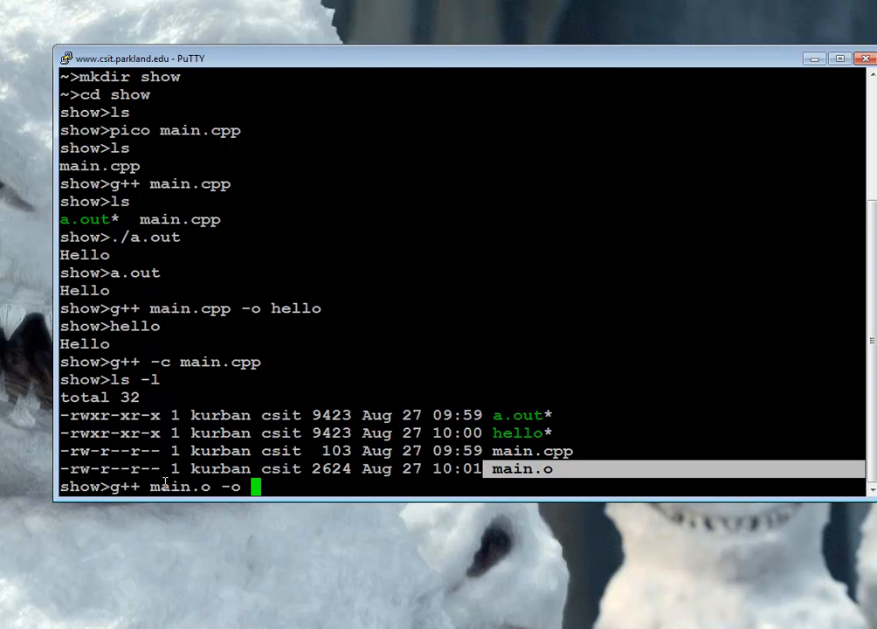
pyautogui.write('hell')
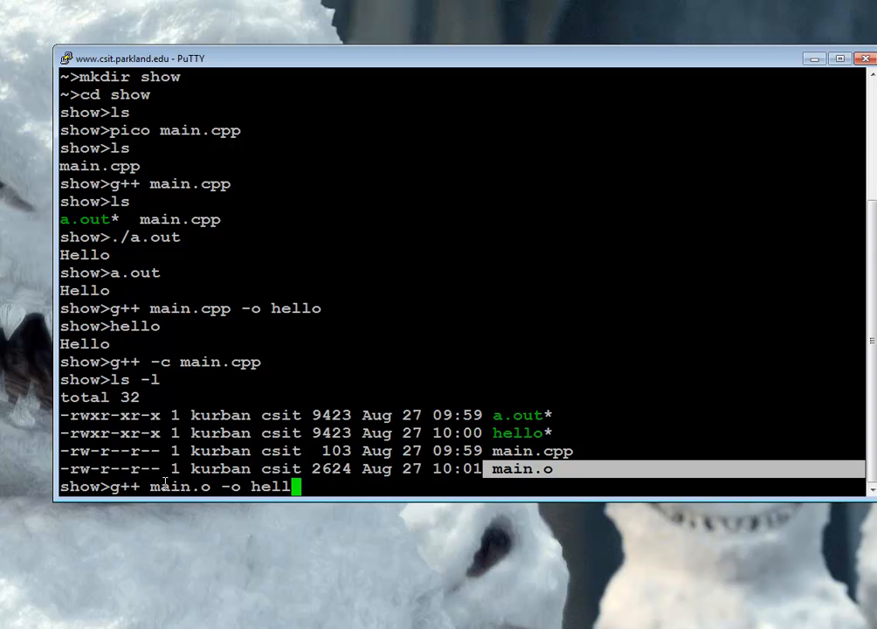
pyautogui.press('Return')
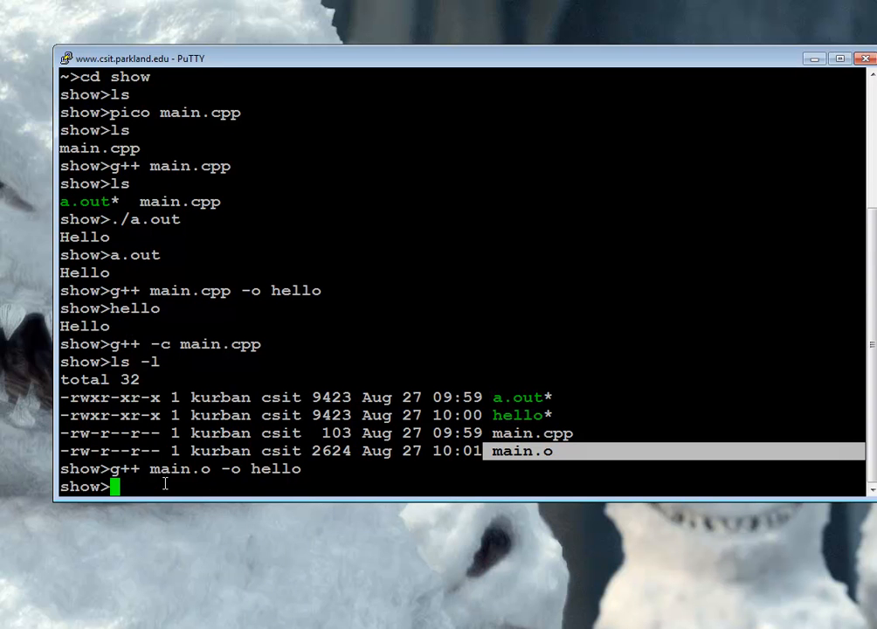
pyautogui.moveTo(164, 290)
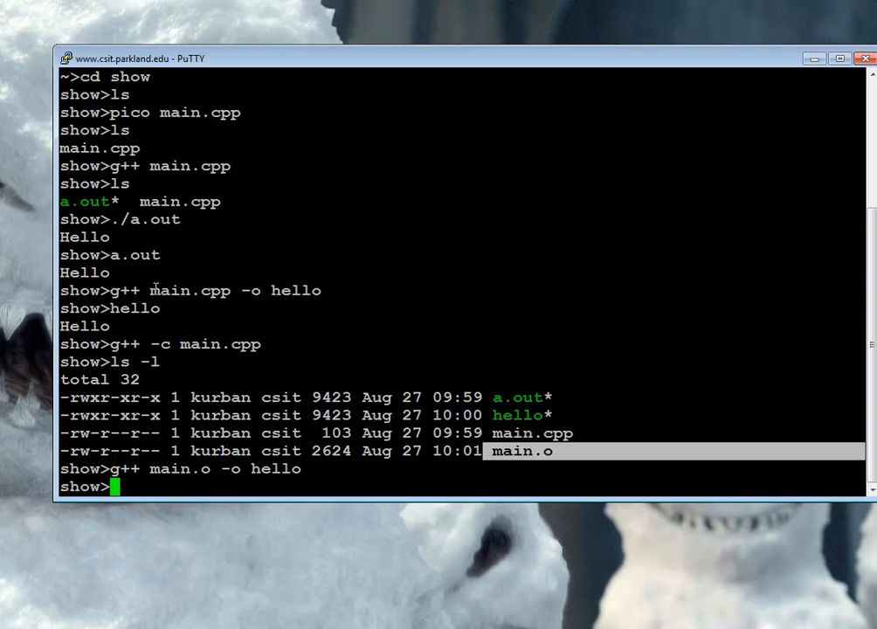
pyautogui.doubleClick(188, 290)
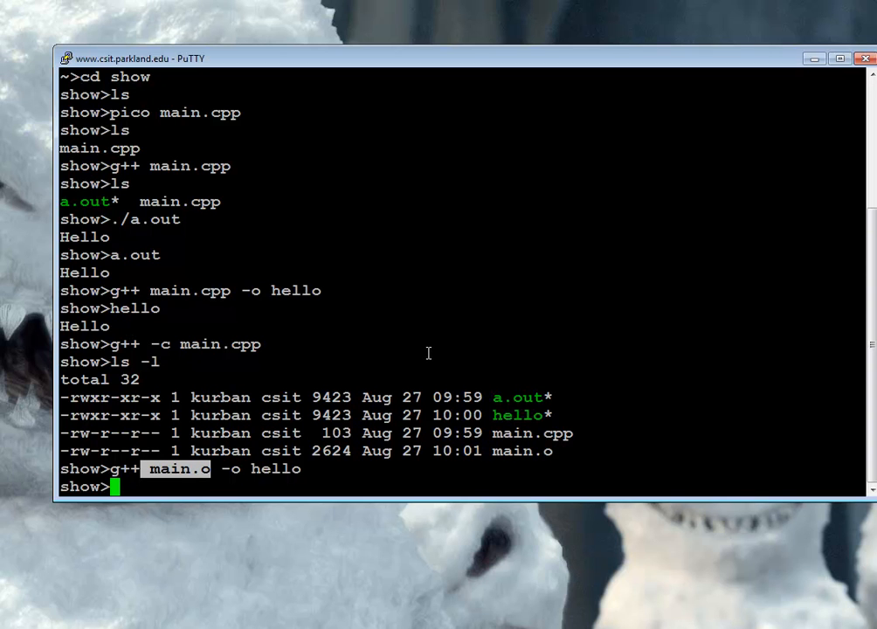
pyautogui.moveTo(363, 464)
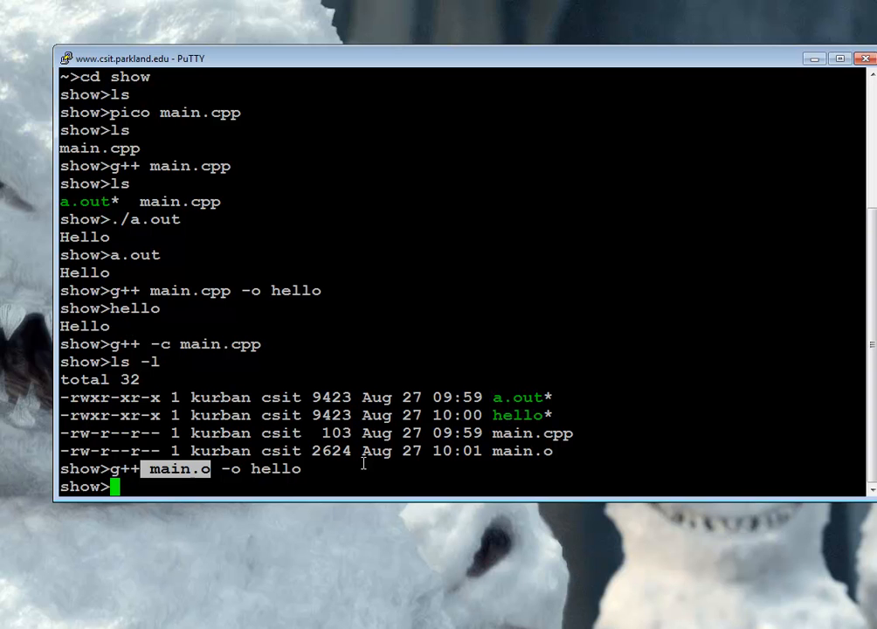
# Start a new obj.h header file in the pico editor
pyautogui.write('pico')
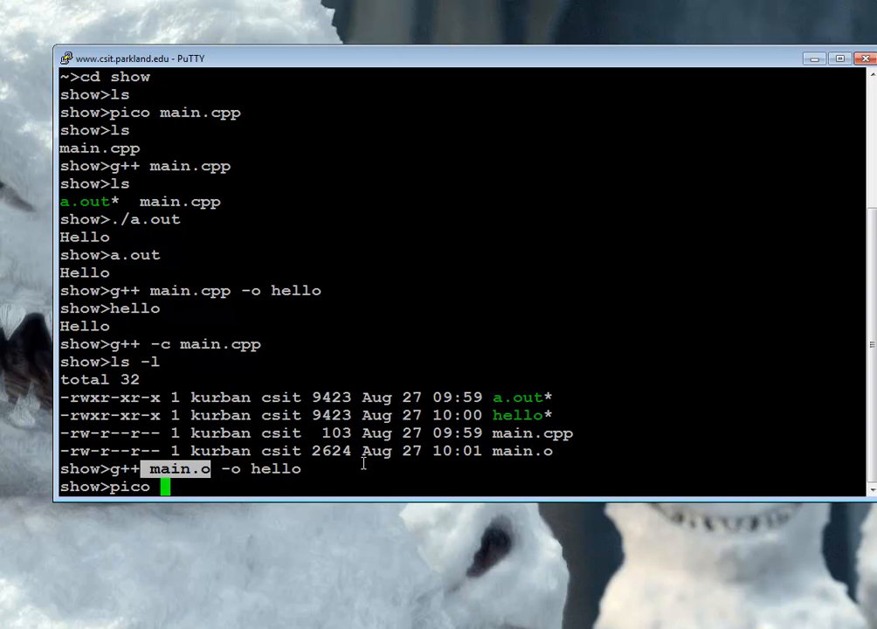
pyautogui.write('ob')
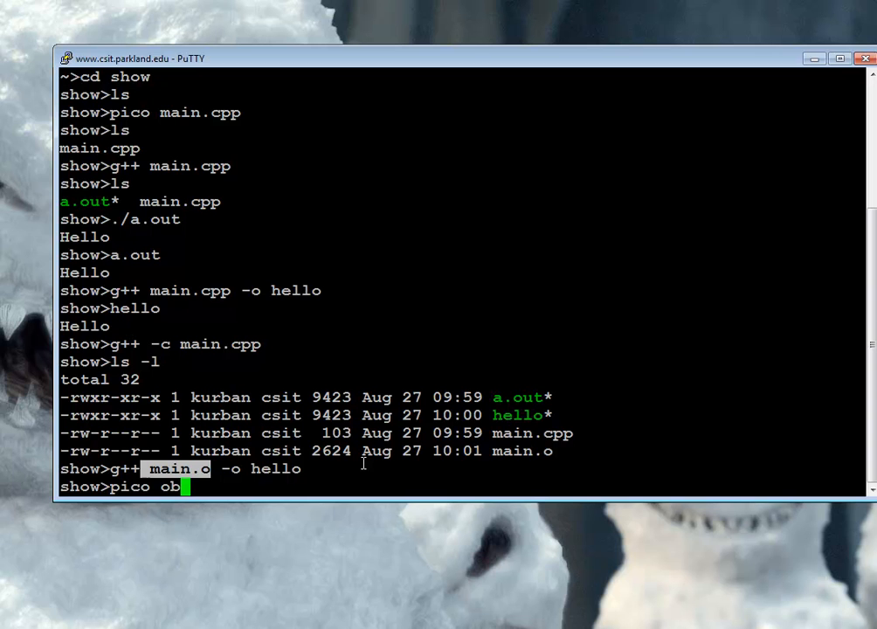
pyautogui.press('Return')
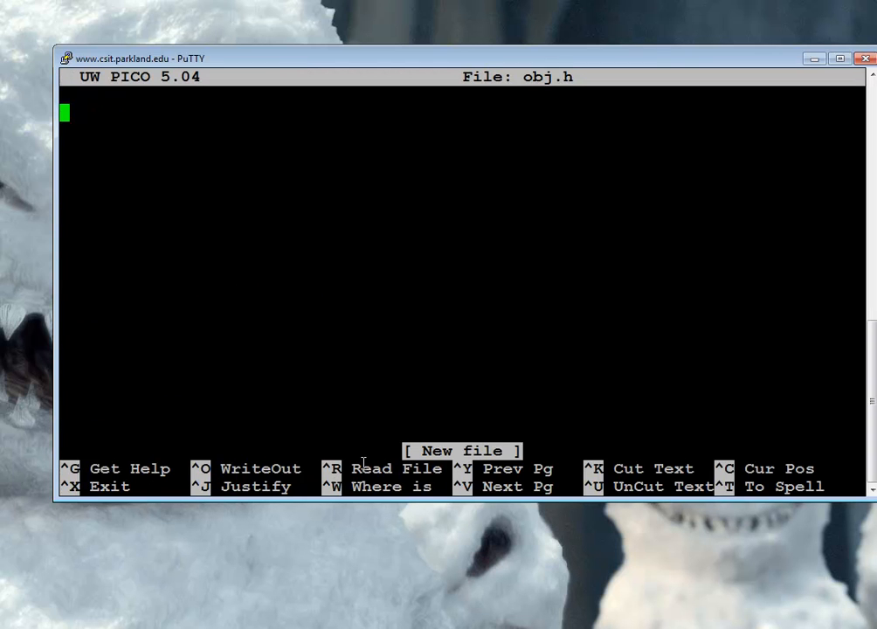
# Write the class myObj skeleton with its braces and closing semicolon
pyautogui.write('class')
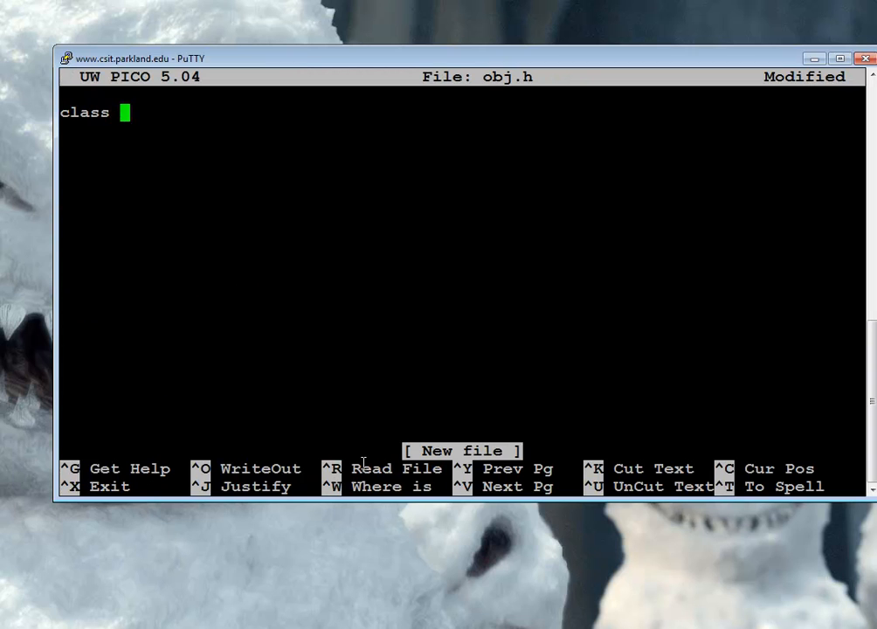
pyautogui.write('myO')
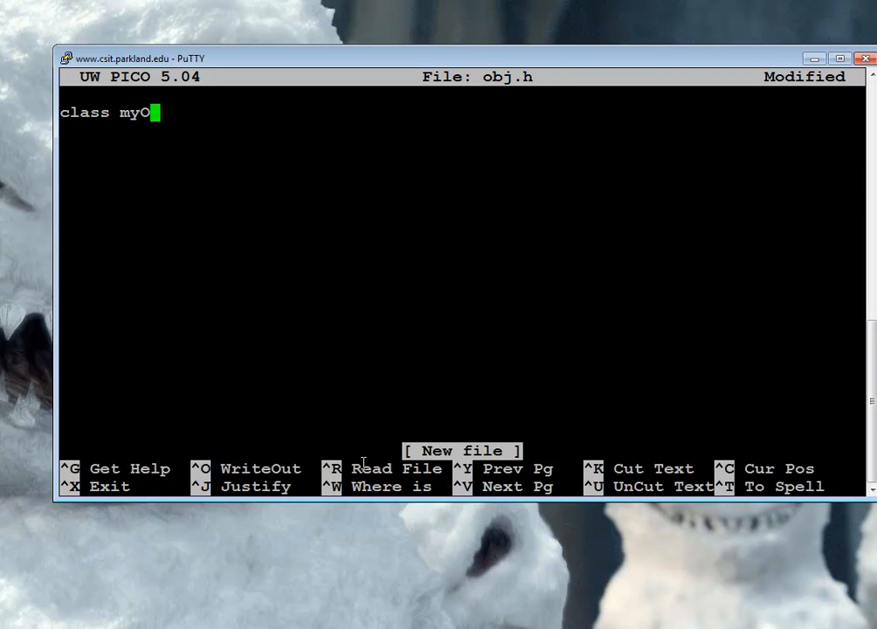
pyautogui.write('bj {')
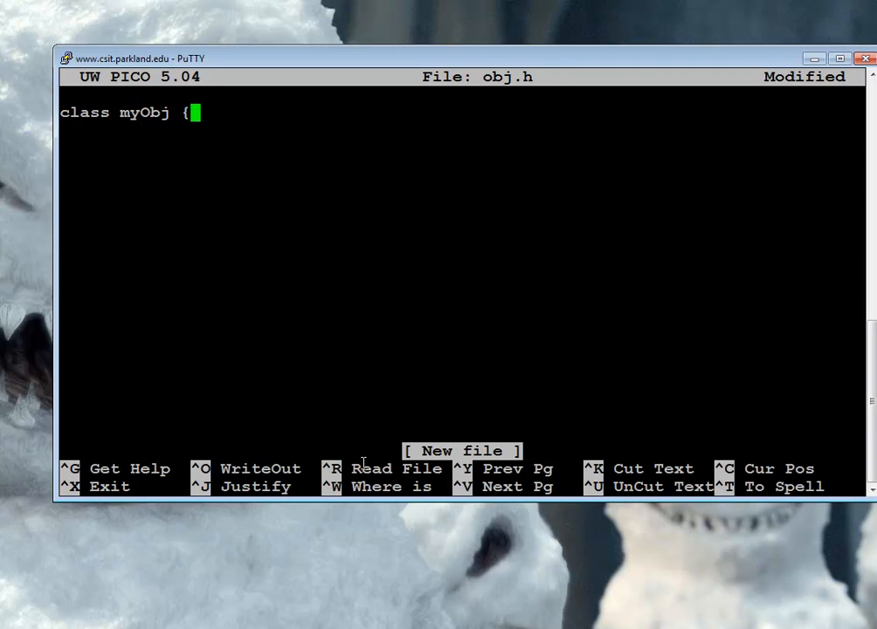
pyautogui.press('Return')
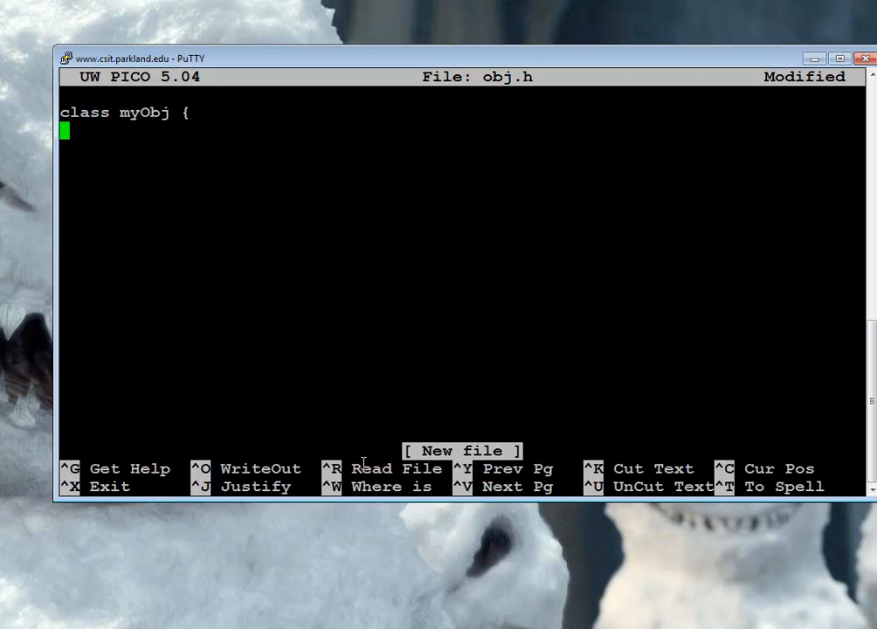
pyautogui.press('Enter')
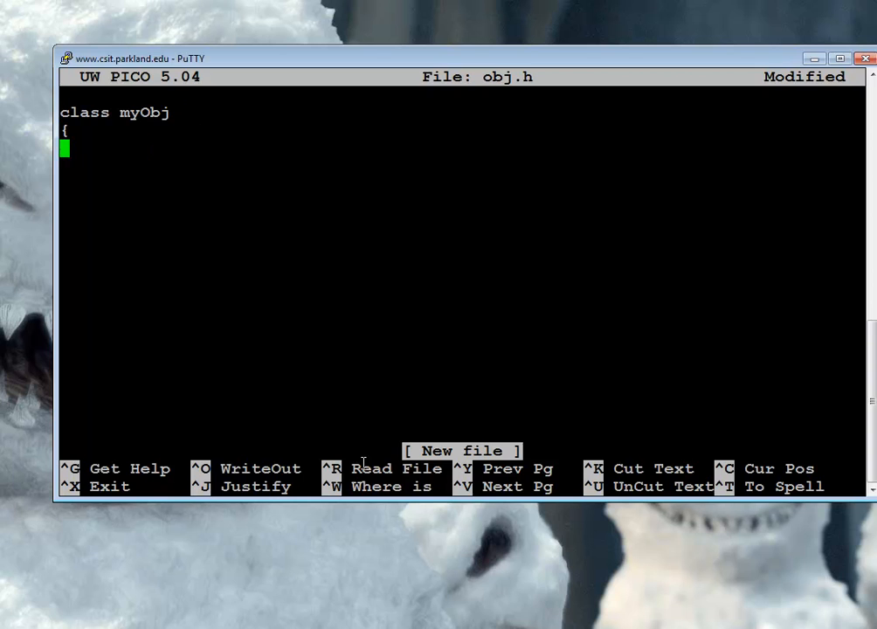
pyautogui.press('Return')
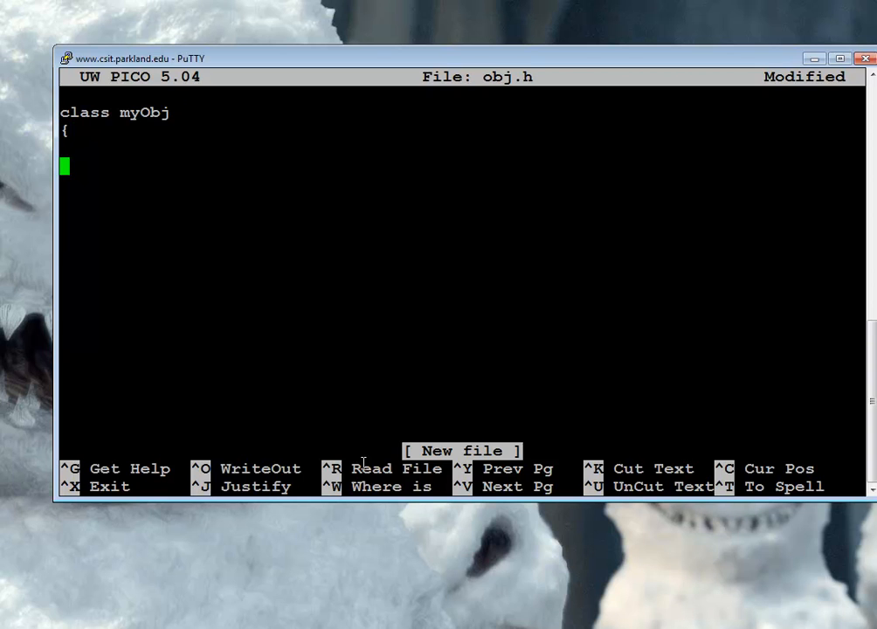
pyautogui.write('}')
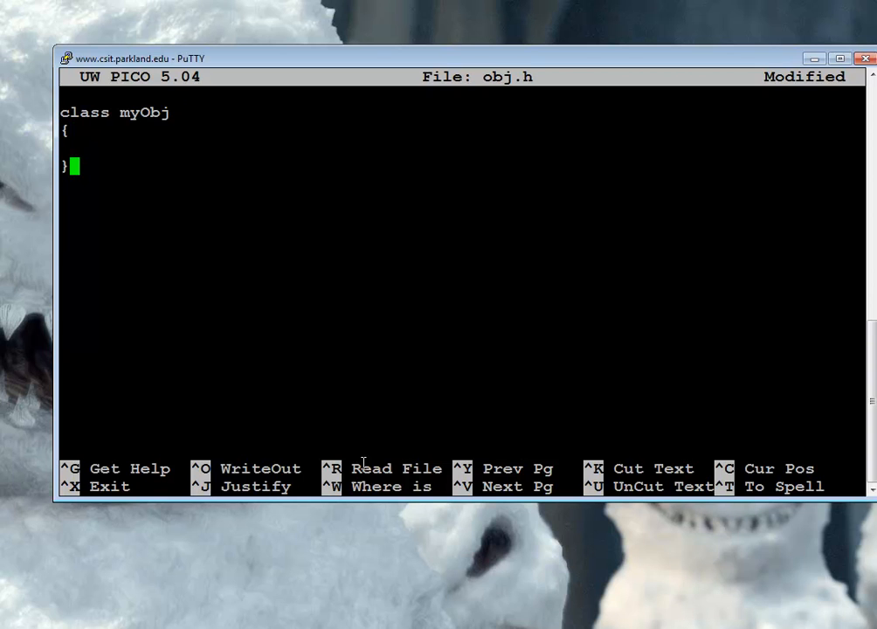
pyautogui.write(';')
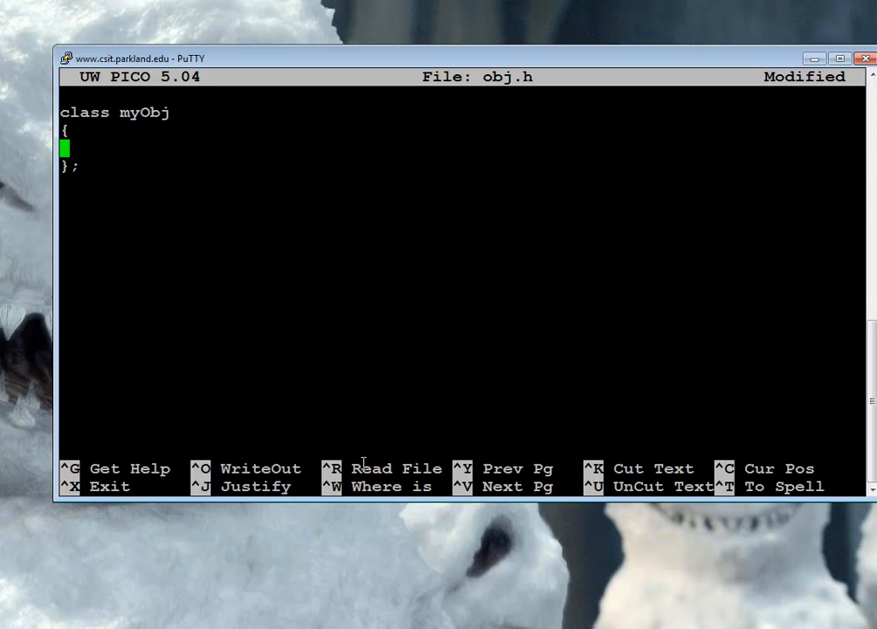
# Declare public: void print(); inside the class and save obj.h
pyautogui.write('p')
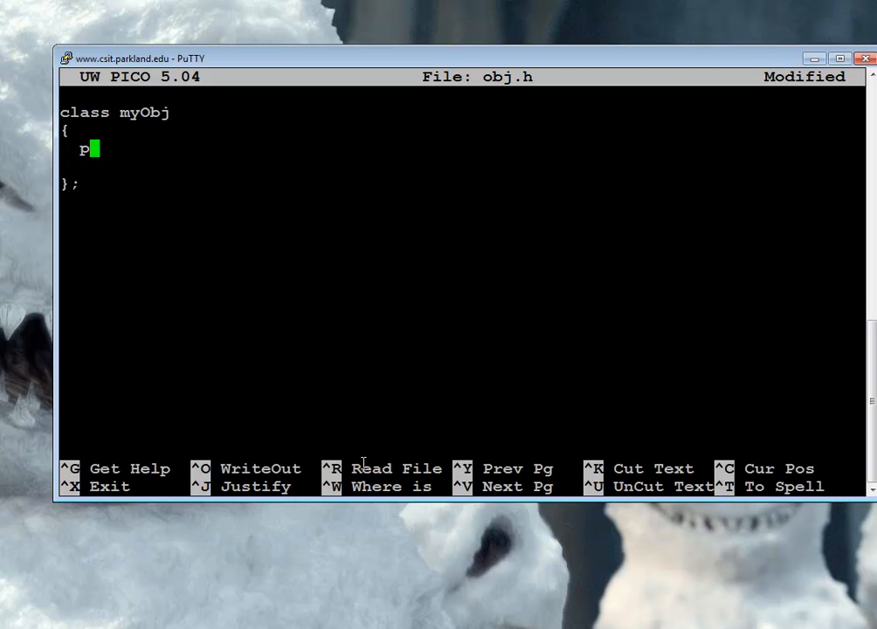
pyautogui.write('ublic:')
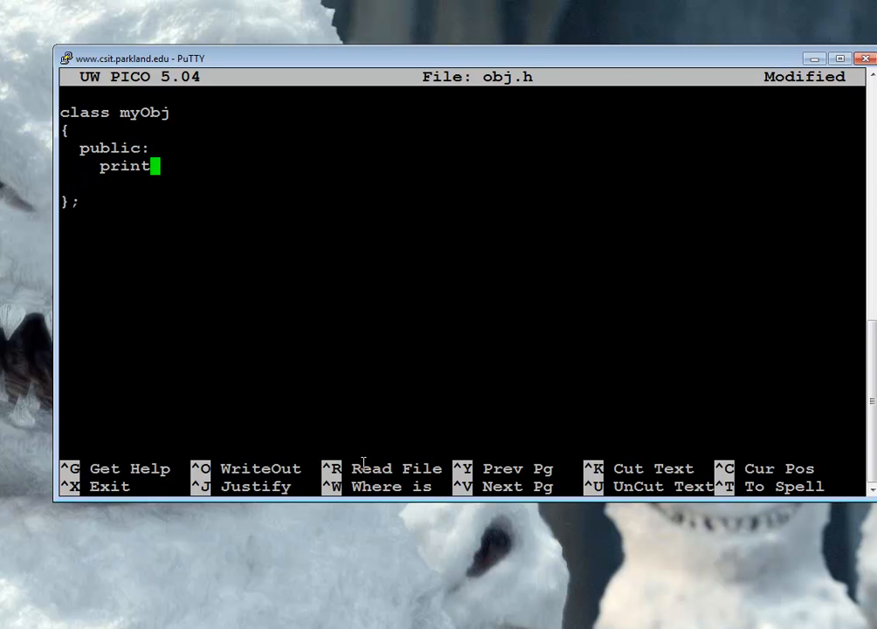
pyautogui.write('();')
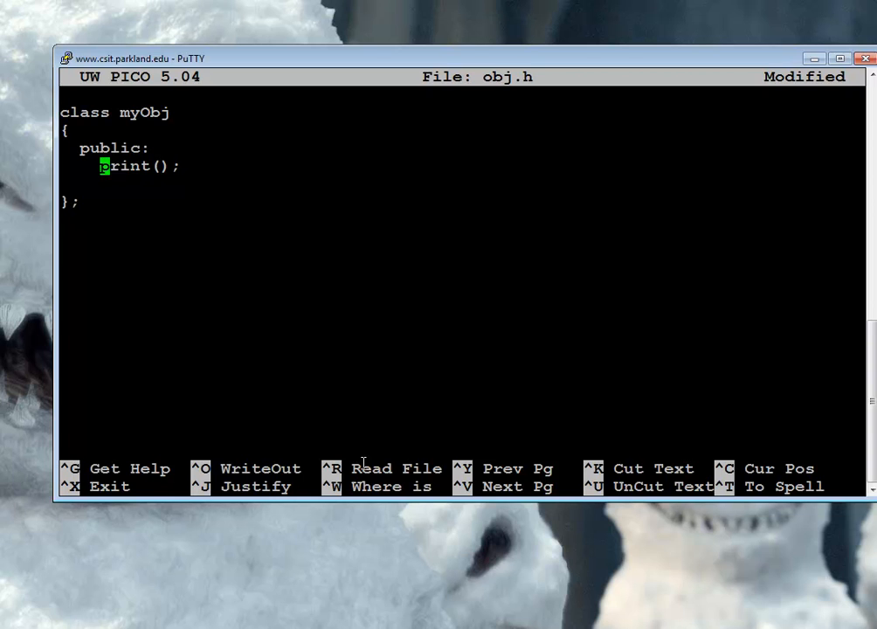
pyautogui.write('void')
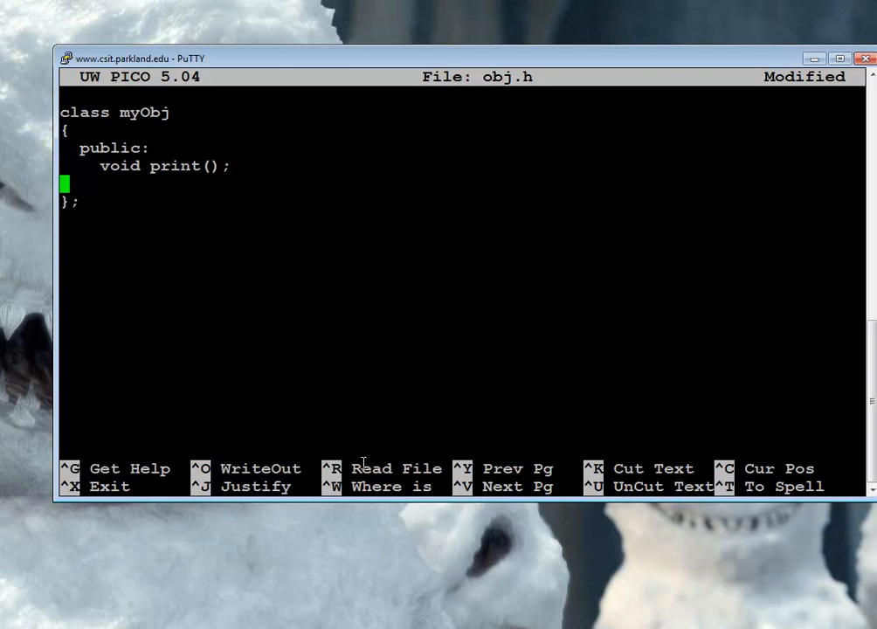
pyautogui.press('ctrl+o')
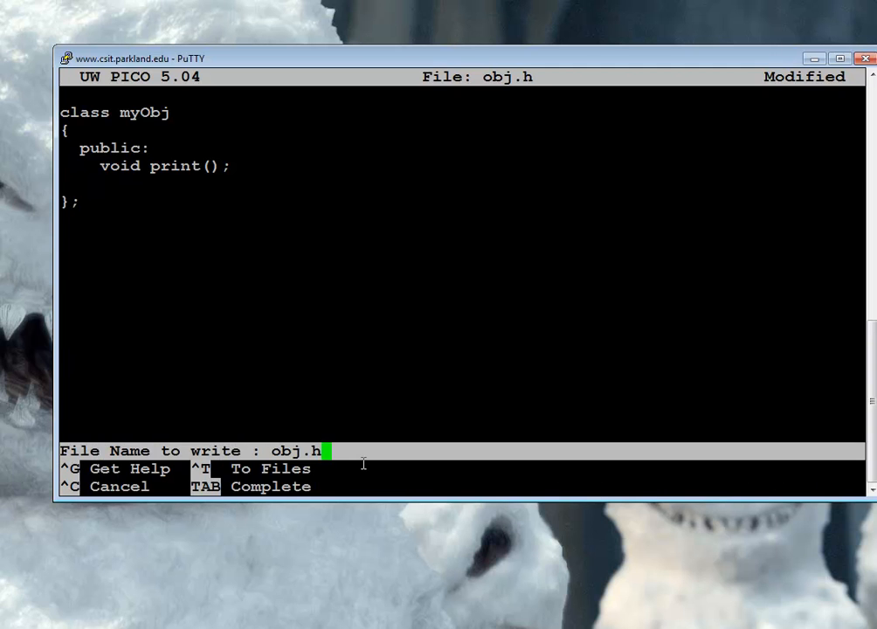
pyautogui.press('Return')
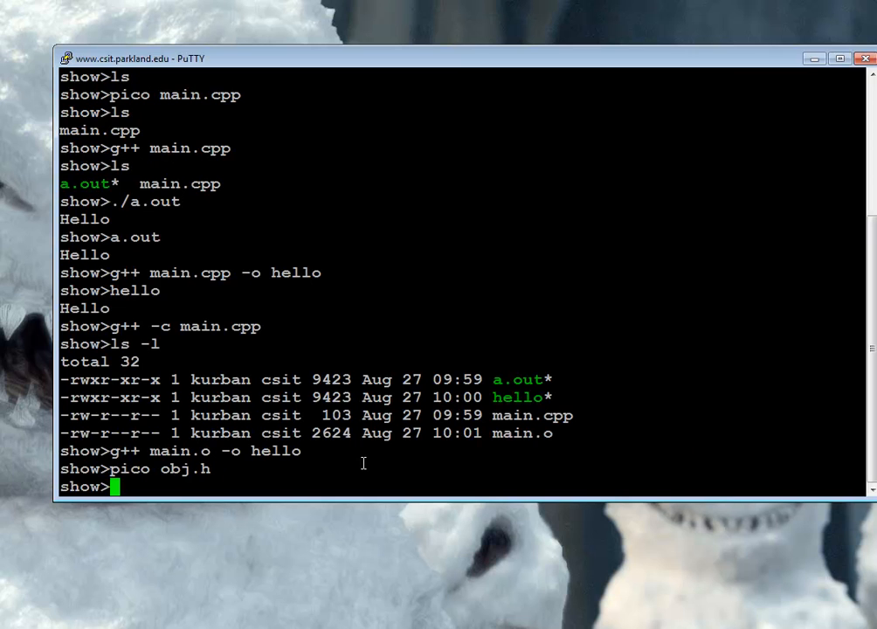
# Start a new obj.cpp source file in the pico editor
pyautogui.write('pico obj.')
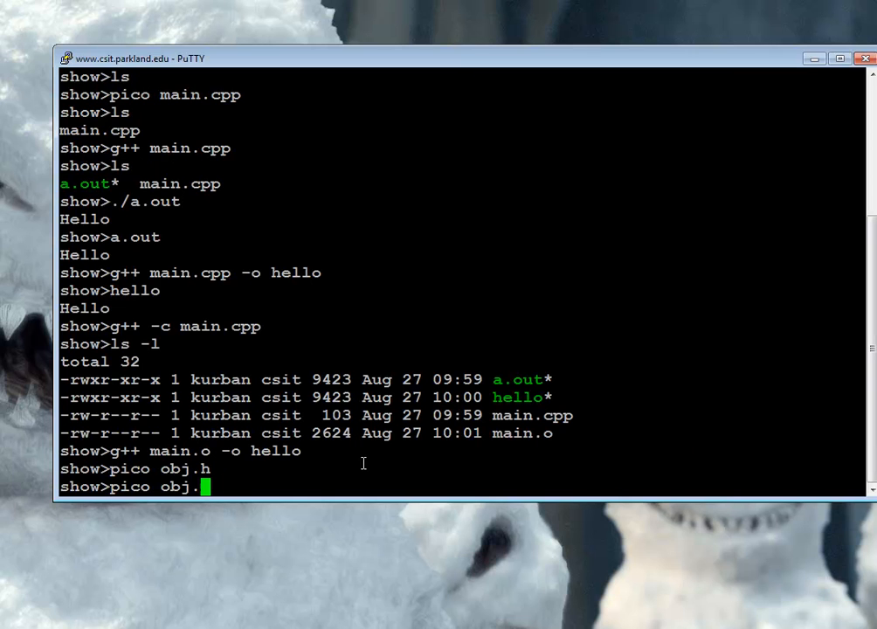
pyautogui.write('cpp')
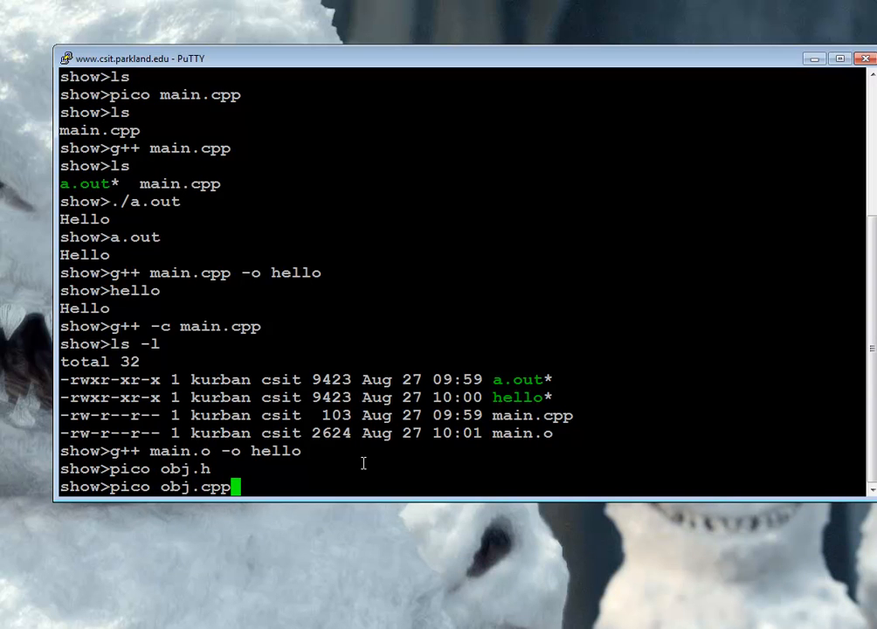
pyautogui.press('Return')
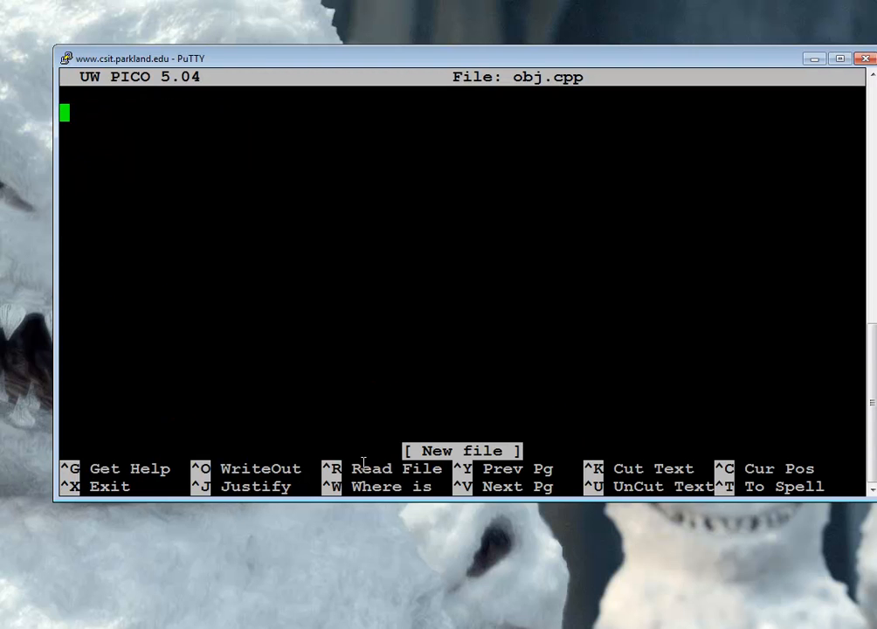
# Define void myObj::print() to cout "object print!!!" followed by endl
pyautogui.write('void')
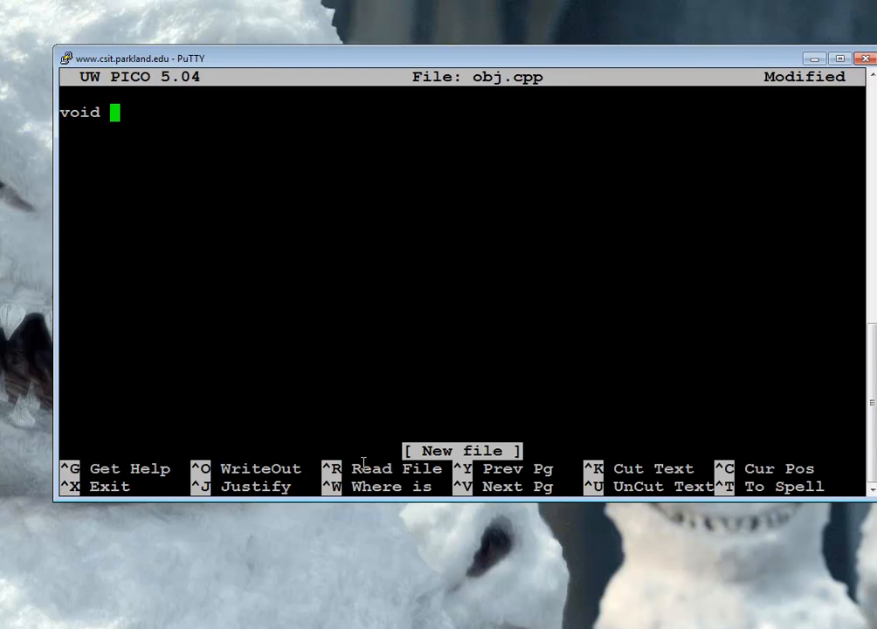
pyautogui.write('myO')
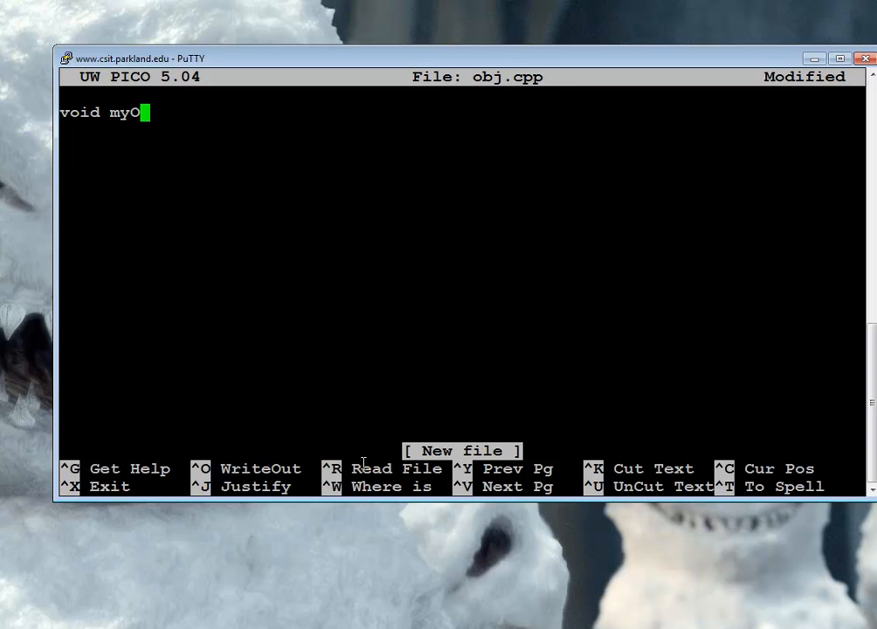
pyautogui.write('bj')
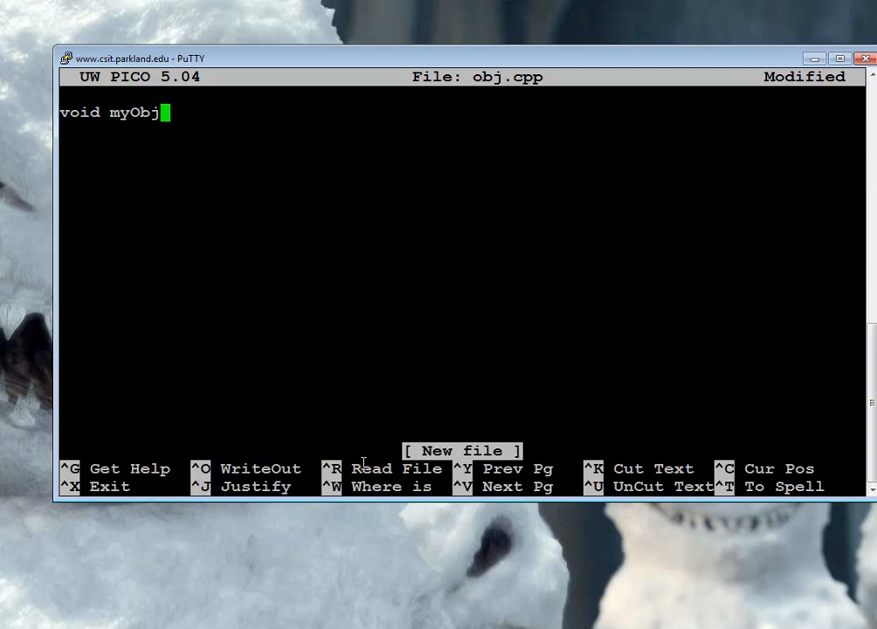
pyautogui.write('::print(')
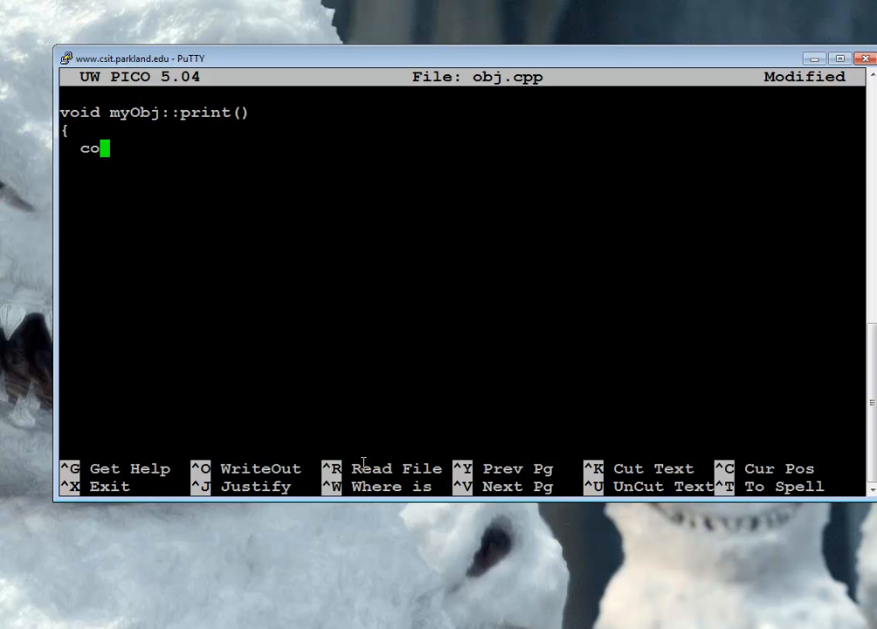
pyautogui.write('ut <<')
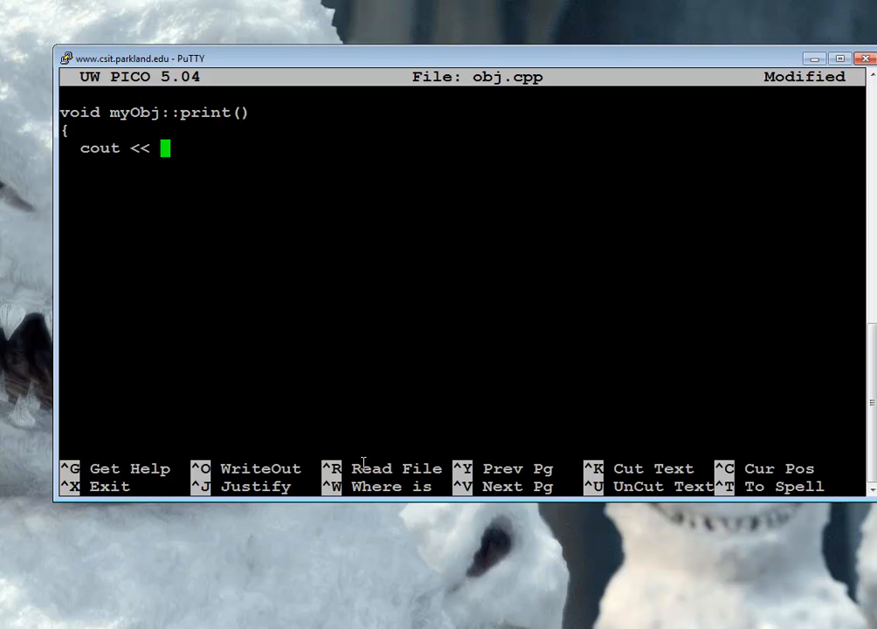
pyautogui.write('"')
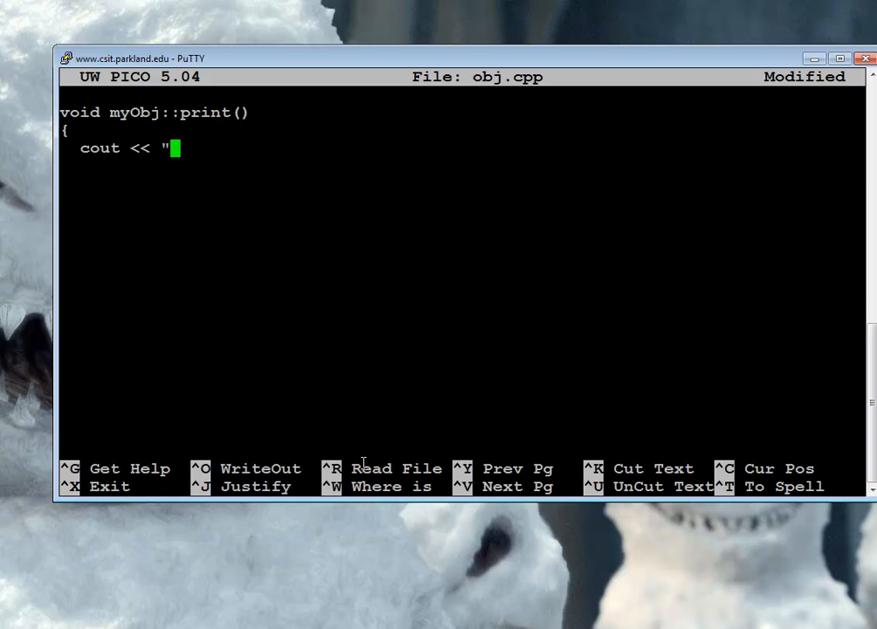
pyautogui.write('obje')
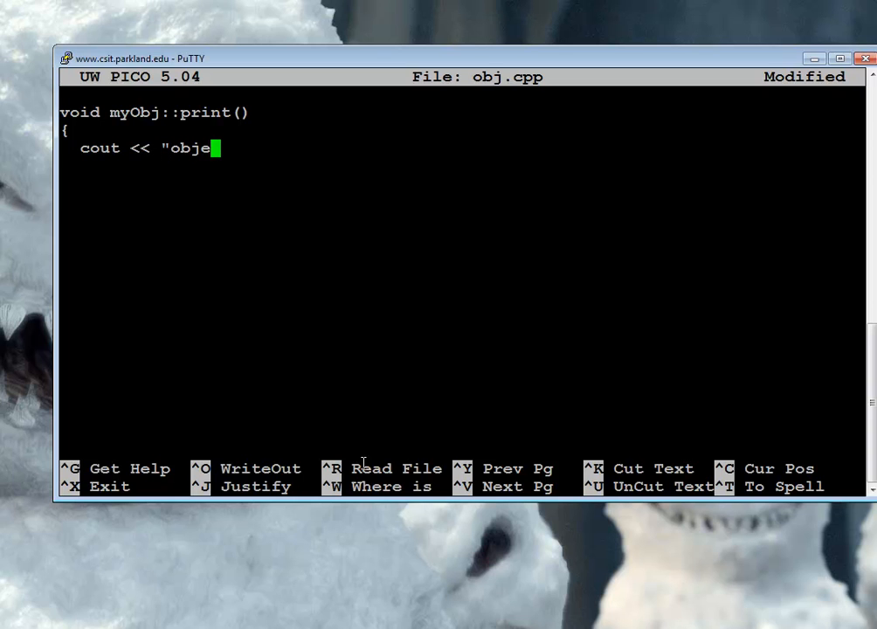
pyautogui.write('ct print')
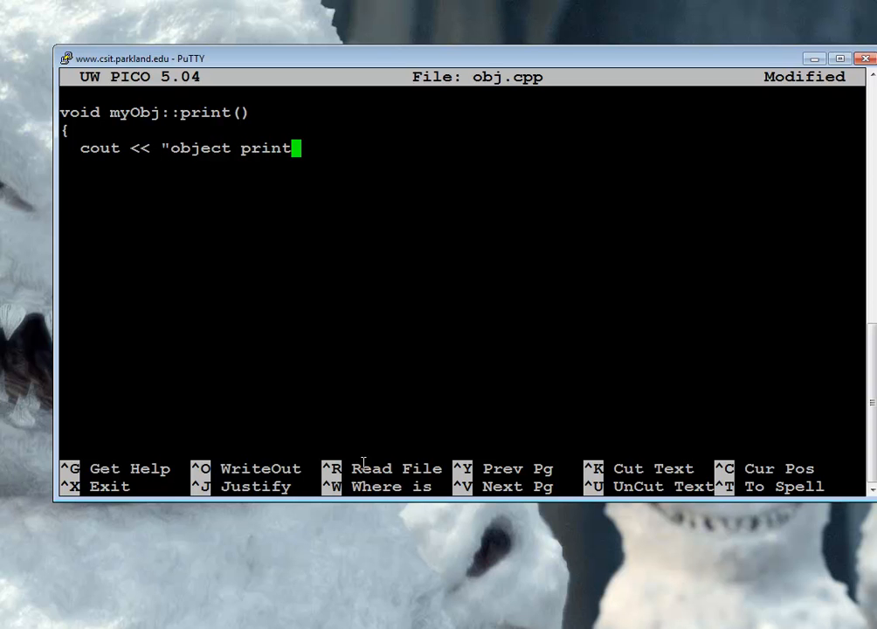
pyautogui.write('!!!"')
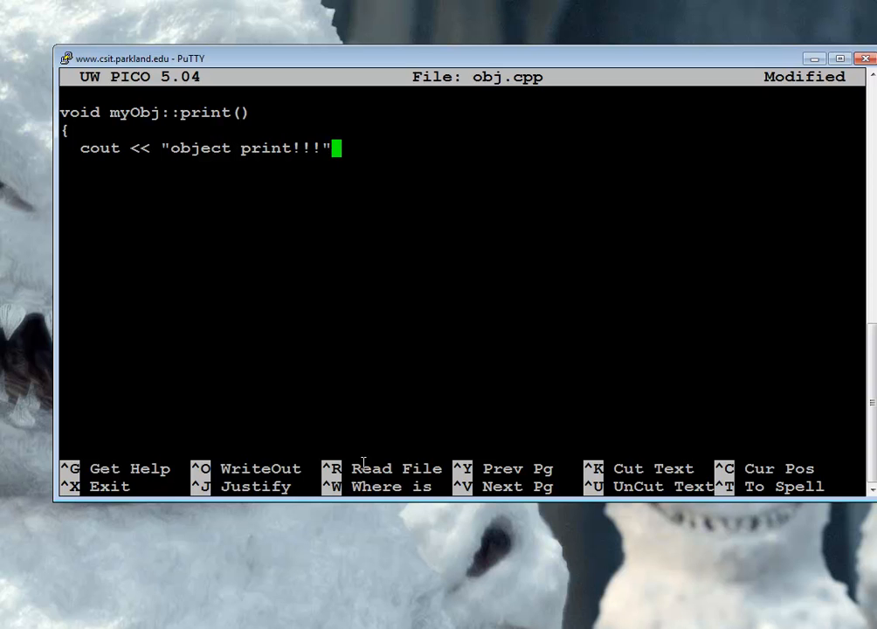
pyautogui.write('<< endl;')
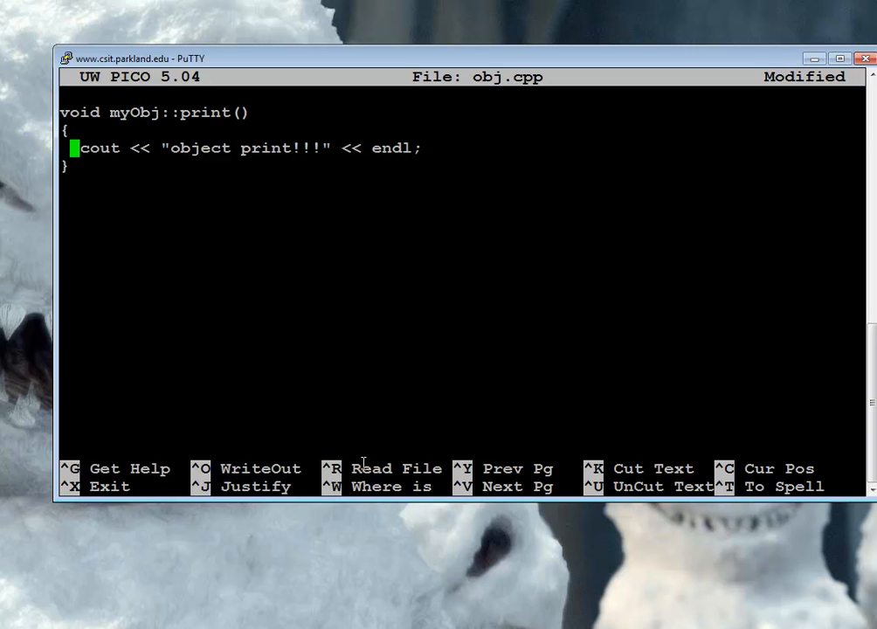
# Add #include <iostream> and using namespace std; at the top and save obj.cpp
pyautogui.press('Up')
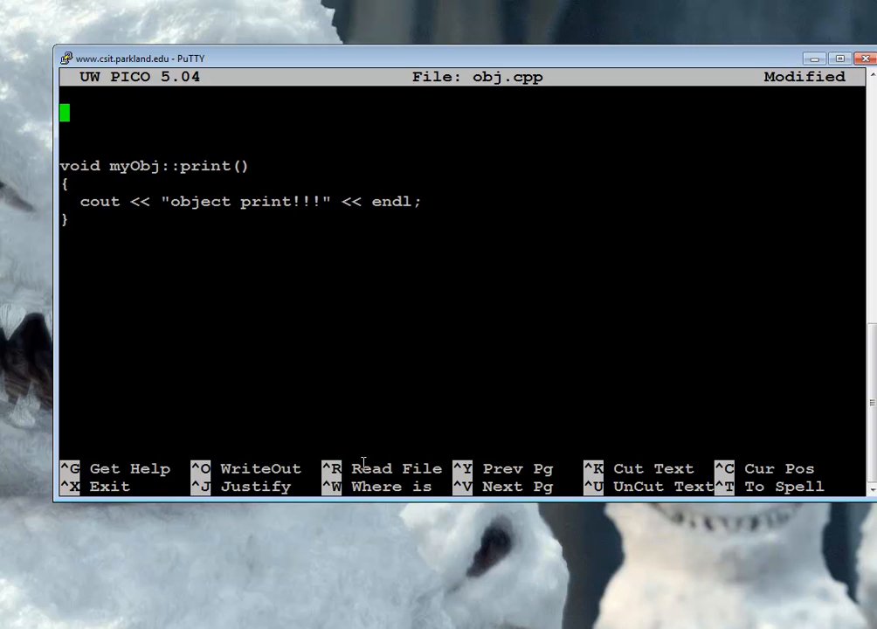
pyautogui.write('#include')
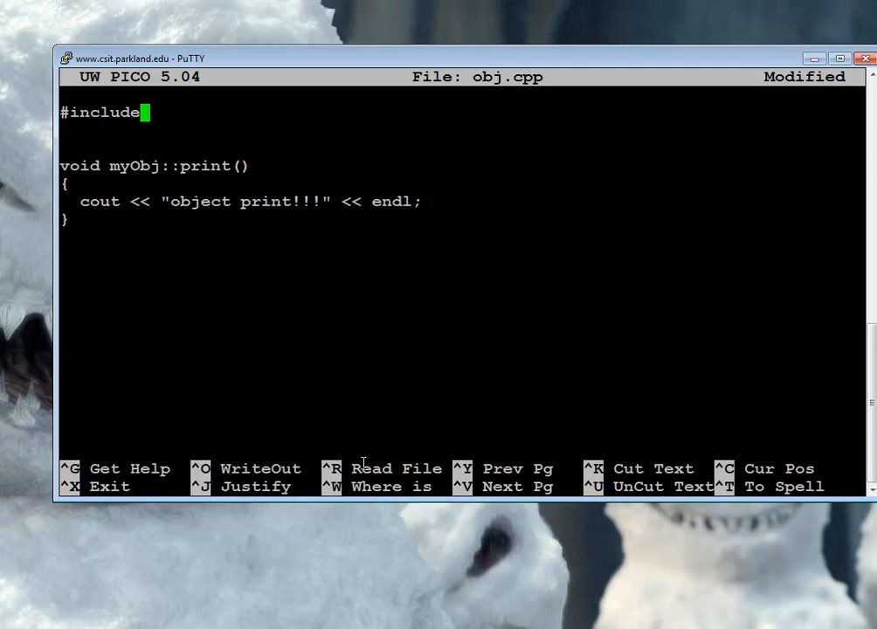
pyautogui.write('<iostream>')
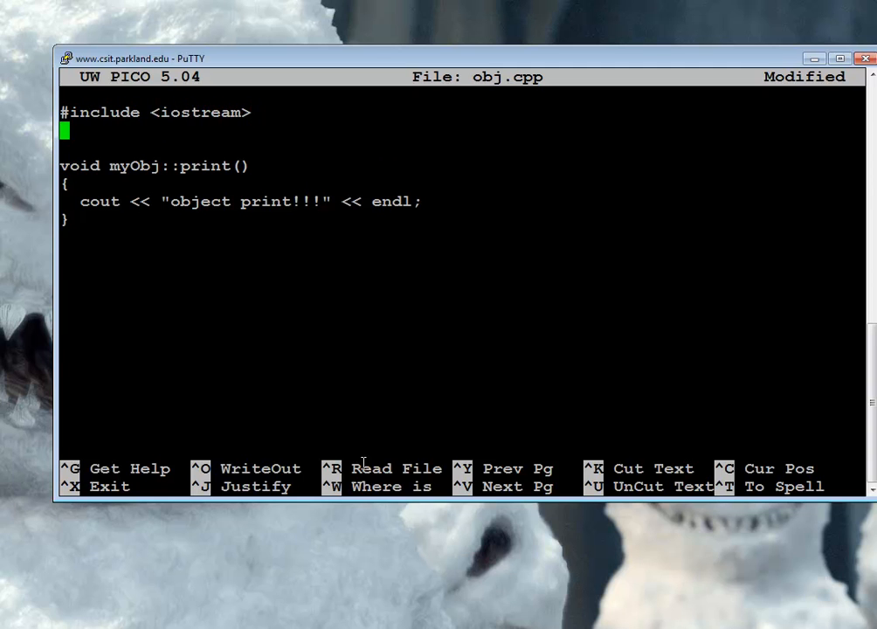
pyautogui.write('#')
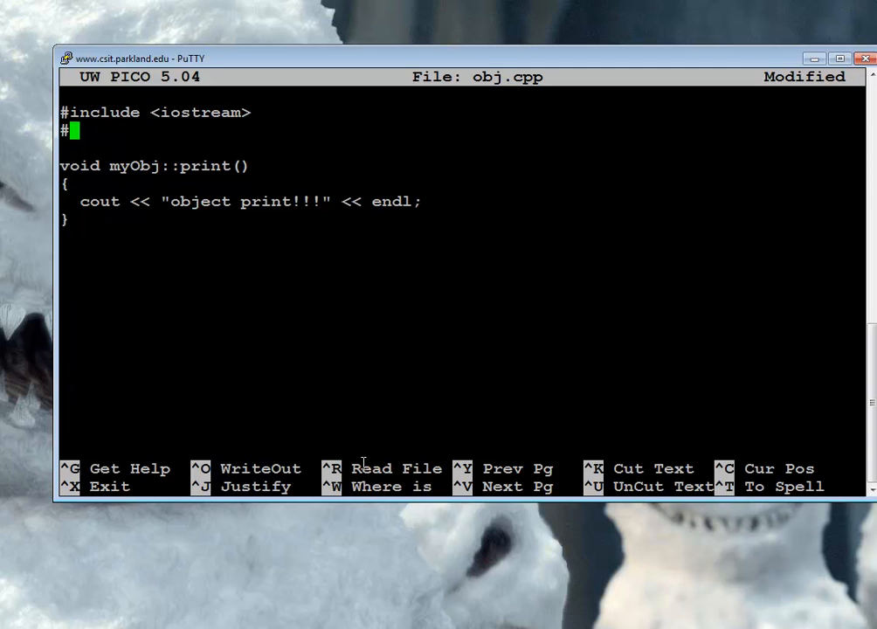
pyautogui.write('us')
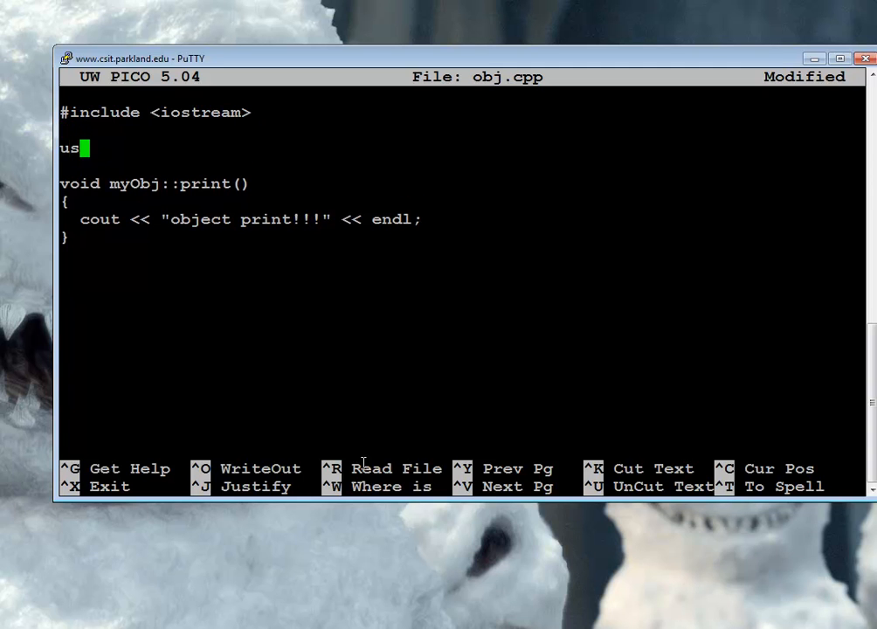
pyautogui.write('ing namespace s')
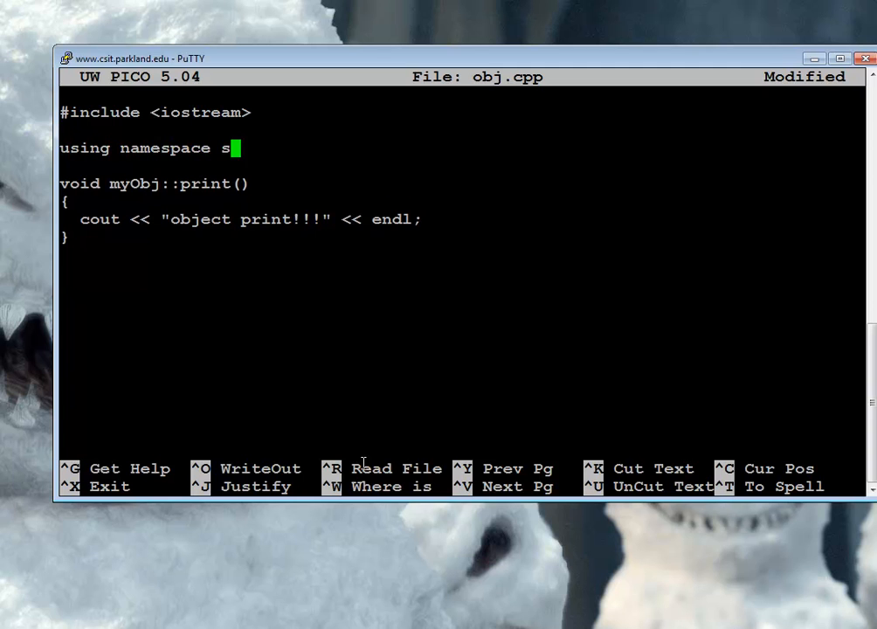
pyautogui.write('td;')
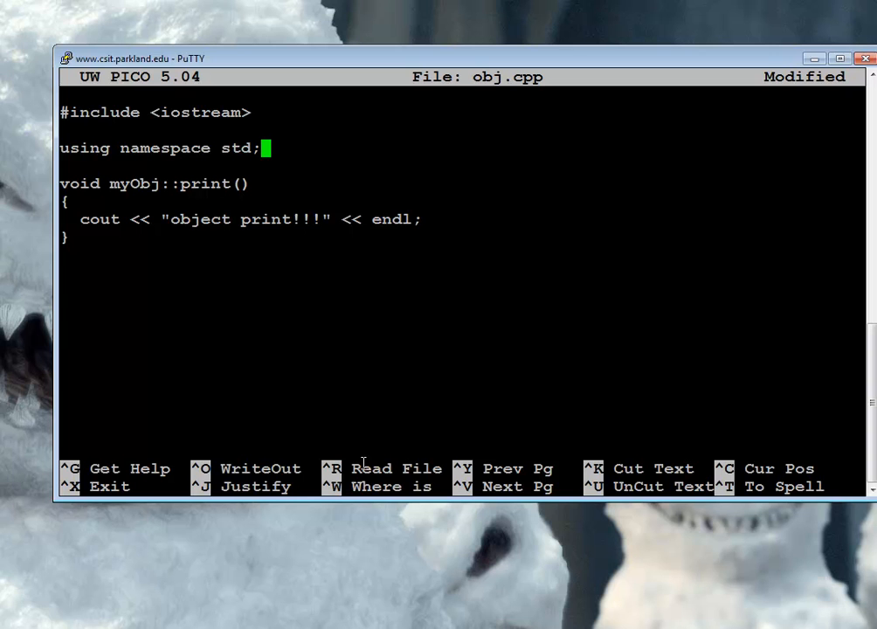
pyautogui.press('ctrl+o')
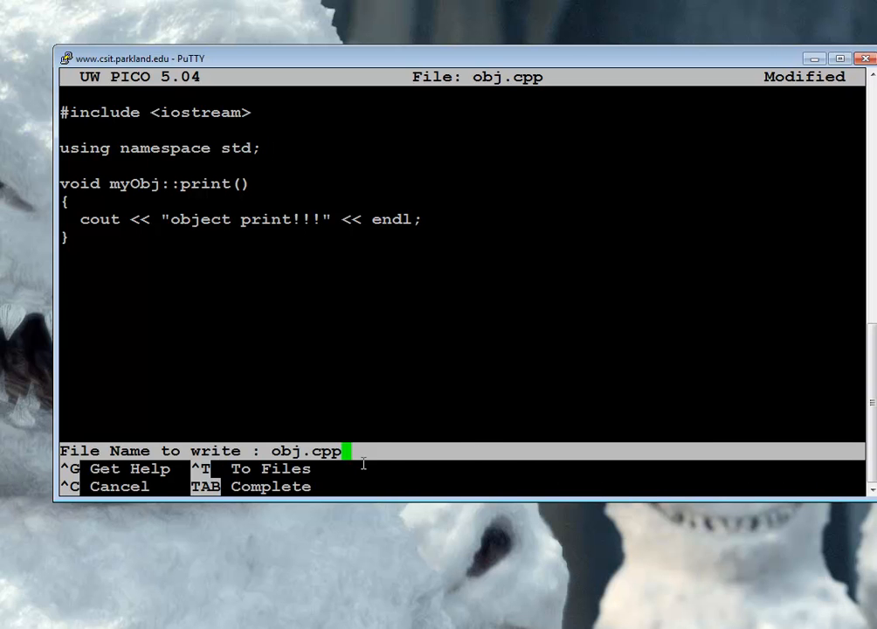
pyautogui.press('Return')
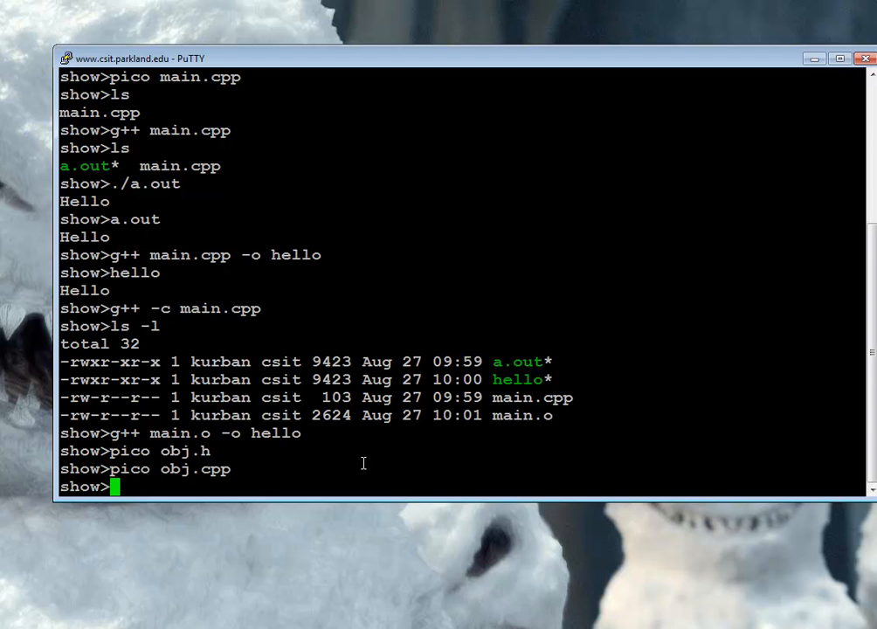
# Compile with g++ main.cpp obj.cpp -o hello, which fails: 'myObj' has not been declared
pyautogui.write('g++')
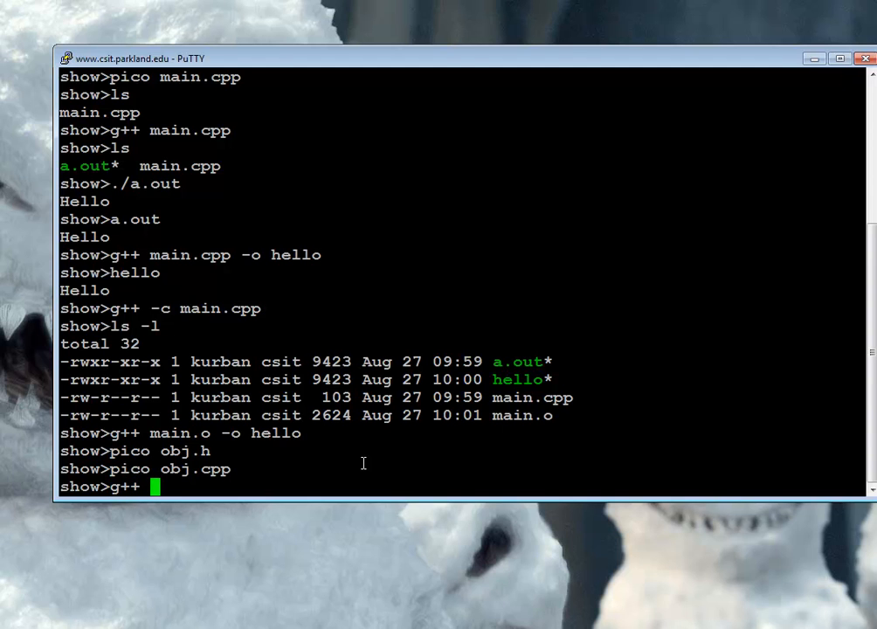
pyautogui.write('main.cpp')
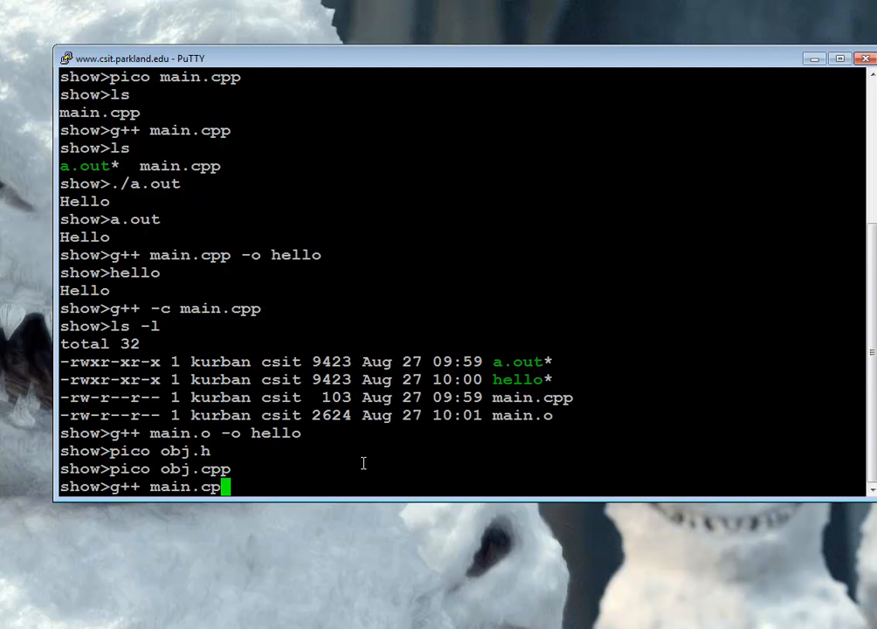
pyautogui.write('p obj.c')
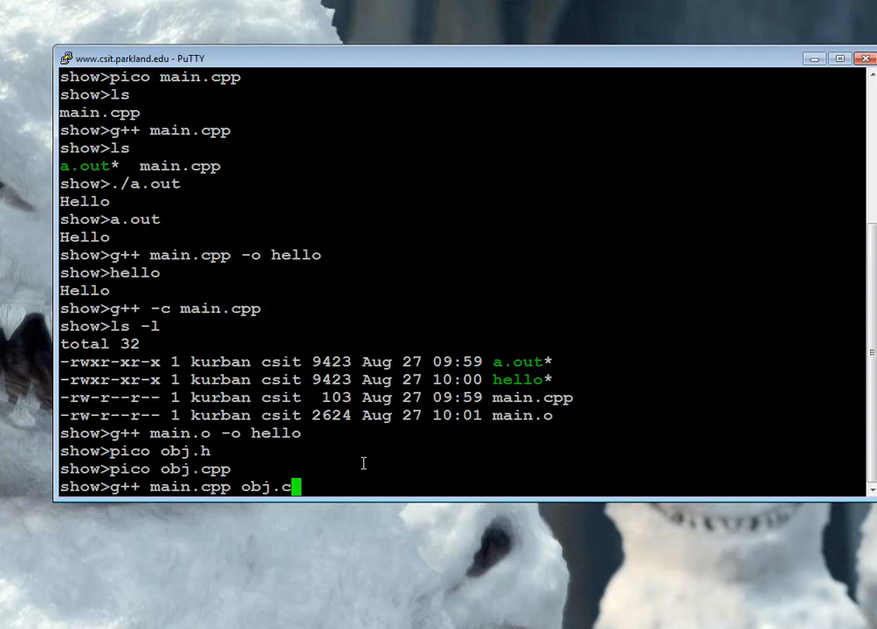
pyautogui.write('pp -o')
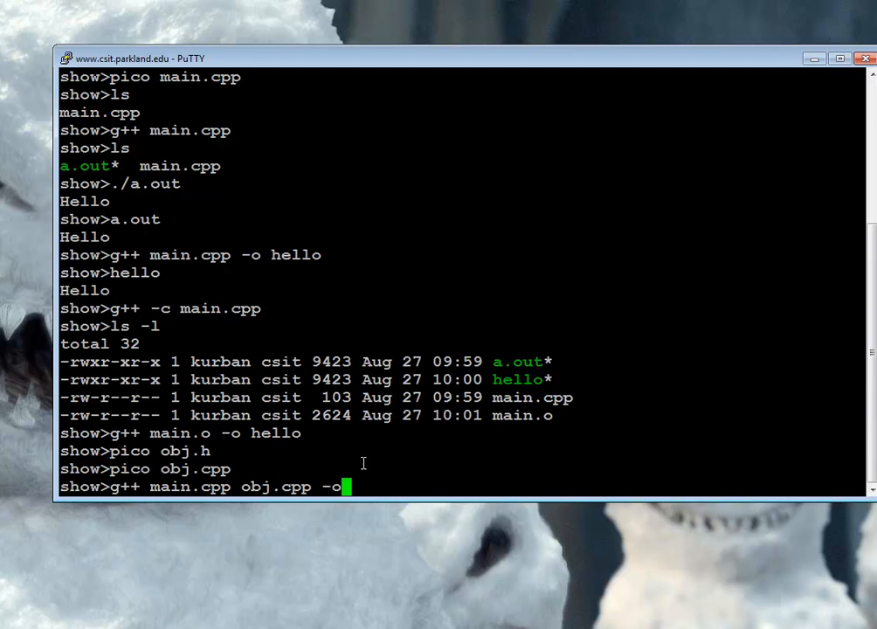
pyautogui.write('holle')
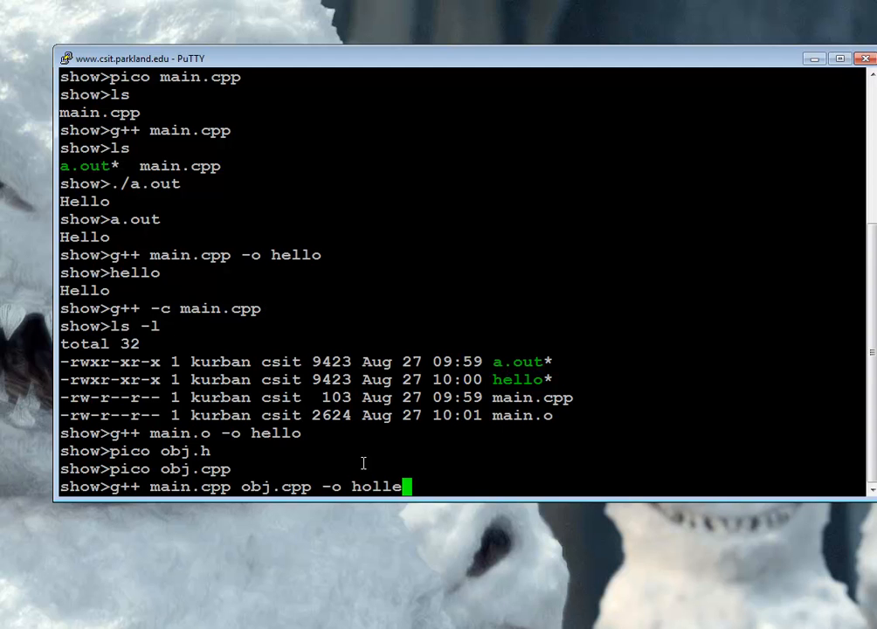
pyautogui.press('BackSpace')
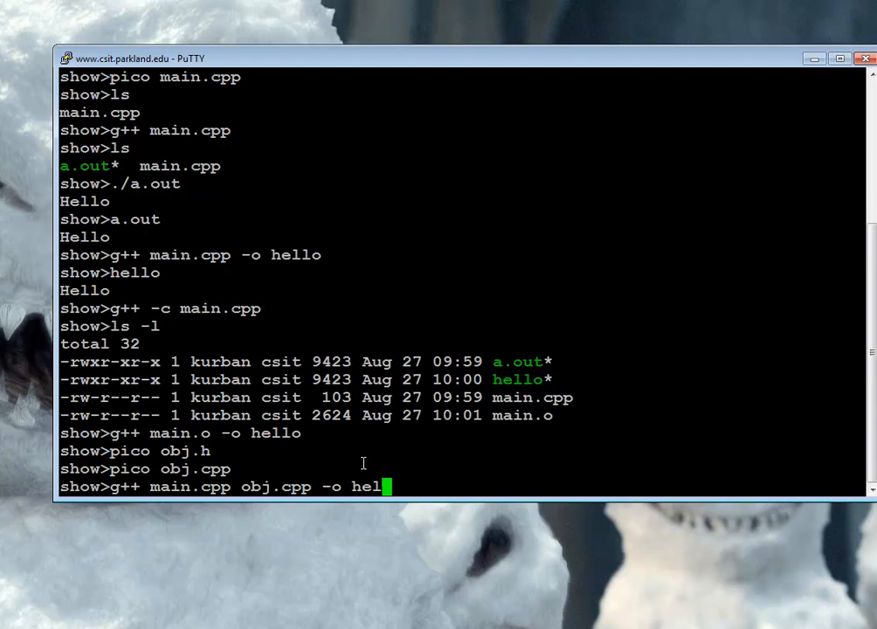
pyautogui.write('lo')
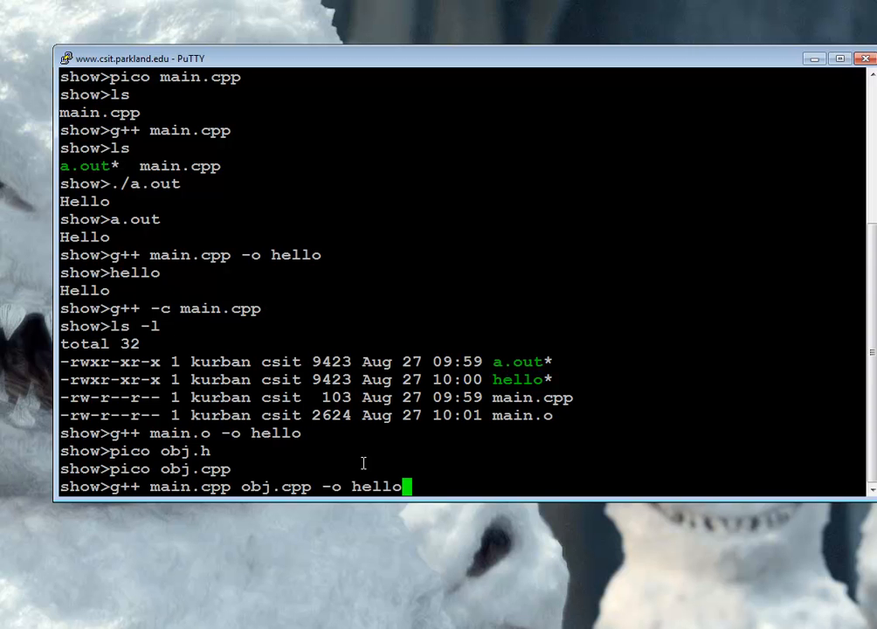
pyautogui.press('Return')
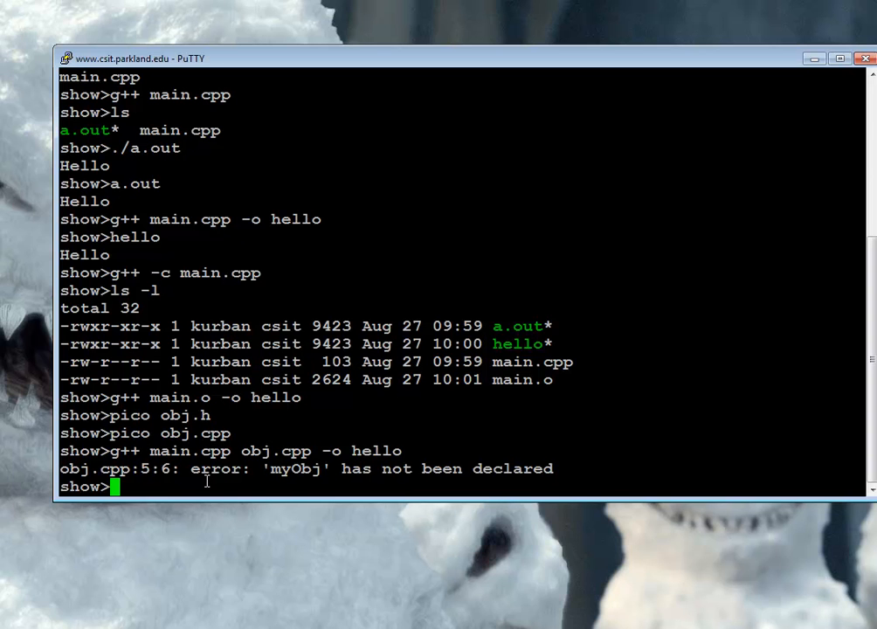
# Reopen obj.cpp, capitalise the class name to MyObj and save it
pyautogui.write('p')
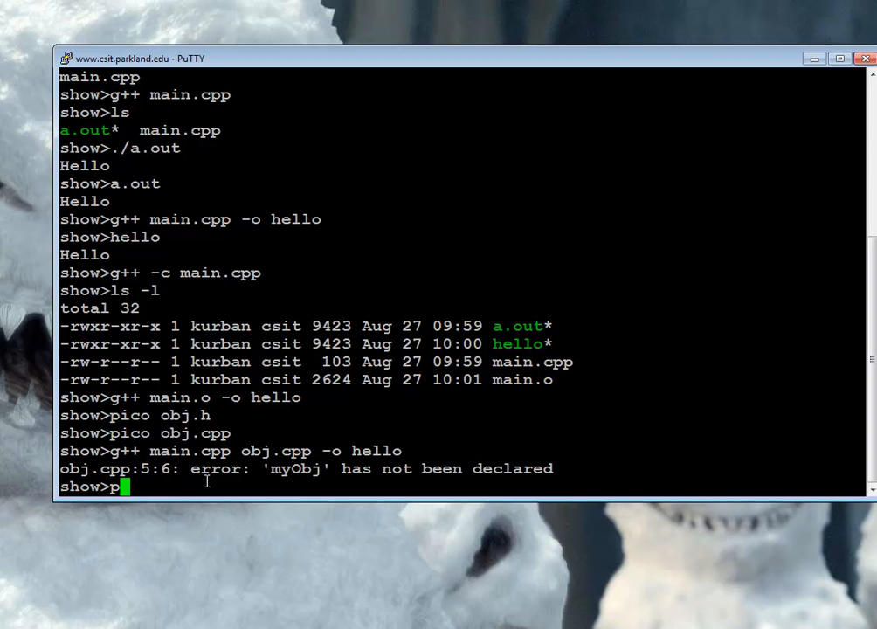
pyautogui.write('ico')
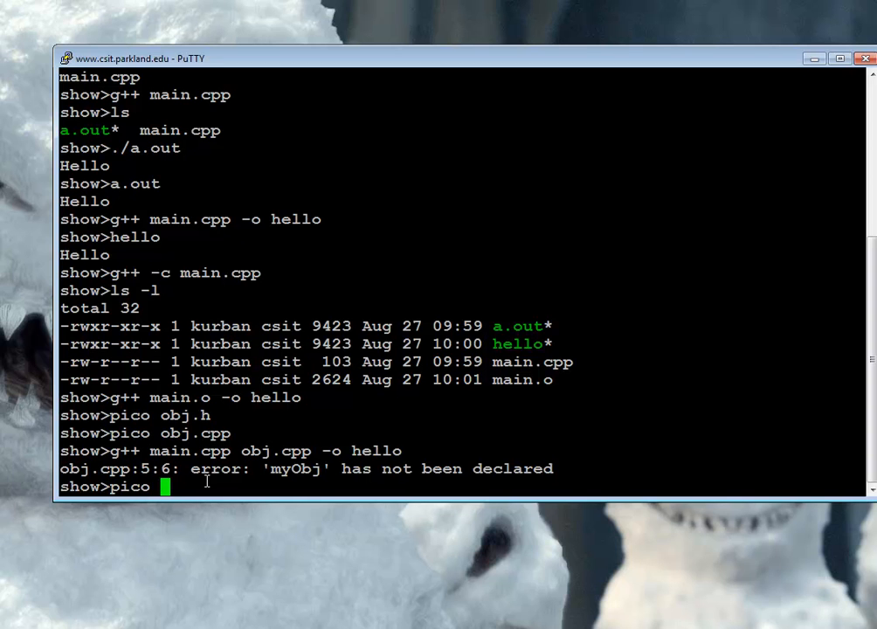
pyautogui.write('obj.cpp')
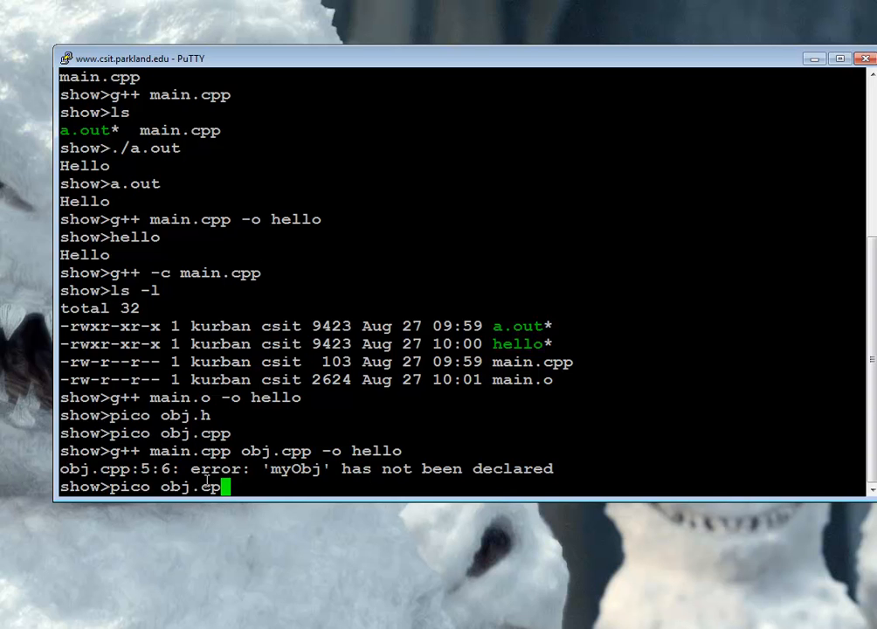
pyautogui.press('Return')
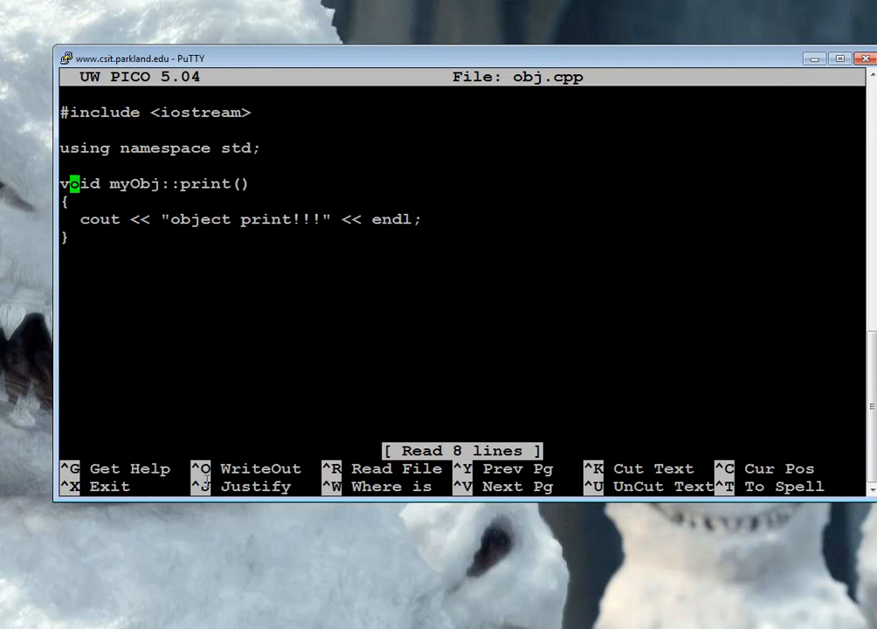
pyautogui.write('M')
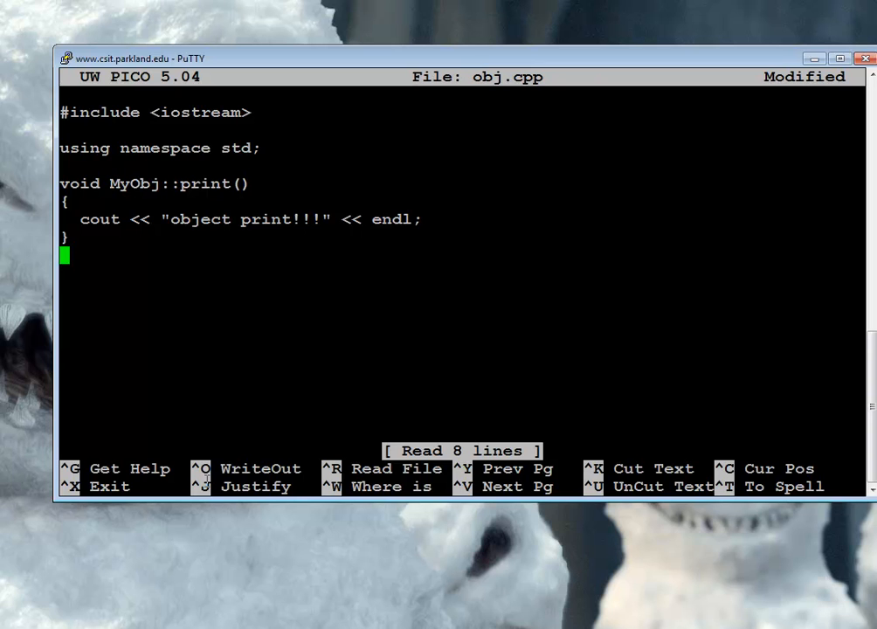
pyautogui.press('ctrl+o')
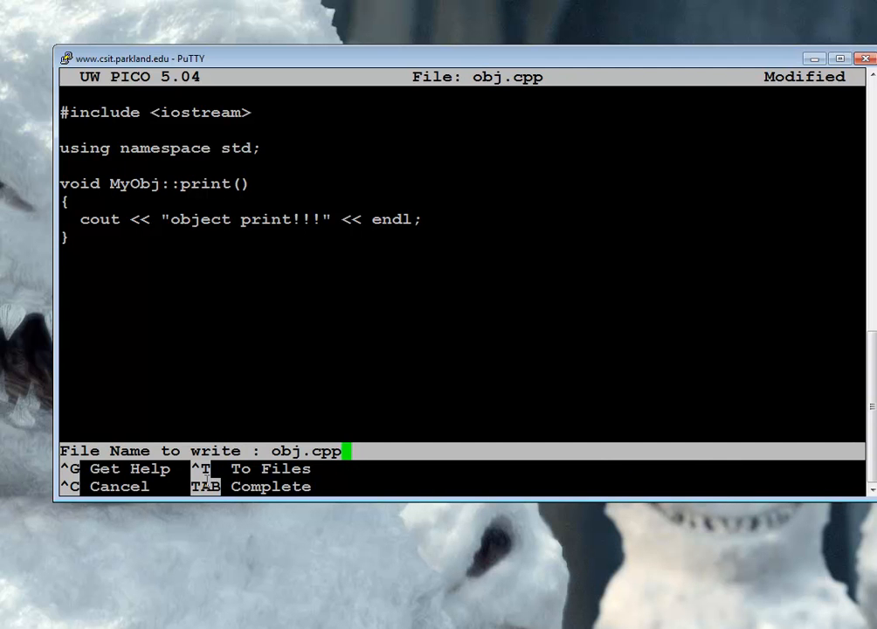
pyautogui.press('Return')
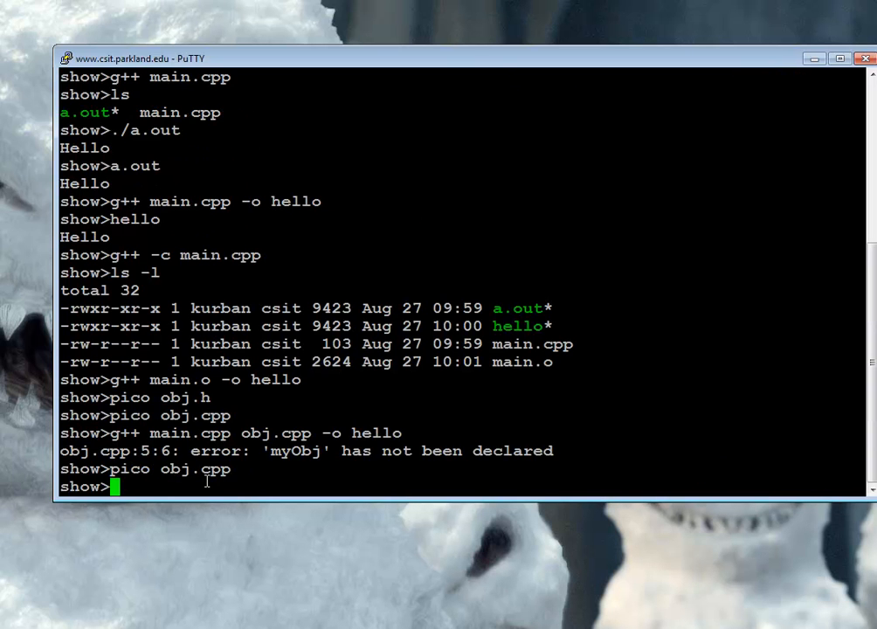
# Rerun g++ main.cpp obj.cpp -o hello from history; it still fails on 'MyObj'
pyautogui.write('pico obj.cpp')
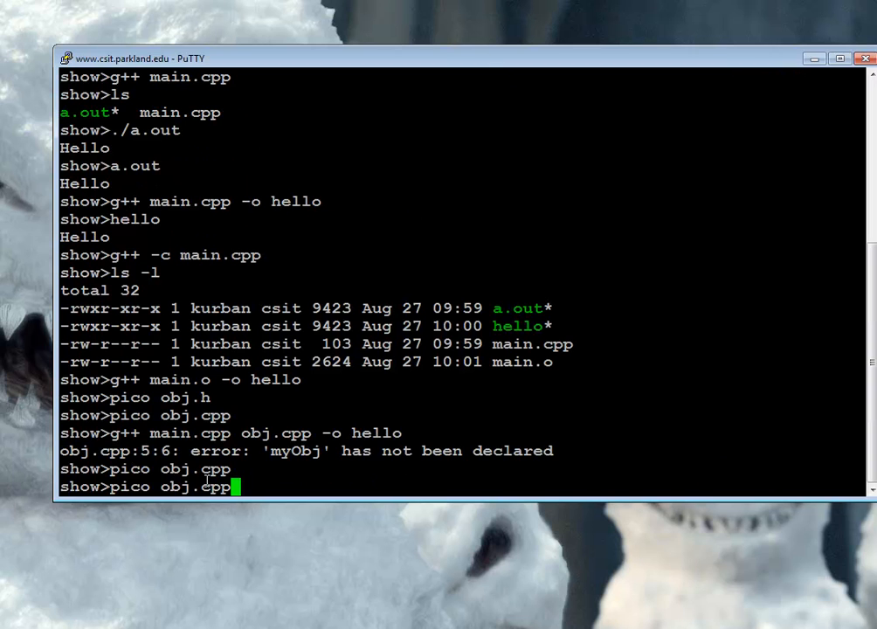
pyautogui.press('Return')
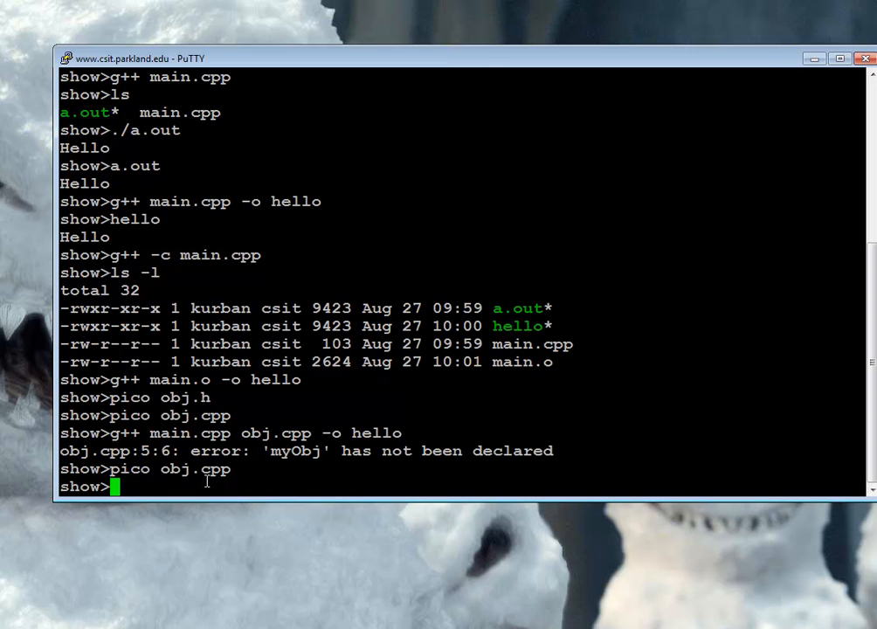
pyautogui.write('pico obj.cpp')
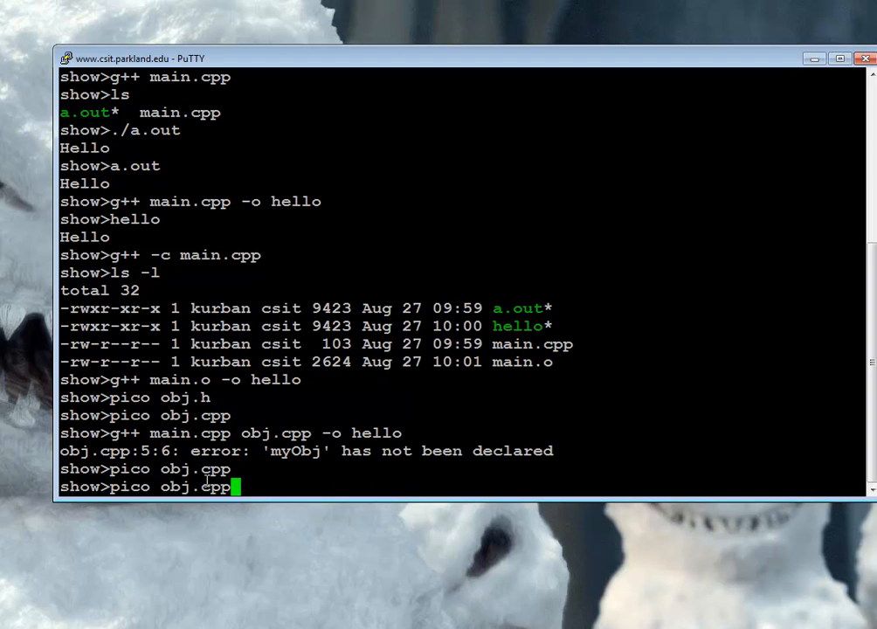
pyautogui.press('Return')
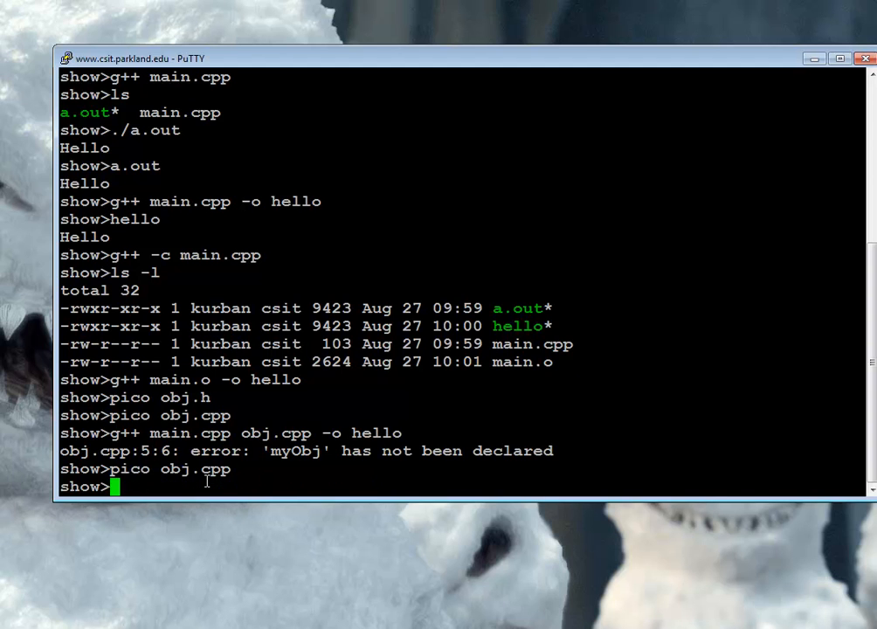
pyautogui.write('g++ main.cpp obj.cpp -o hello')
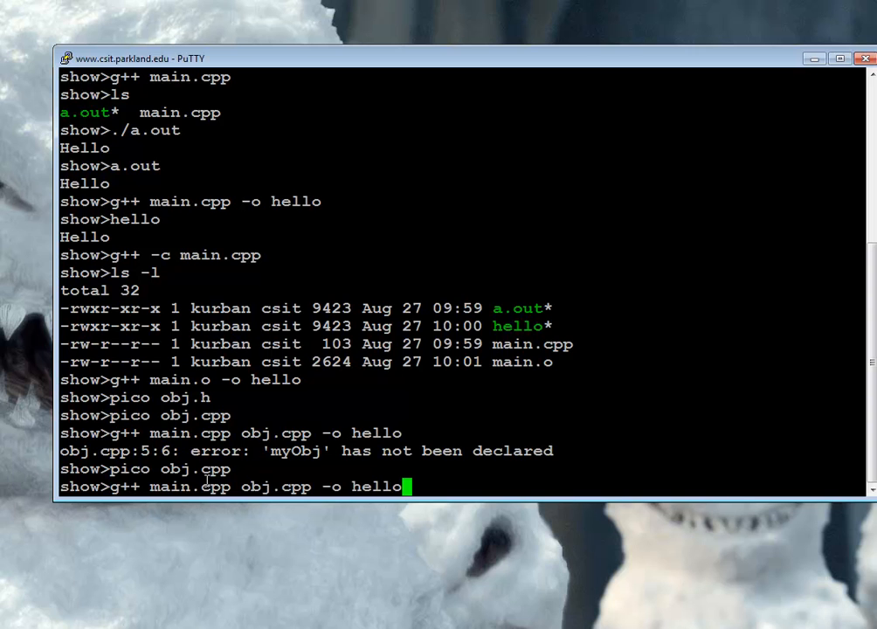
pyautogui.press('Return')
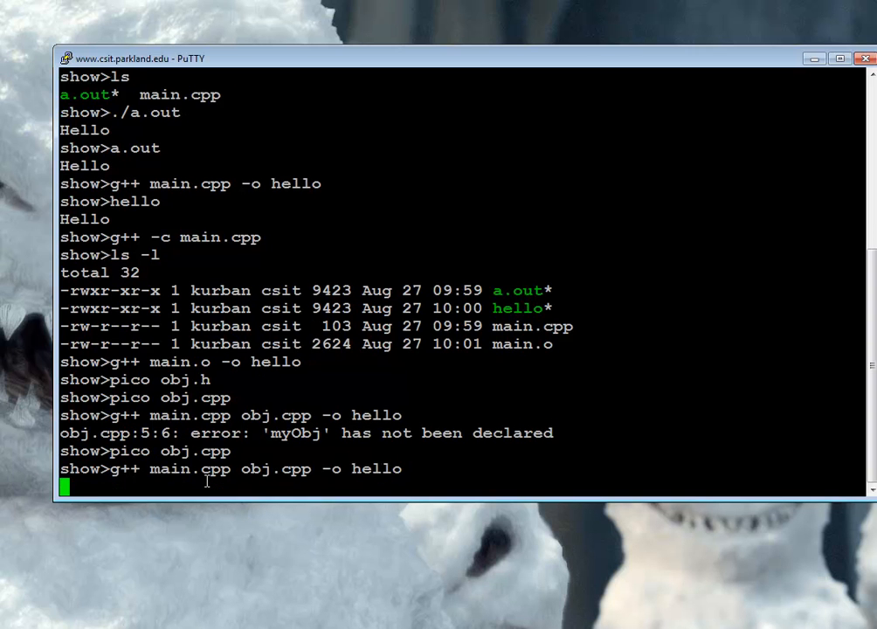
pyautogui.press('Return')
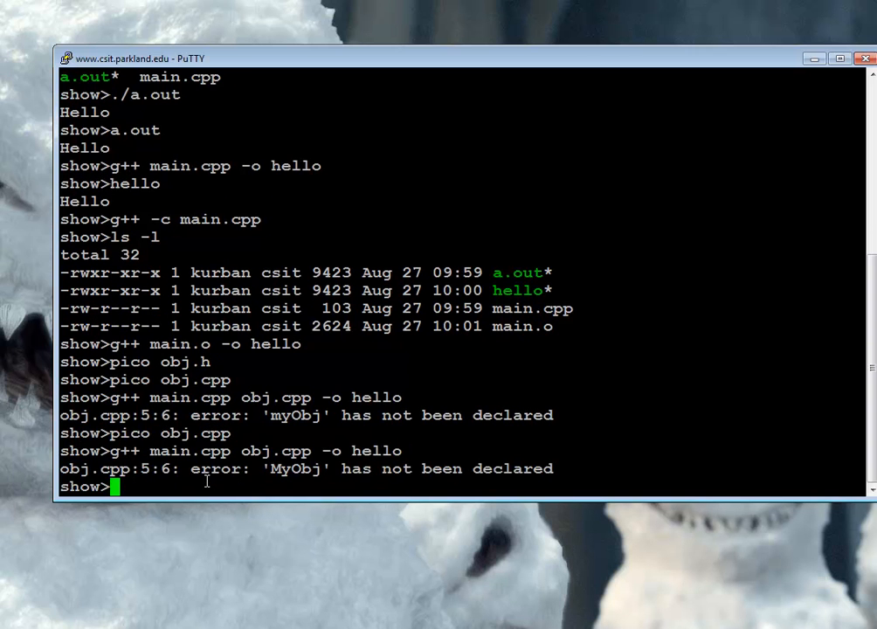
pyautogui.write('g++ main.cpp obj.cpp -o hello')
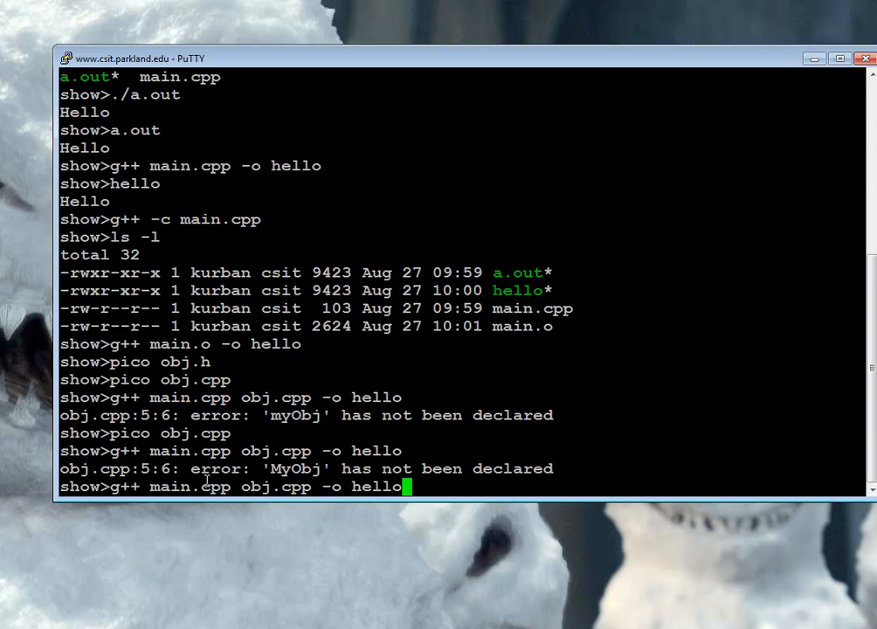
# Add #include "obj.h" under the iostream include in obj.cpp and save it
pyautogui.press('Return')
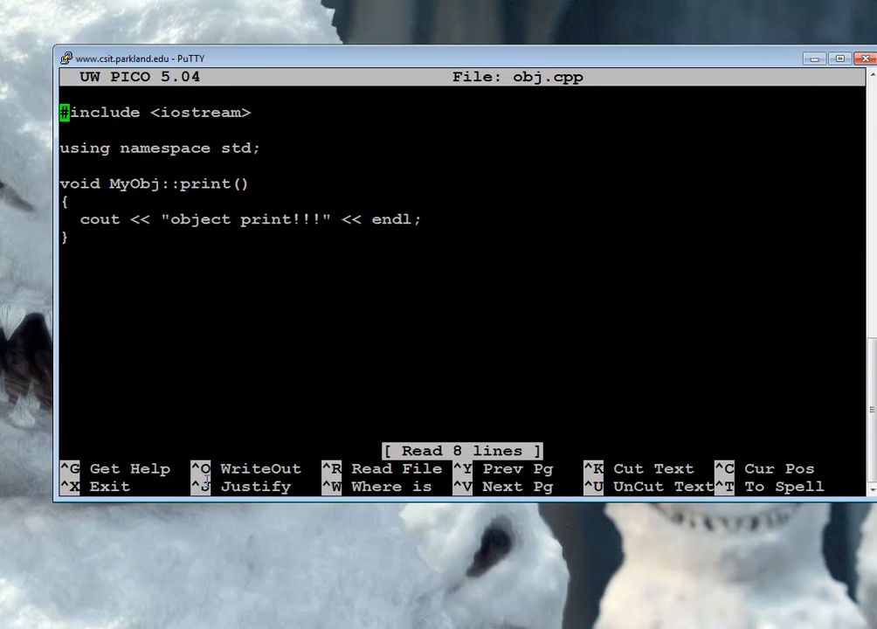
pyautogui.press('Down')
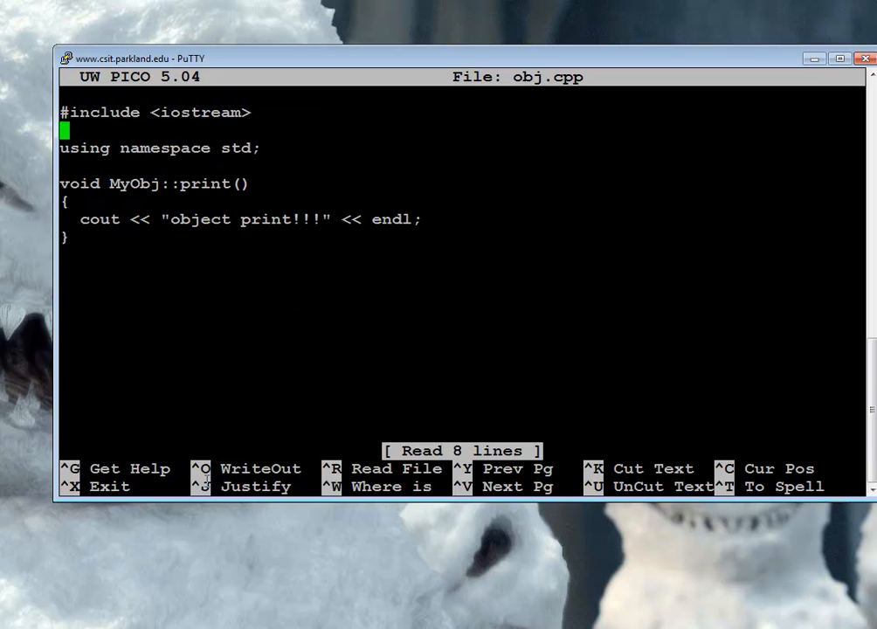
pyautogui.write('#in')
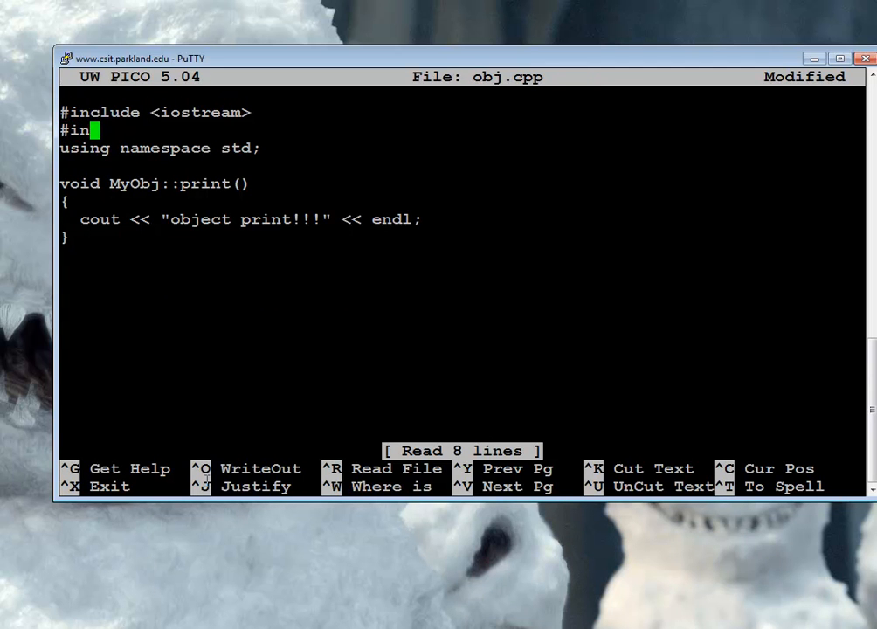
pyautogui.write('clude')
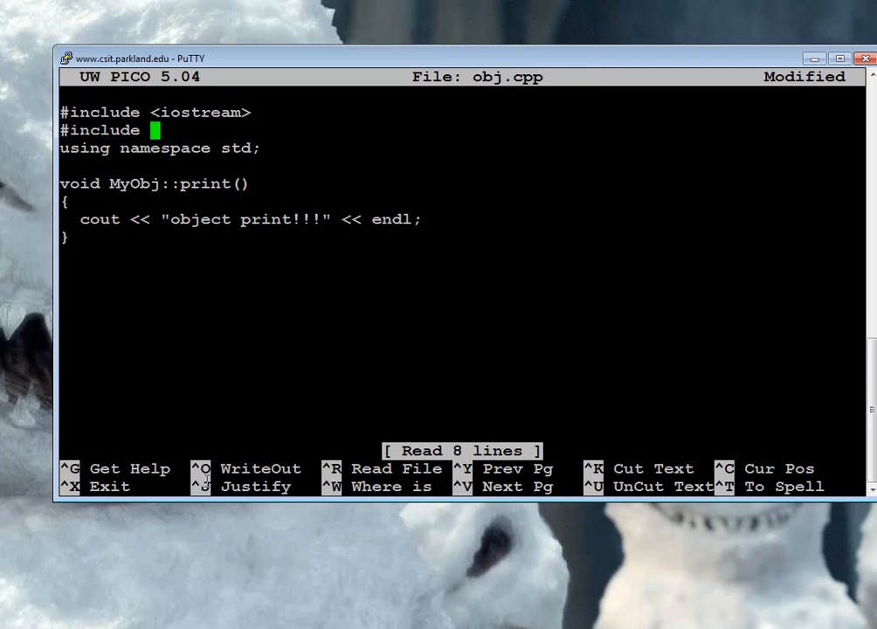
pyautogui.write('"obj')
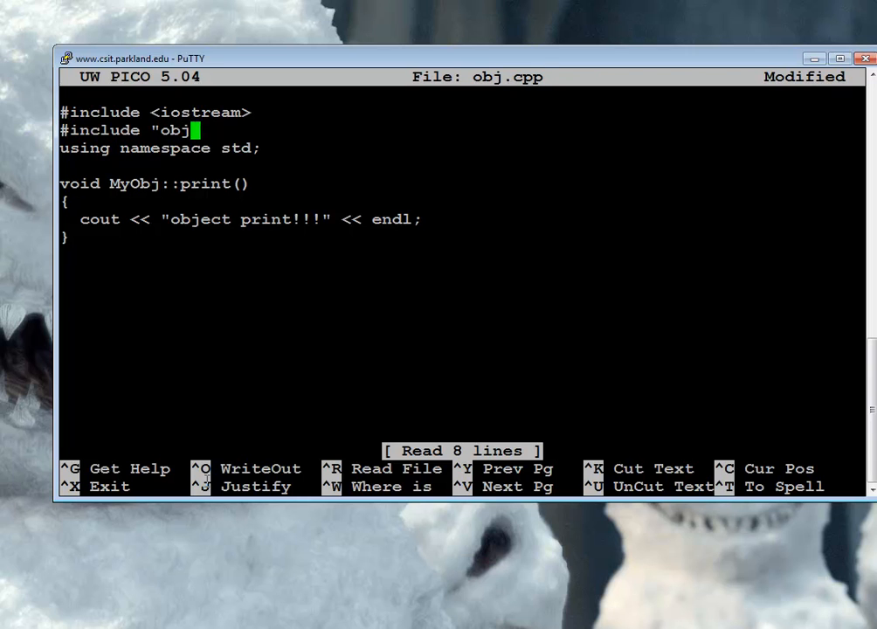
pyautogui.write('.h')
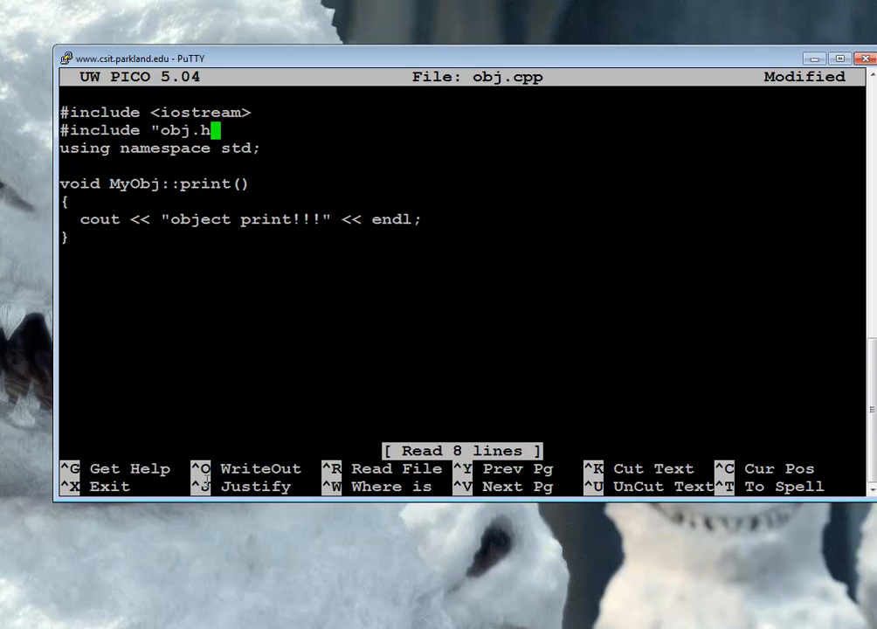
pyautogui.press('Enter')
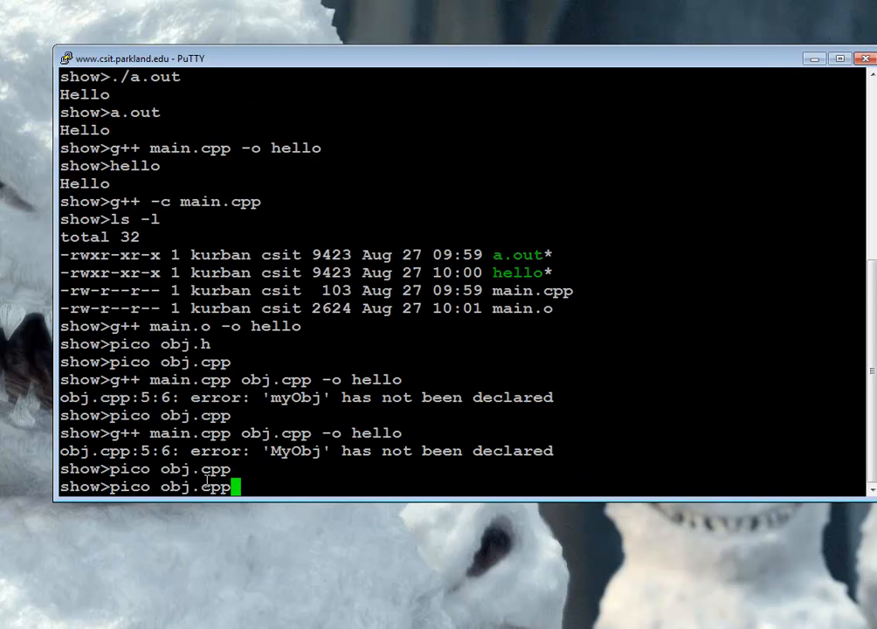
# Recompile both sources; the 'MyObj' error persists, now on line 6
pyautogui.press('Return')
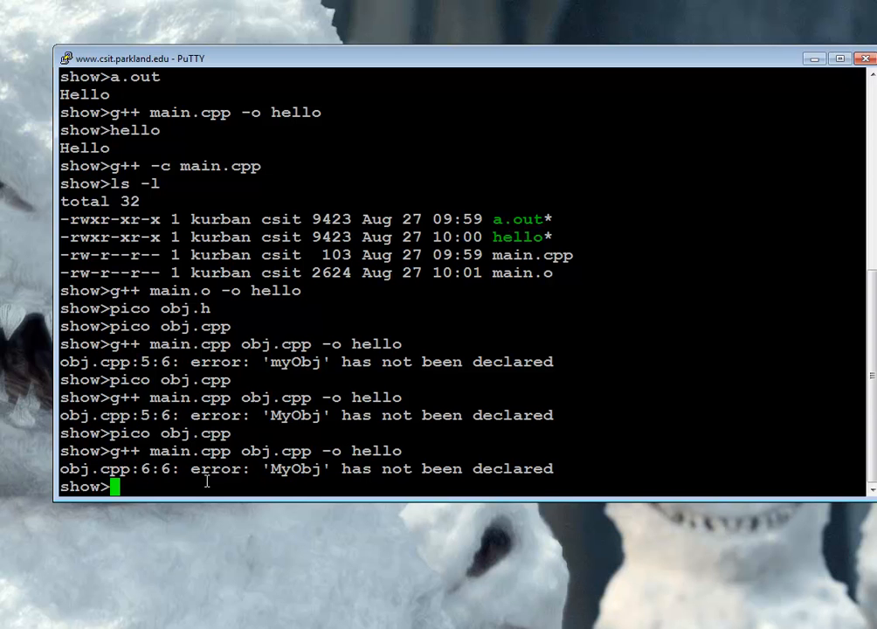
pyautogui.write('pico obj.cpp')
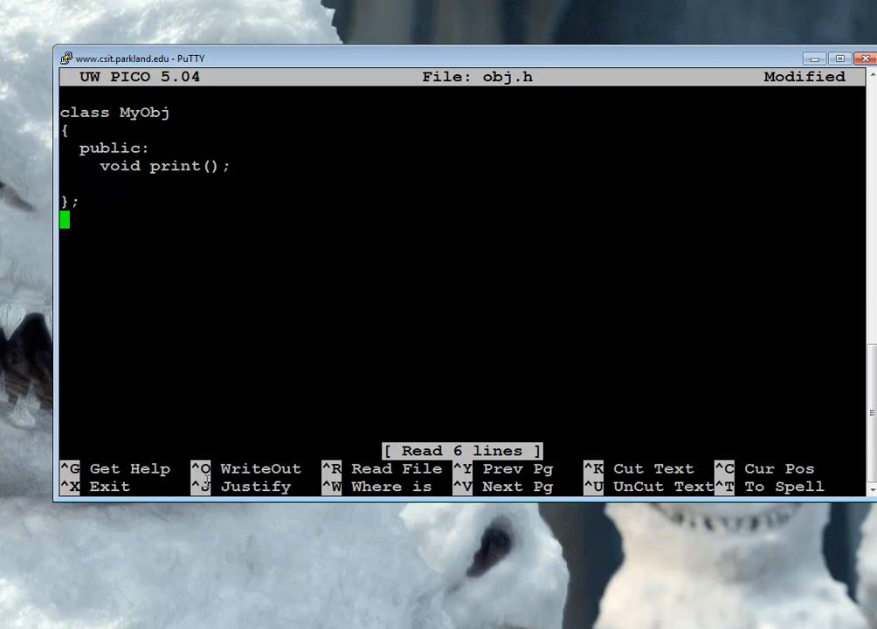
# Save obj.h with class MyObj and rebuild hello without errors
pyautogui.press('ctrl+o')
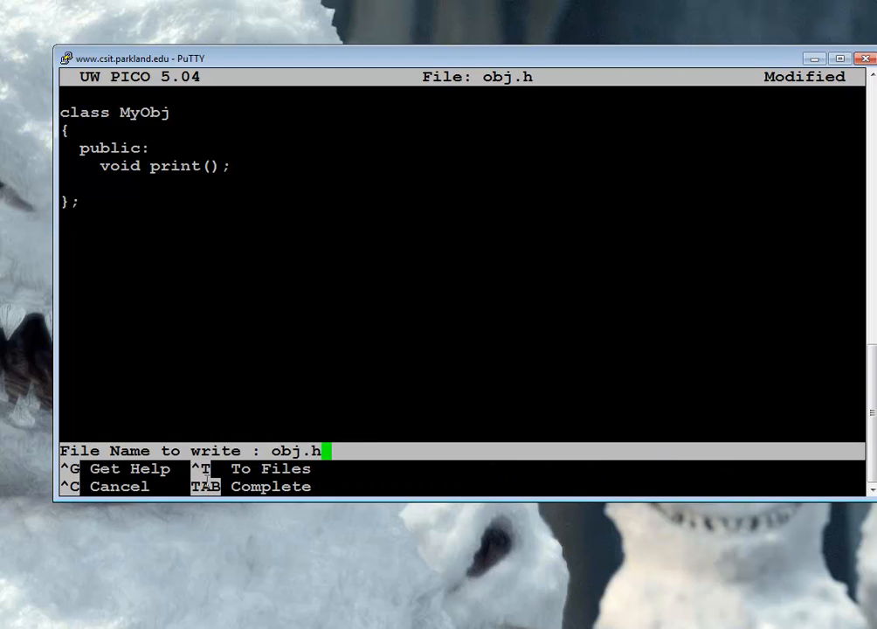
pyautogui.press('Return')
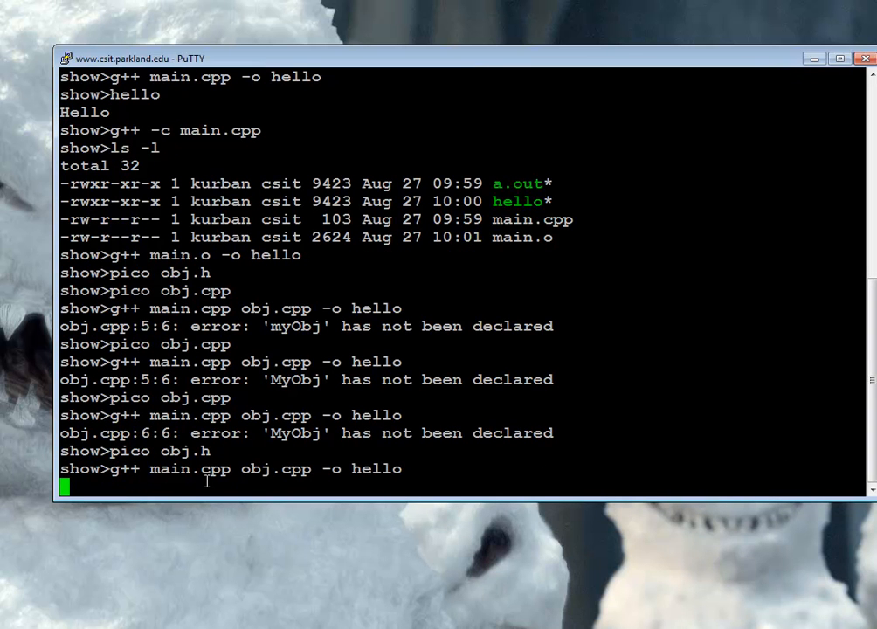
pyautogui.press('Return')
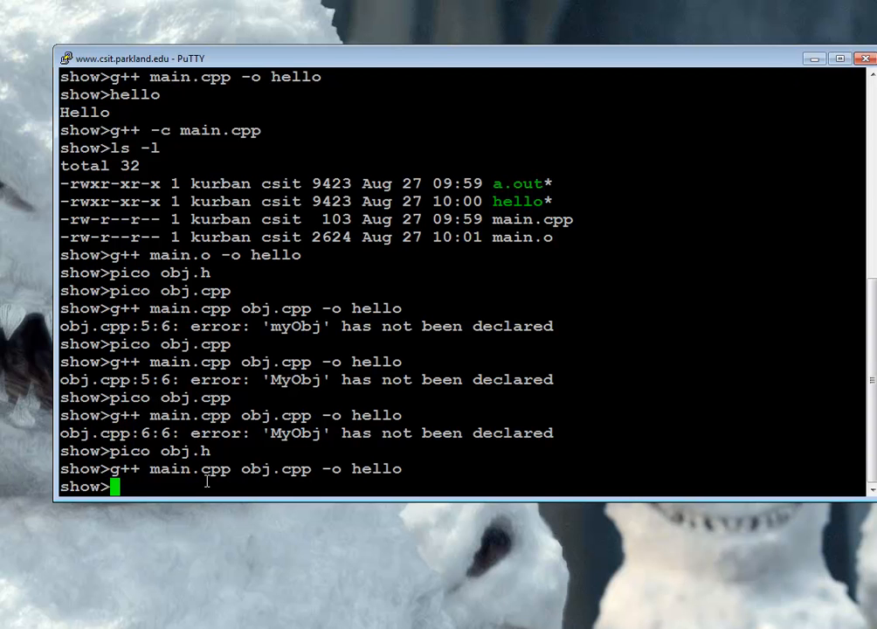
# Edit main.cpp to add #include "obj.h"
pyautogui.write('pico main.cpp')
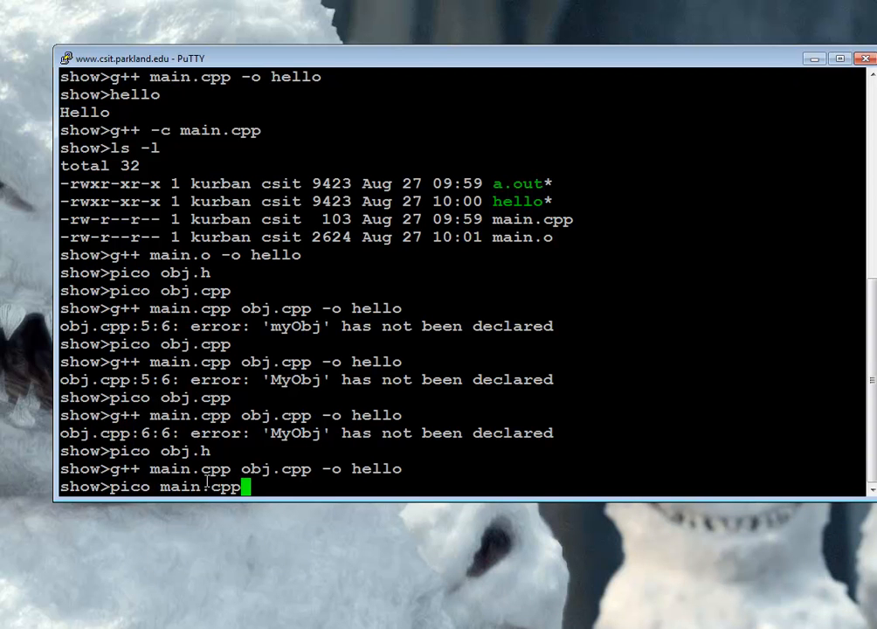
pyautogui.press('Return')
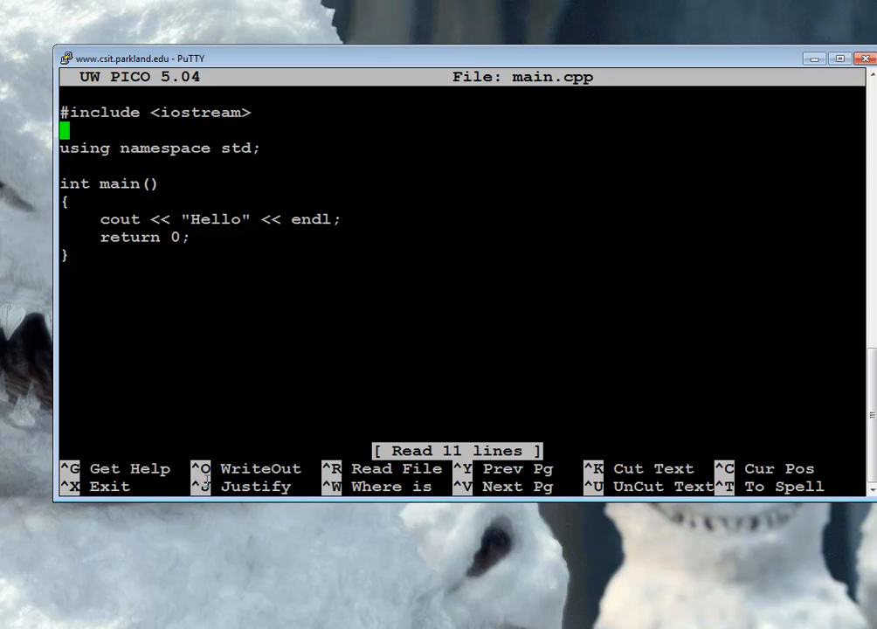
pyautogui.write('#ic')
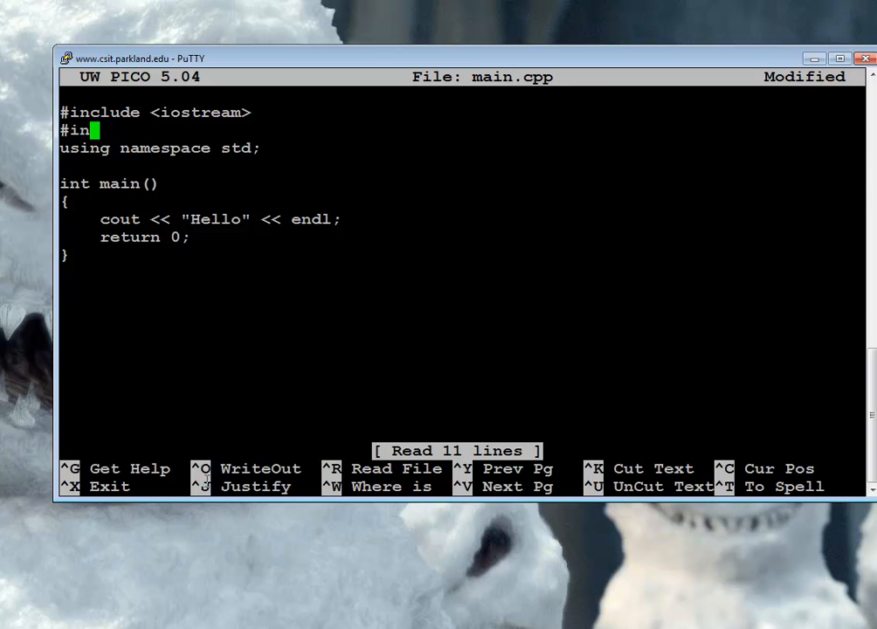
pyautogui.write('clude')
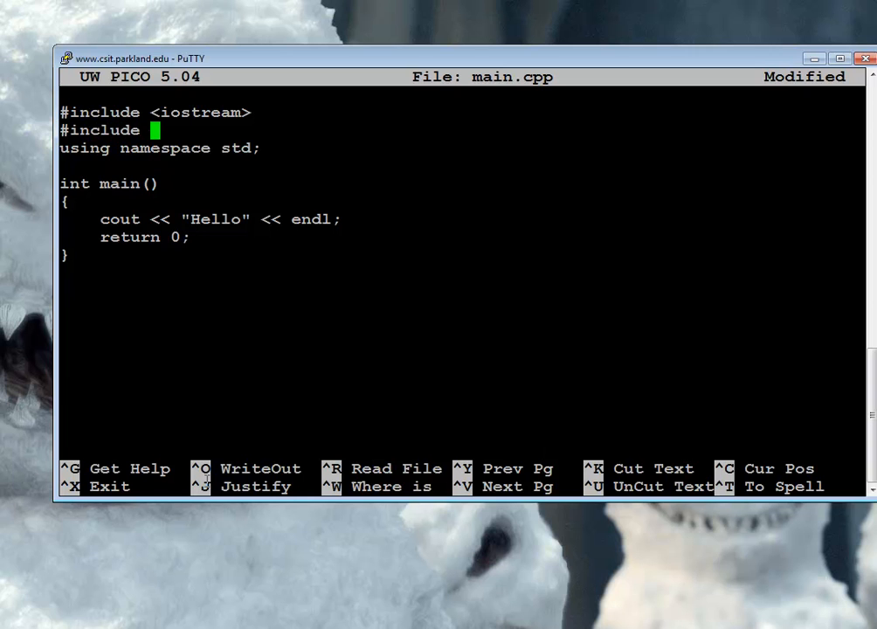
pyautogui.write('"')
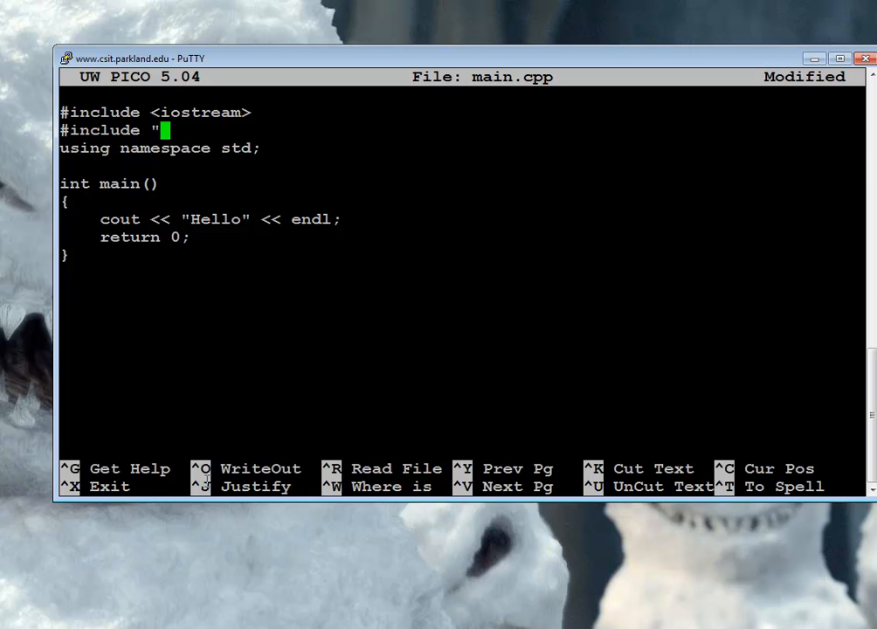
pyautogui.write('obj.h"')
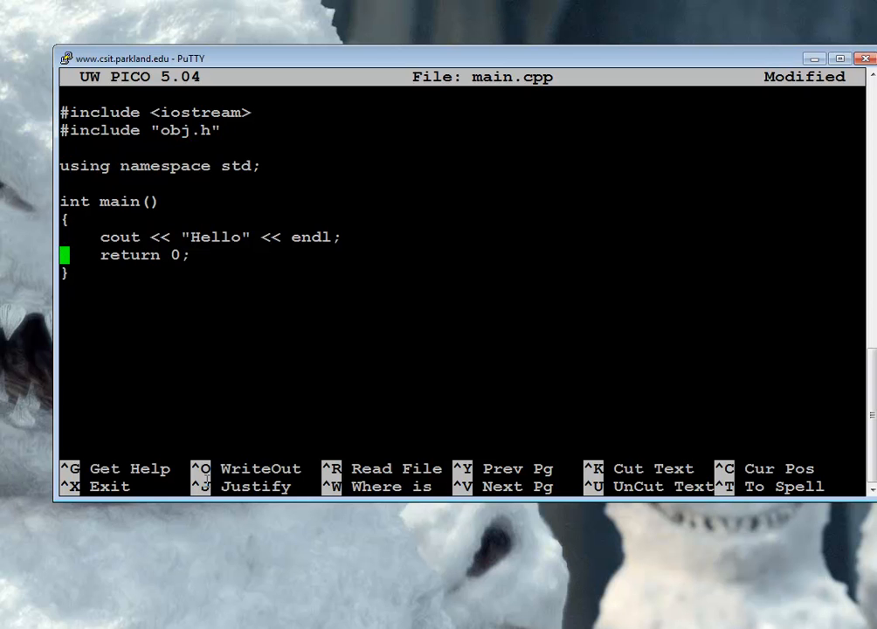
# Create a MyObj o; object calling o.print(); in main, then save and exit
pyautogui.press('Up')
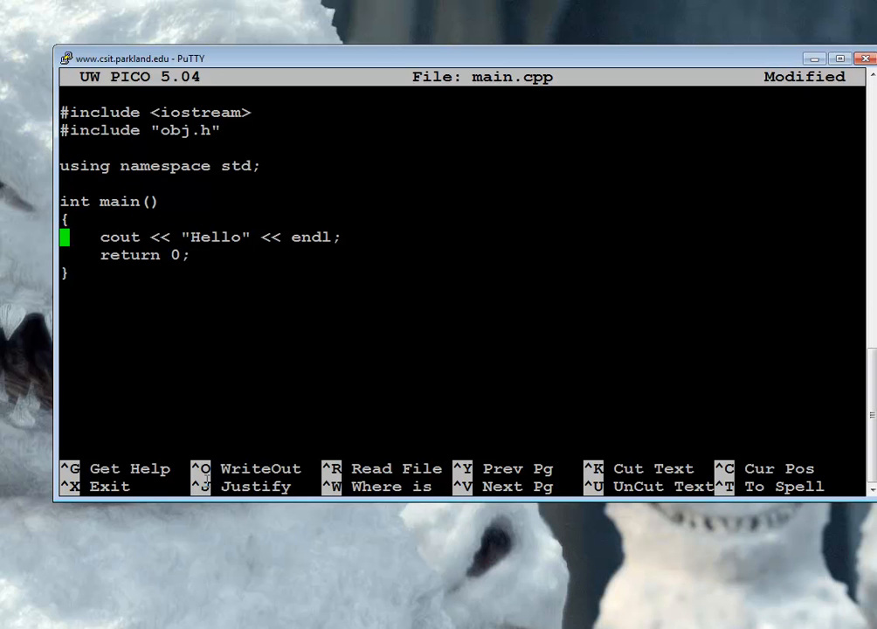
pyautogui.press('Return')
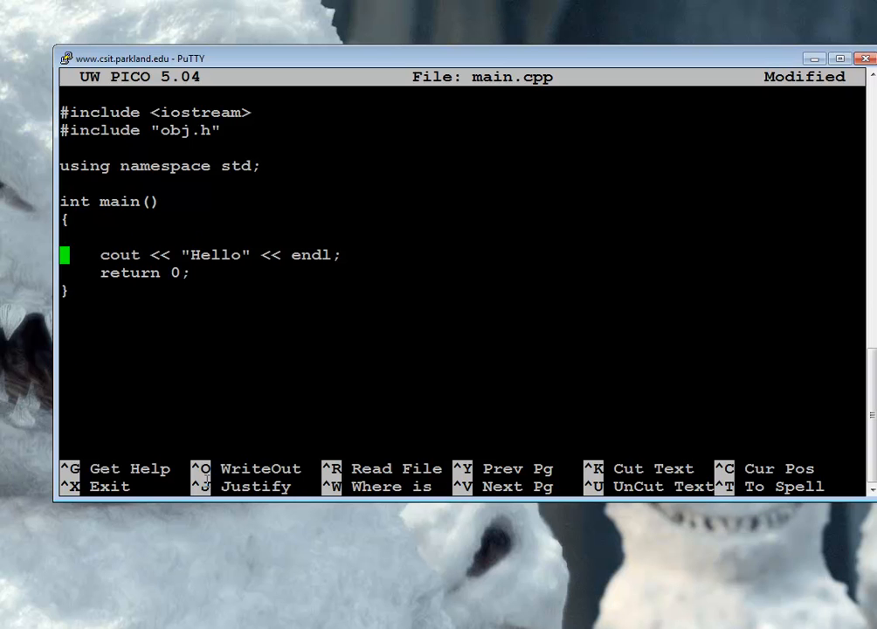
pyautogui.press('Up')
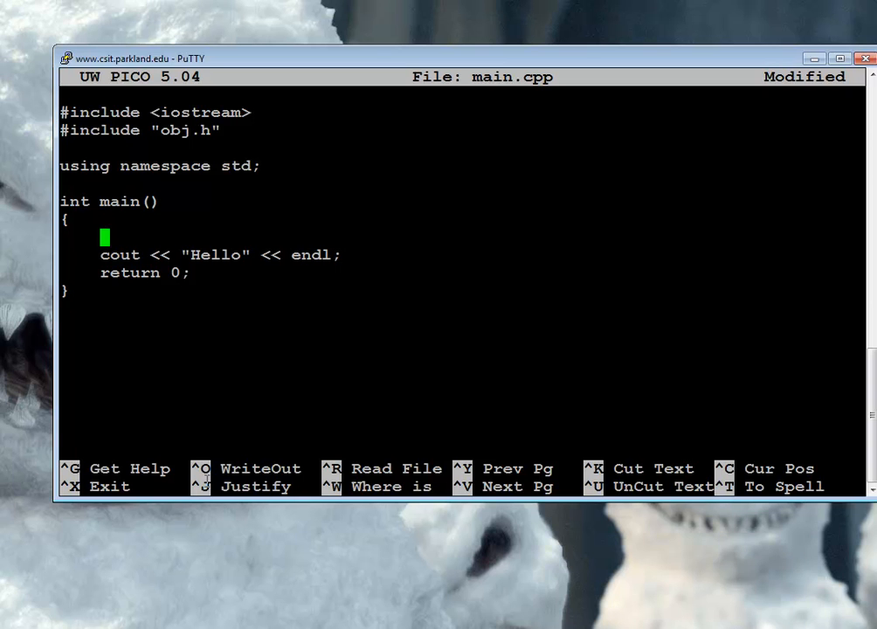
pyautogui.write('MyObj o;')
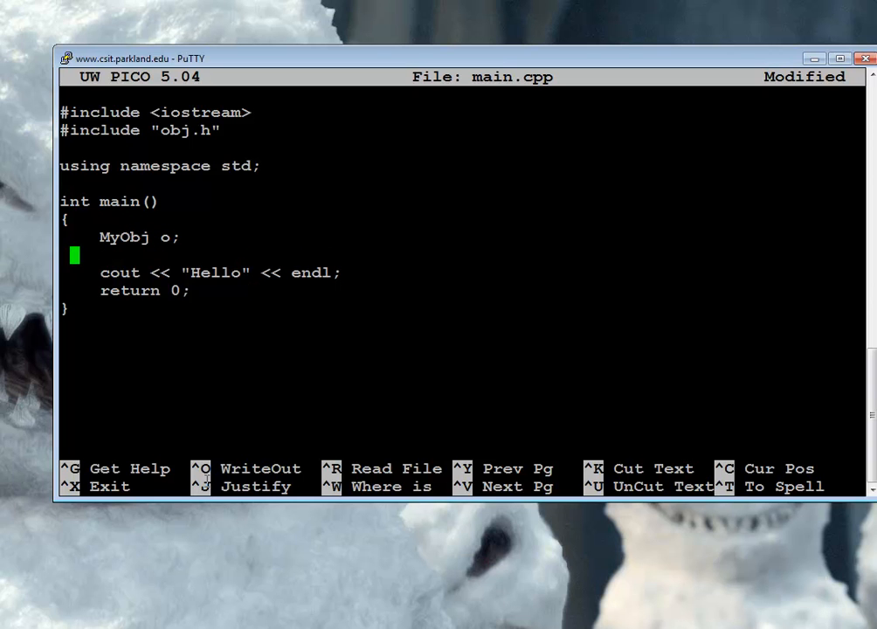
pyautogui.write('o.')
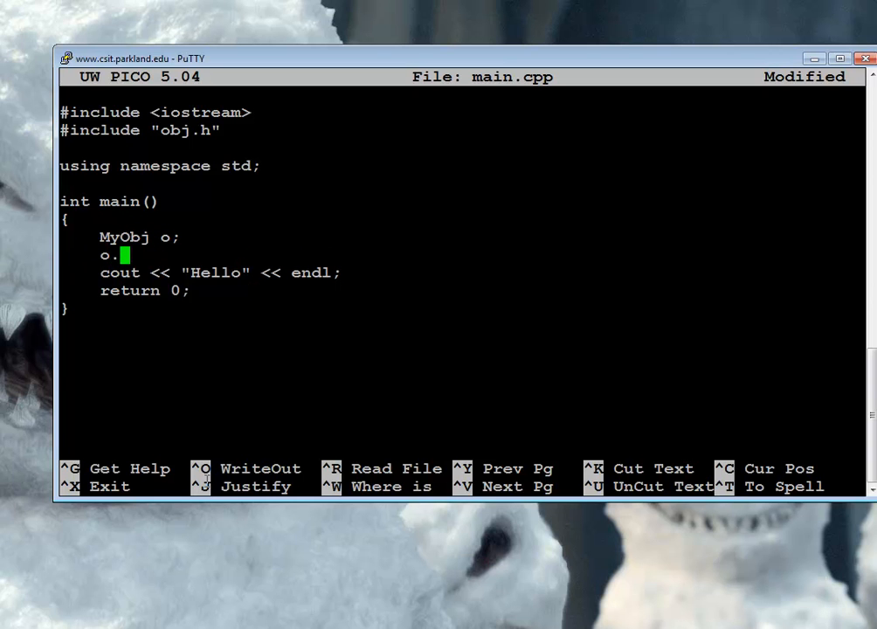
pyautogui.write('print();')
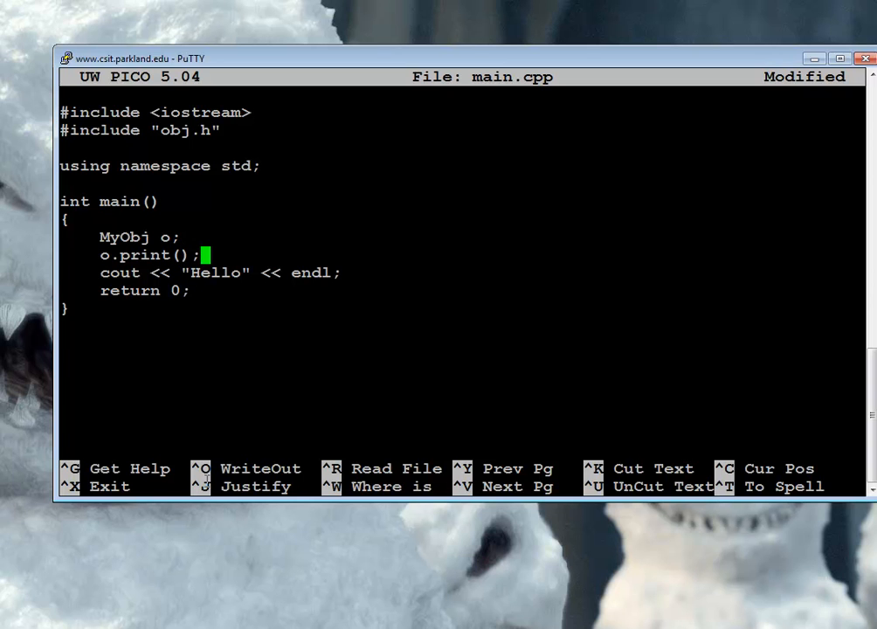
pyautogui.press('Return')
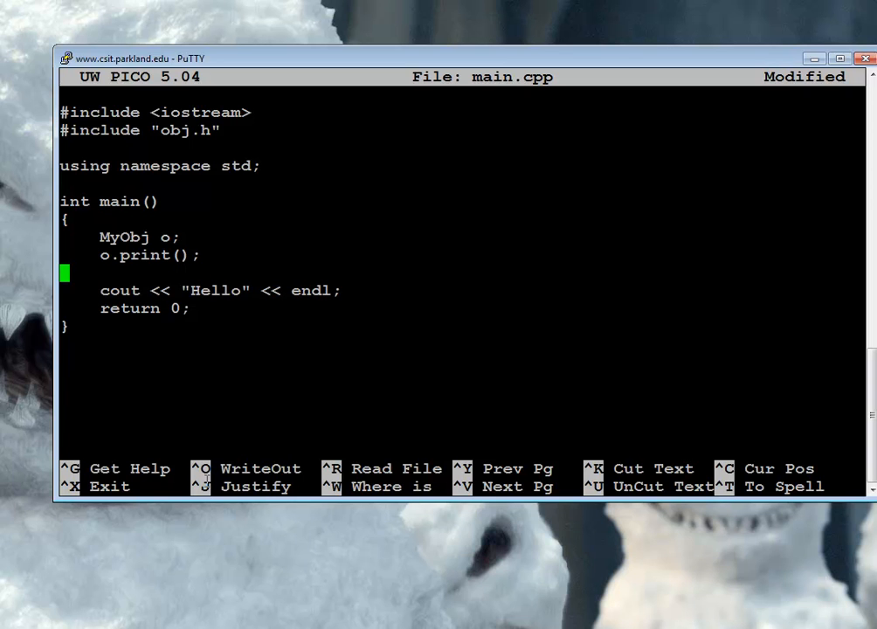
pyautogui.press('ctrl+o')
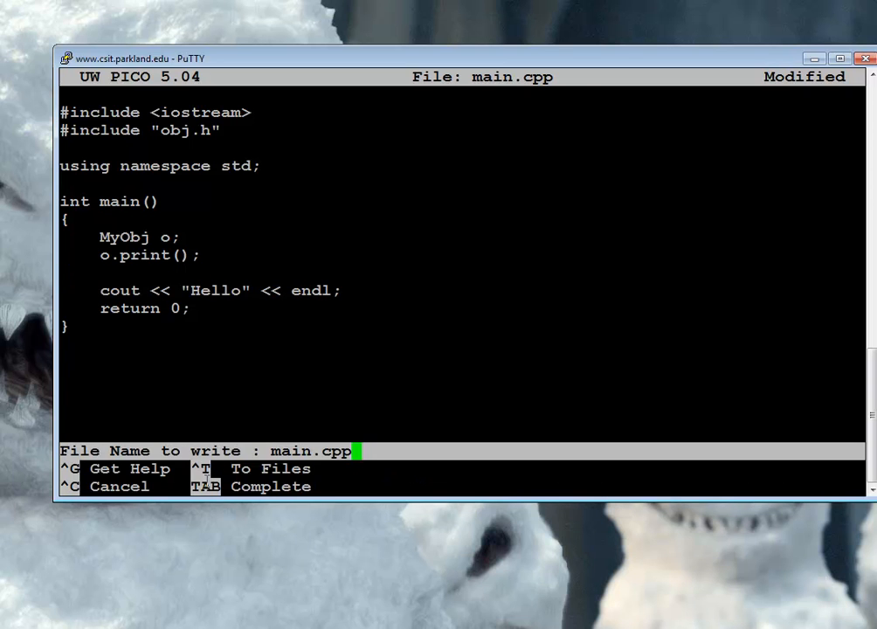
pyautogui.press('Return')
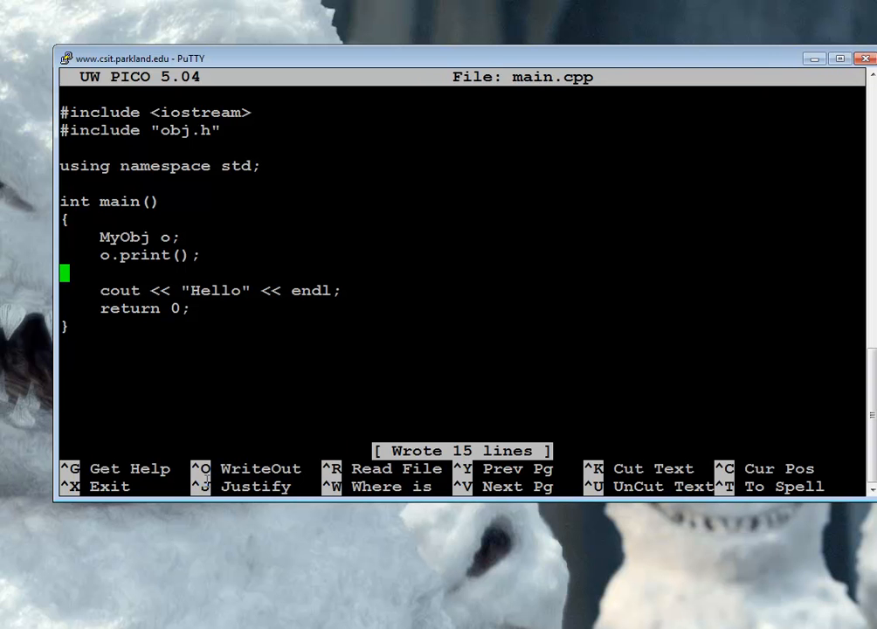
pyautogui.press('ctrl+x')
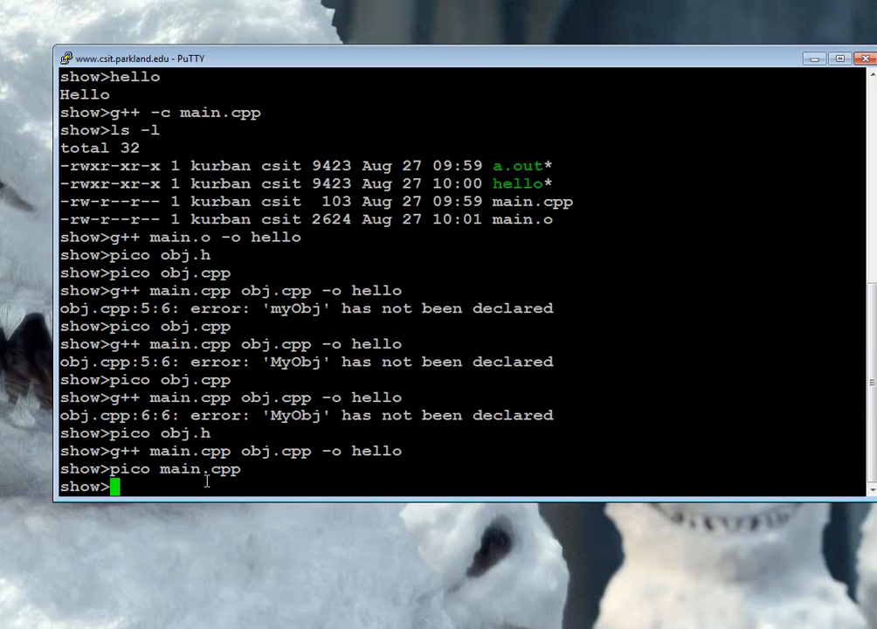
# Rebuild hello from main.cpp and obj.cpp and run ./hello, printing object print!!! and Hello
pyautogui.write('g++ main.cpp obj.cpp -o hello')
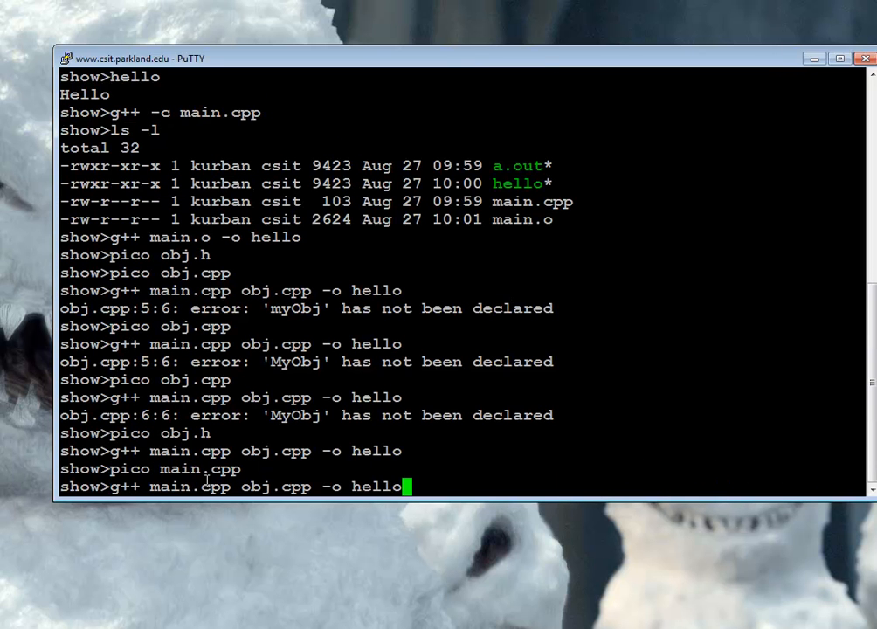
pyautogui.write('./h')
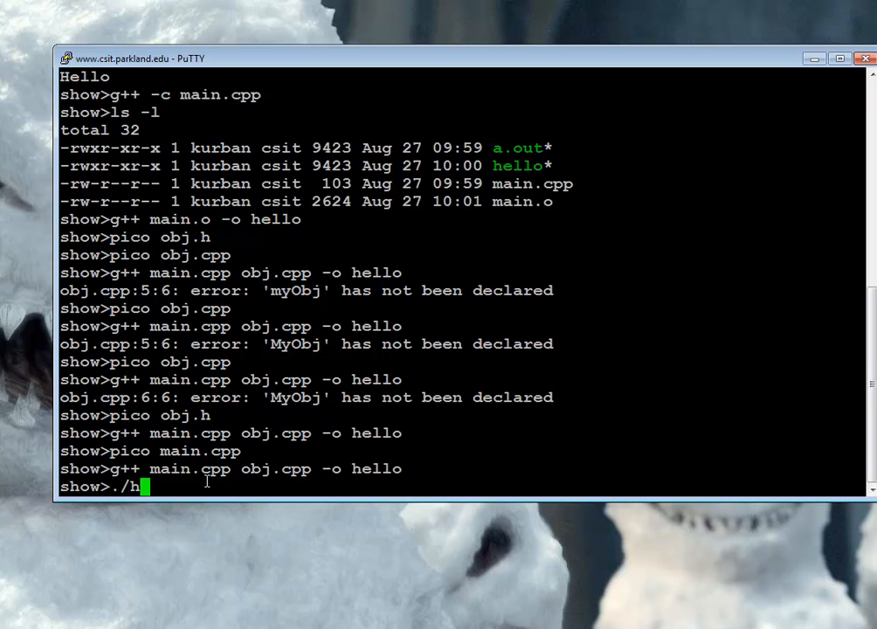
pyautogui.press('Return')
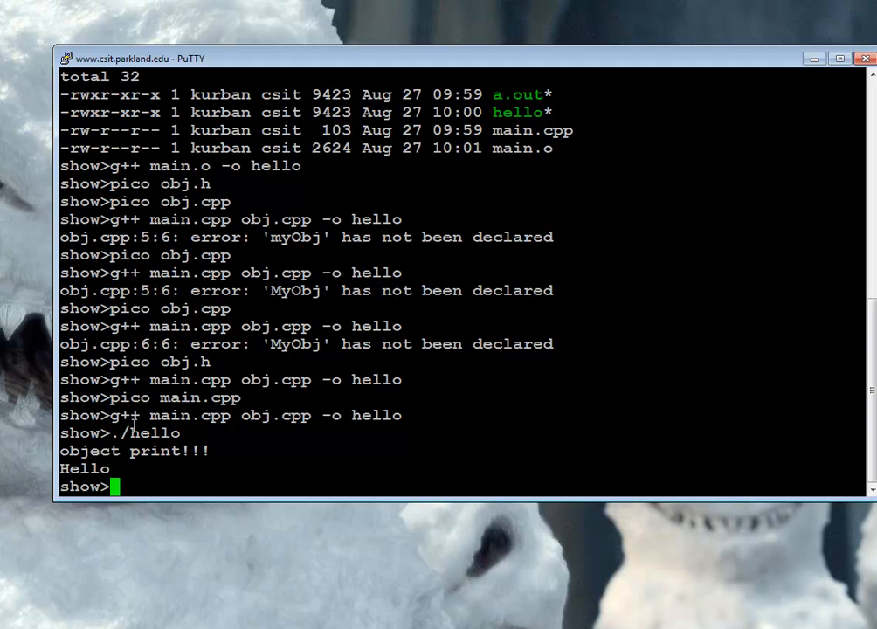
pyautogui.moveTo(300, 445)
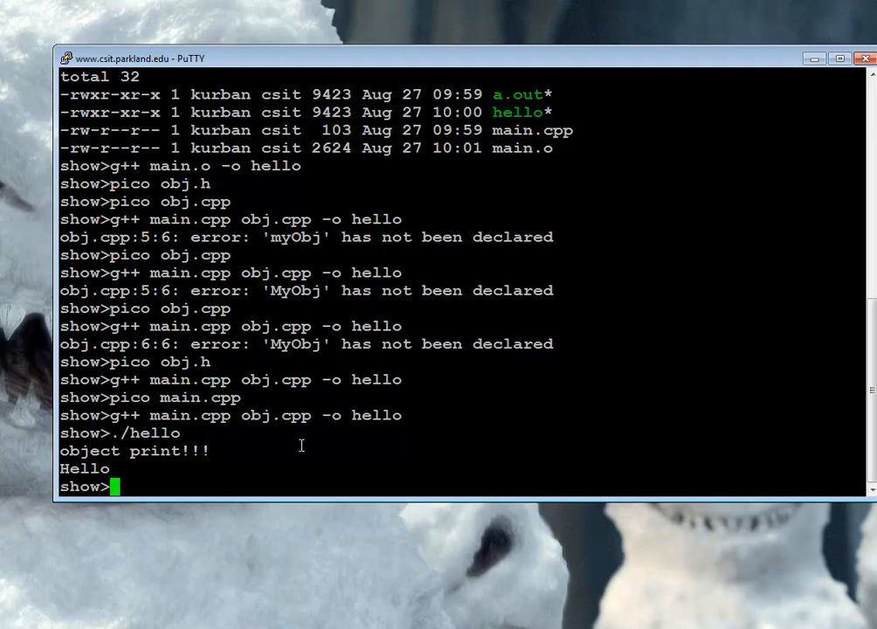
pyautogui.write('./hello')
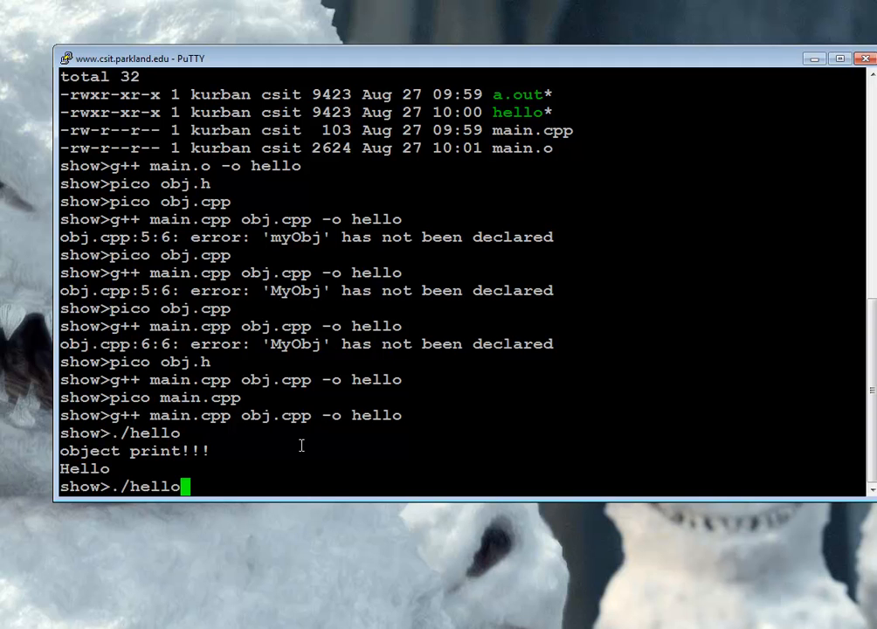
pyautogui.write('g++ main.cpp obj.cpp -o hello')
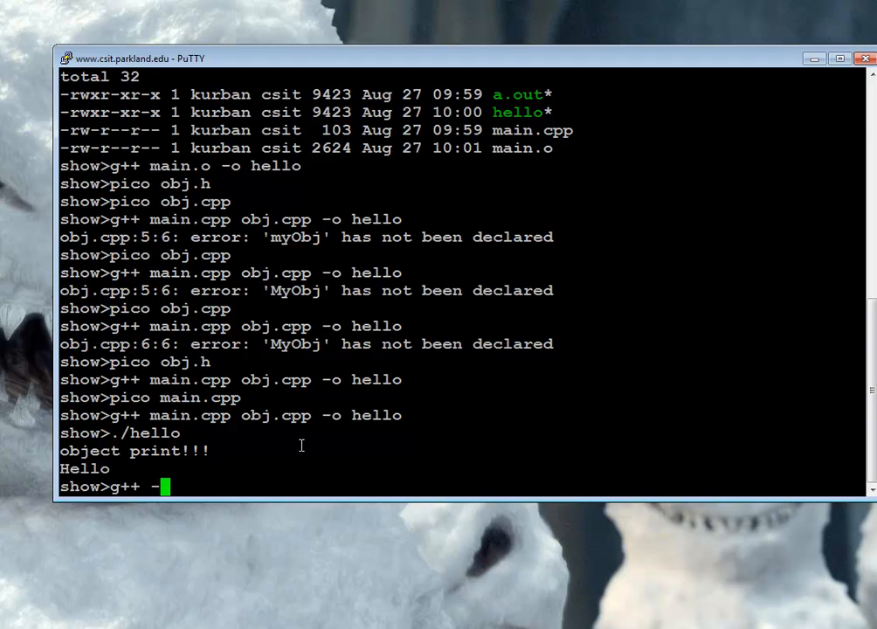
# Compile main.cpp alone into main.o with g++ -c main.cpp
pyautogui.write('c')
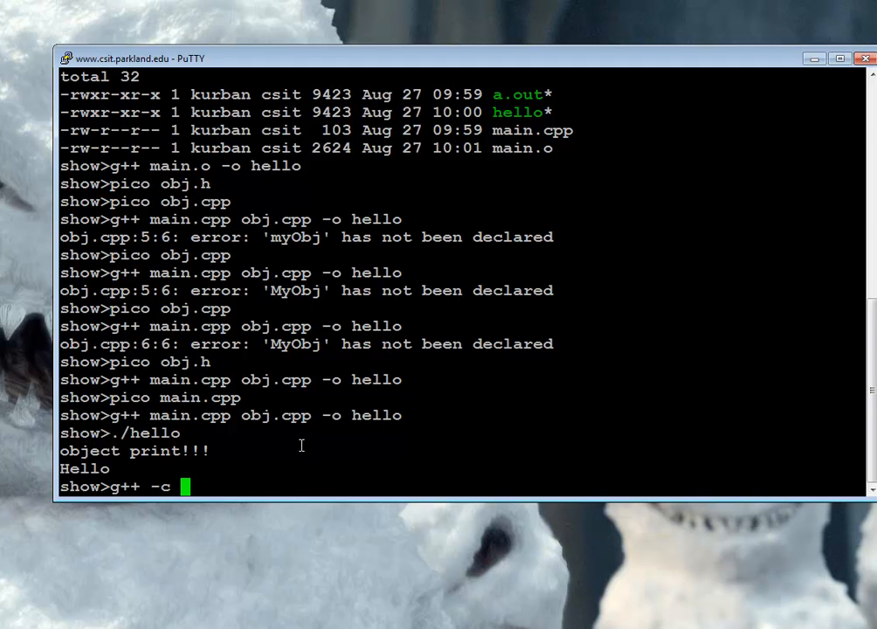
pyautogui.write('main.cpp')
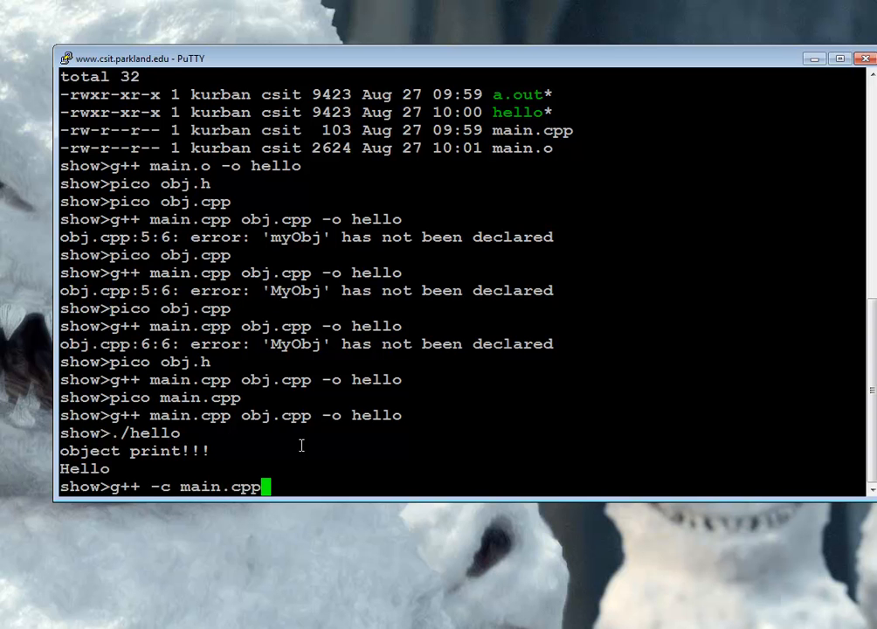
pyautogui.press('Return')
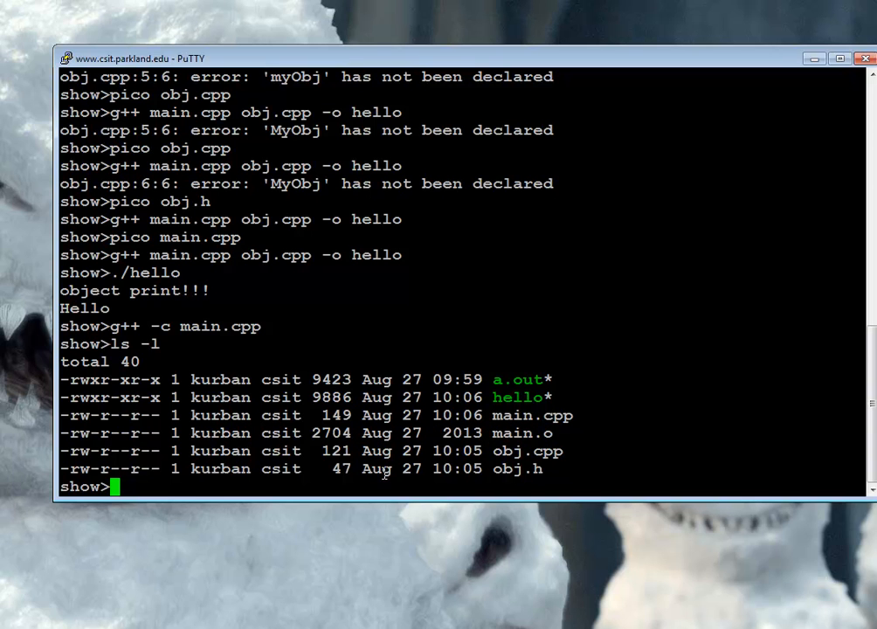
# Compile obj.cpp into obj.o with g++ -c and confirm main.o and obj.o via ls -l
pyautogui.write('g++ -c ma')
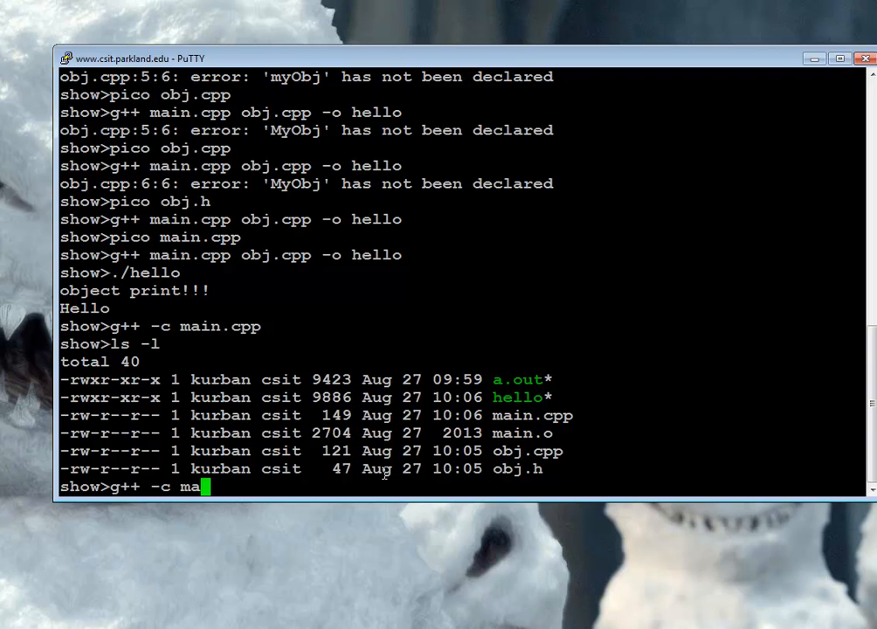
pyautogui.press('BackSpace')
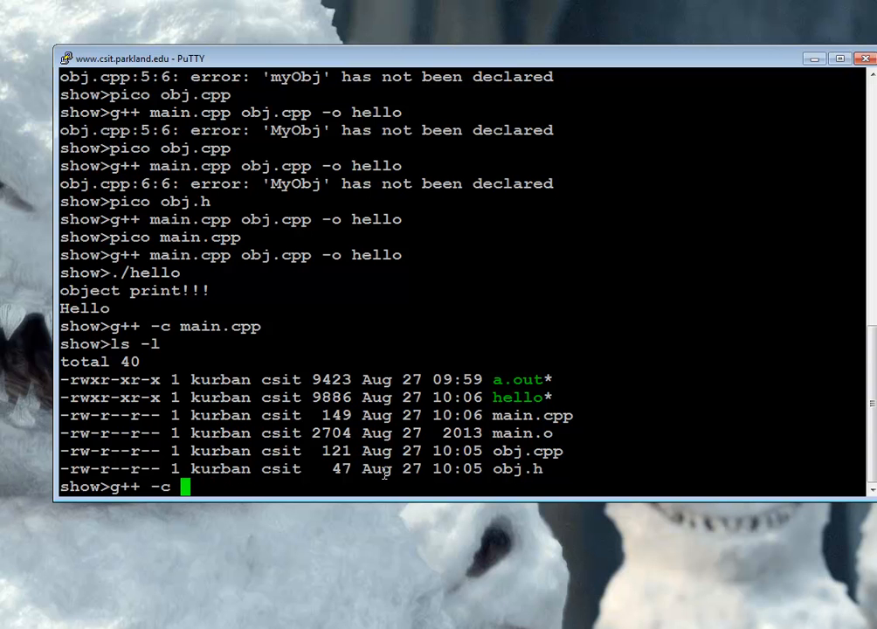
pyautogui.write('m')
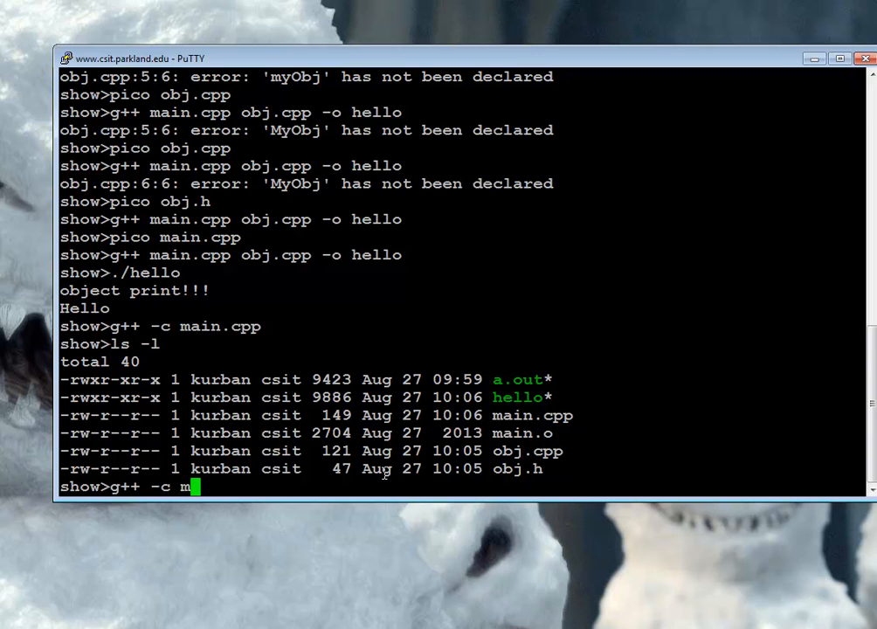
pyautogui.write('obj.cpp')
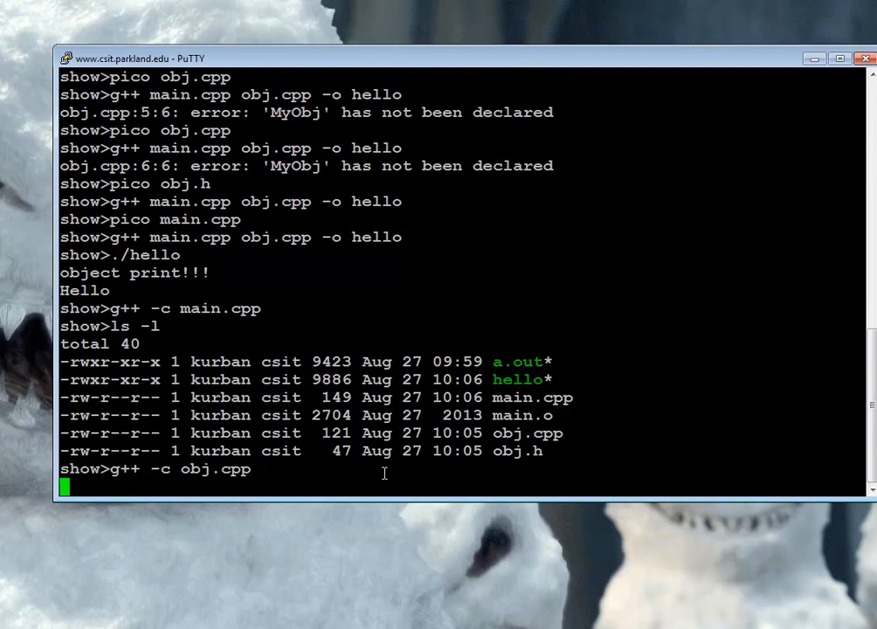
pyautogui.write('ls -l')
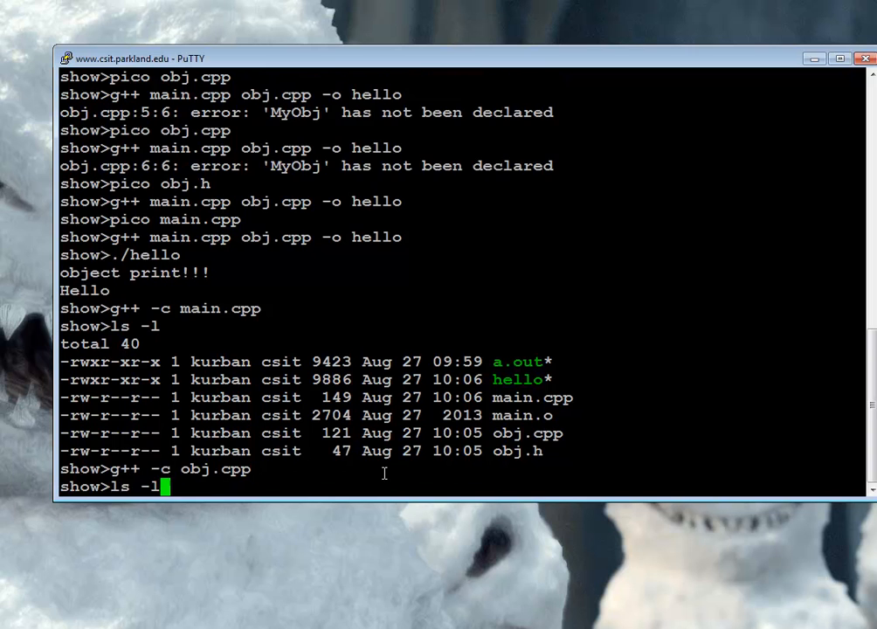
pyautogui.press('Return')
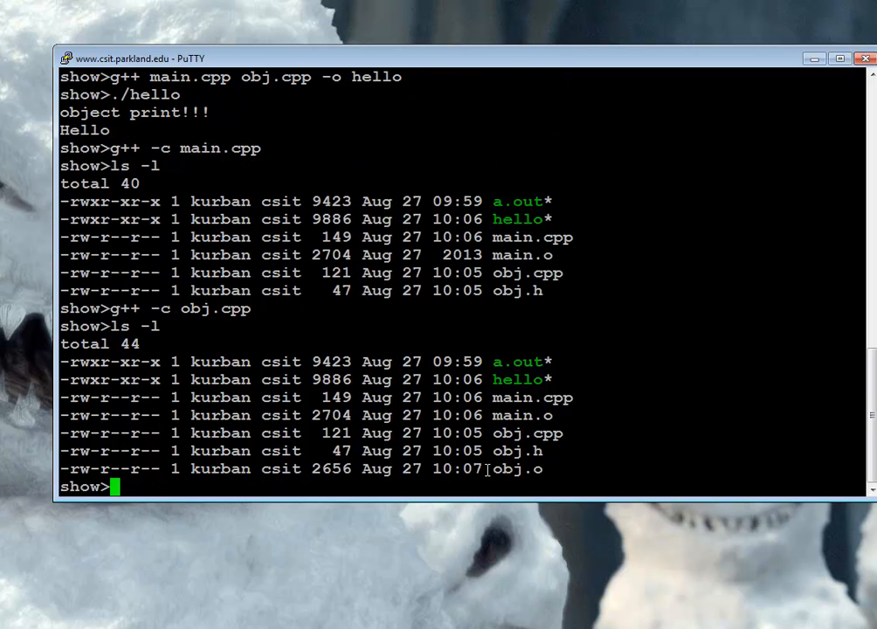
pyautogui.doubleClick(515, 468)
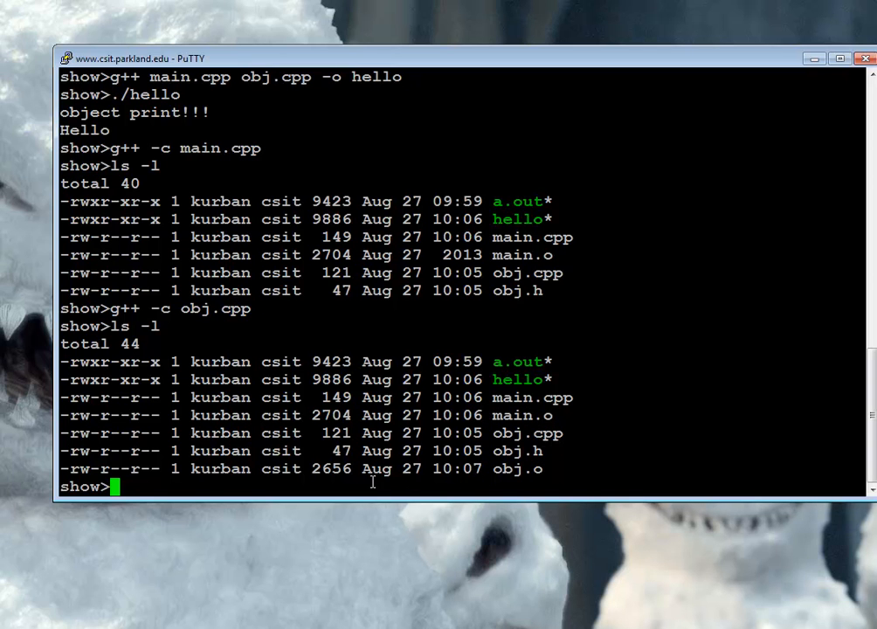
pyautogui.write('ls -l')
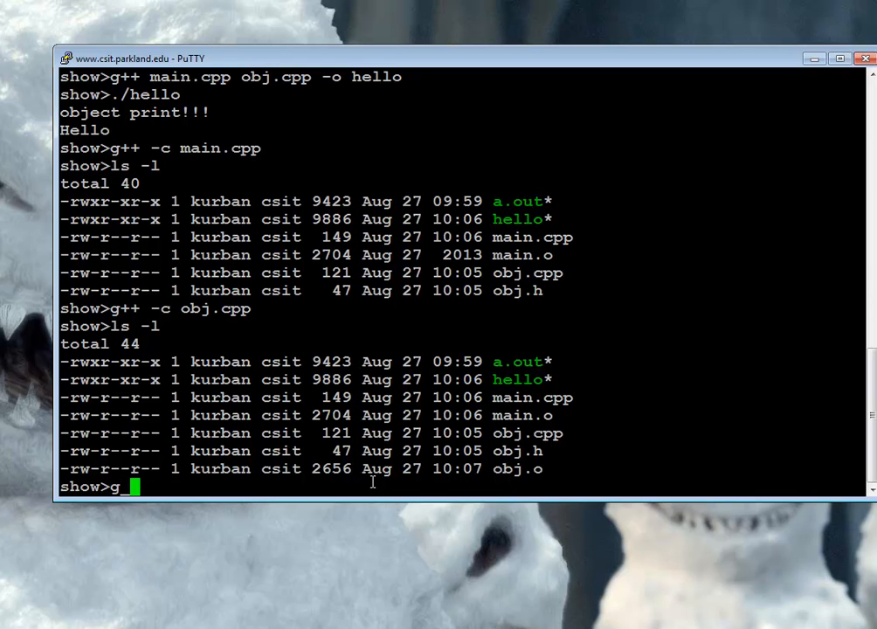
# Link main.o and obj.o into the hello executable with g++ -o hello
pyautogui.write('++ main')
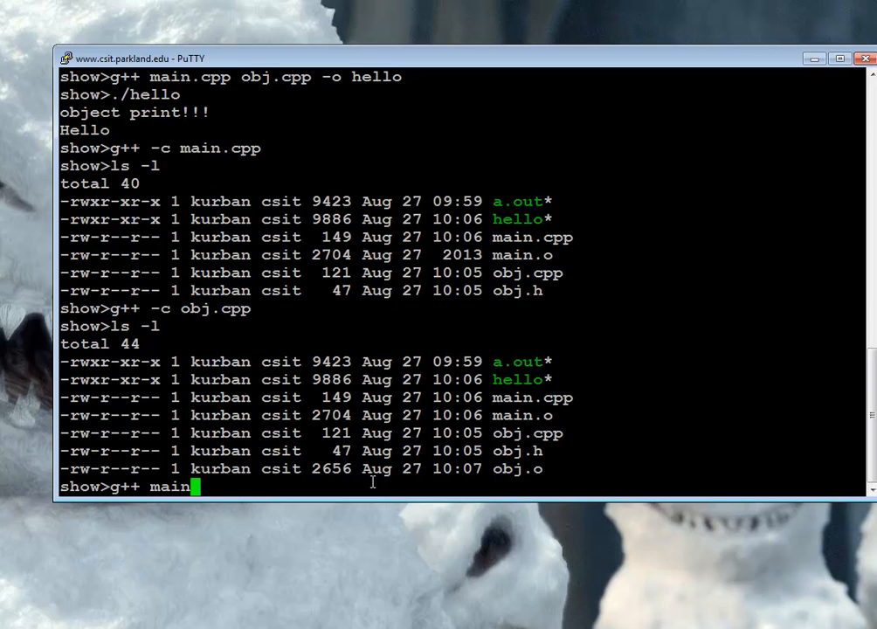
pyautogui.write('.o o')
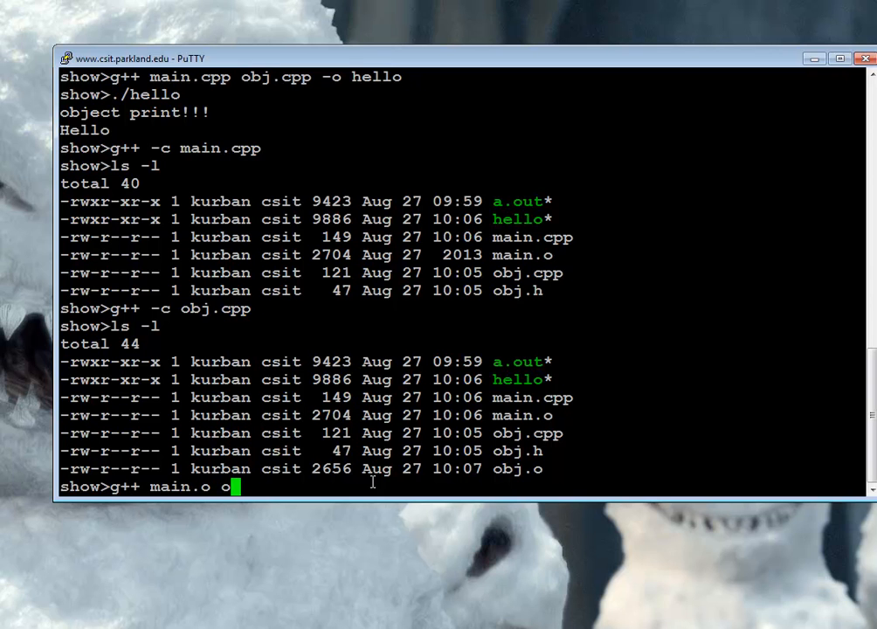
pyautogui.write('bj.o')
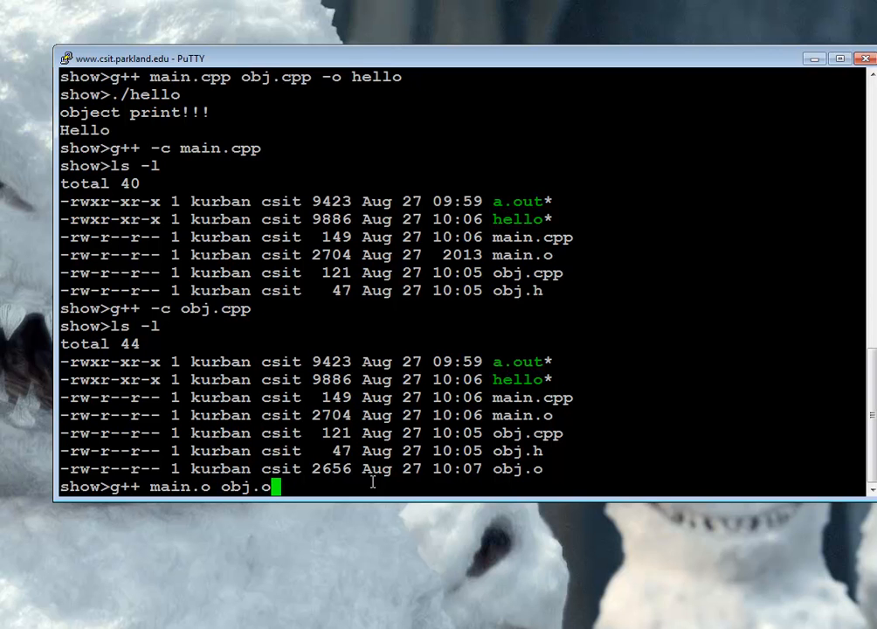
pyautogui.write('-o hello')
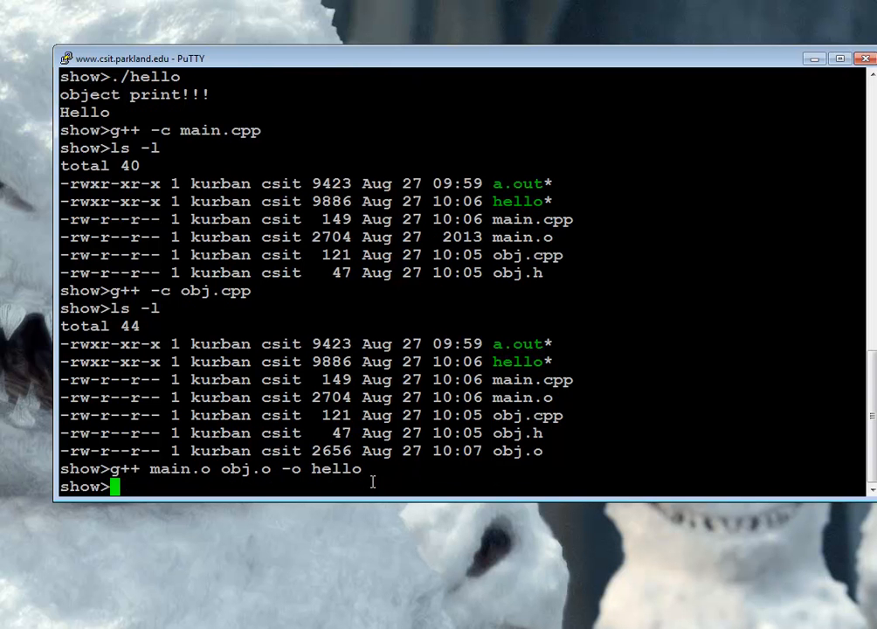
# Run ./hello, printing "object print!!!" and Hello, and begin the next g++ command
pyautogui.write('./hello')
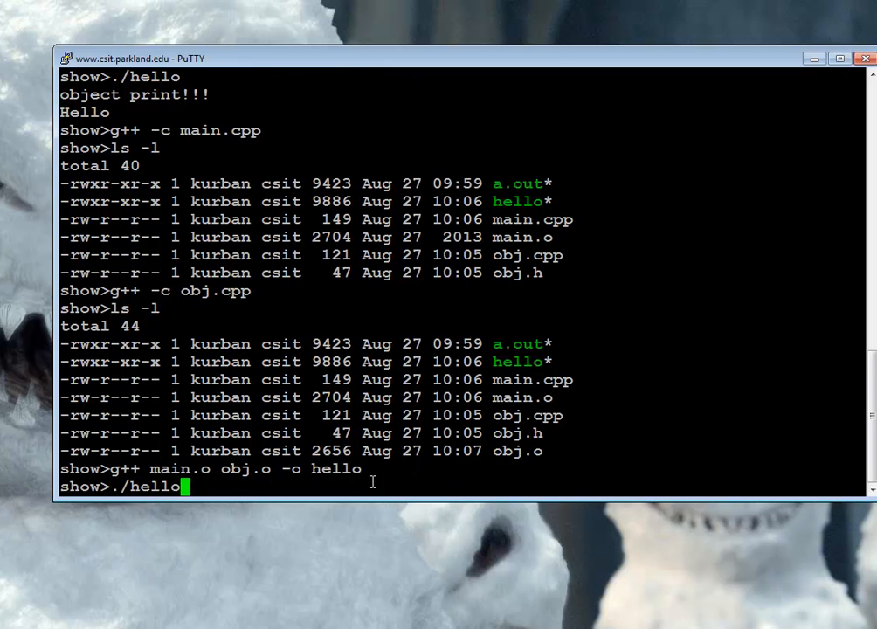
pyautogui.press('Return')
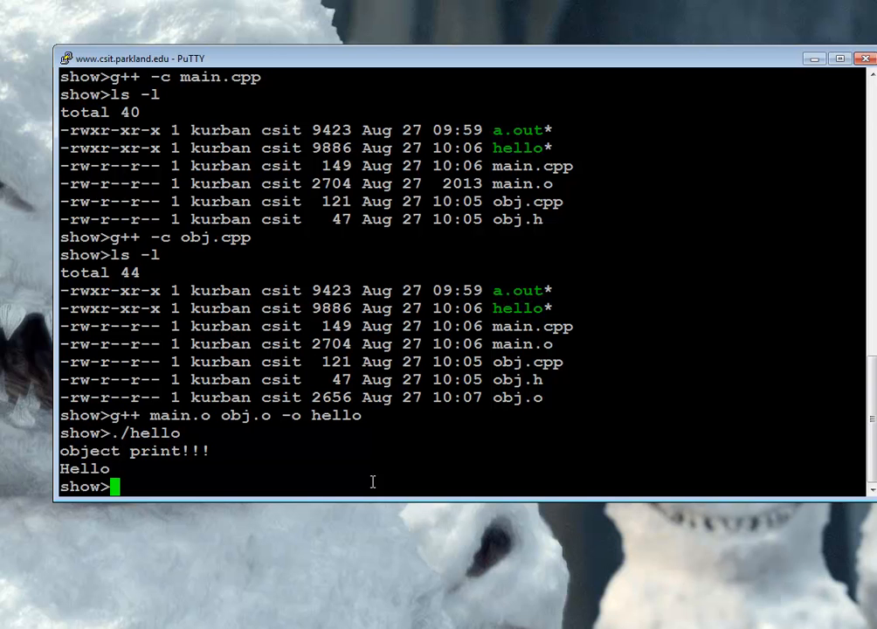
pyautogui.write('g++ *cpp')
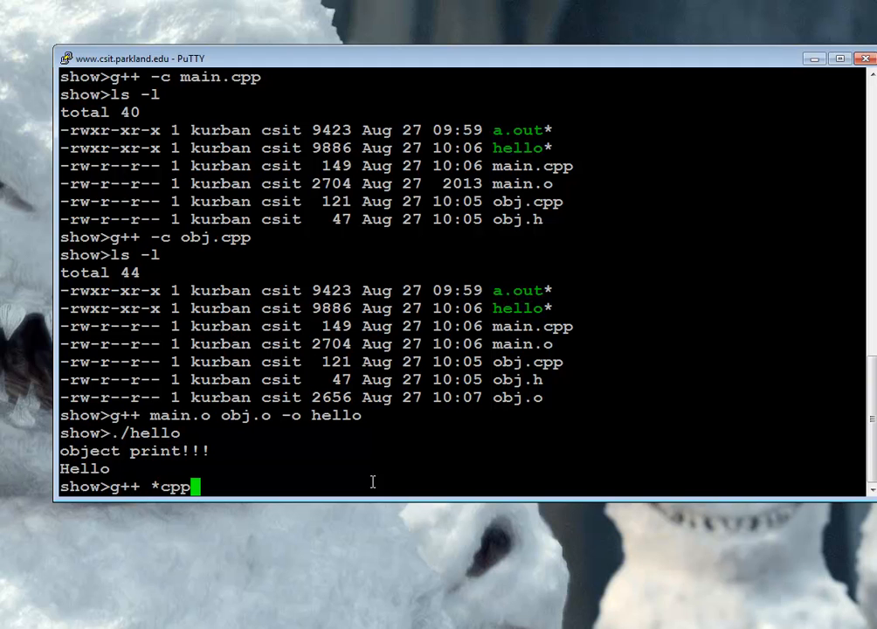
# Build a.out from all .cpp files with g++ *cpp and run ./a.out, printing the same output
pyautogui.press('Return')
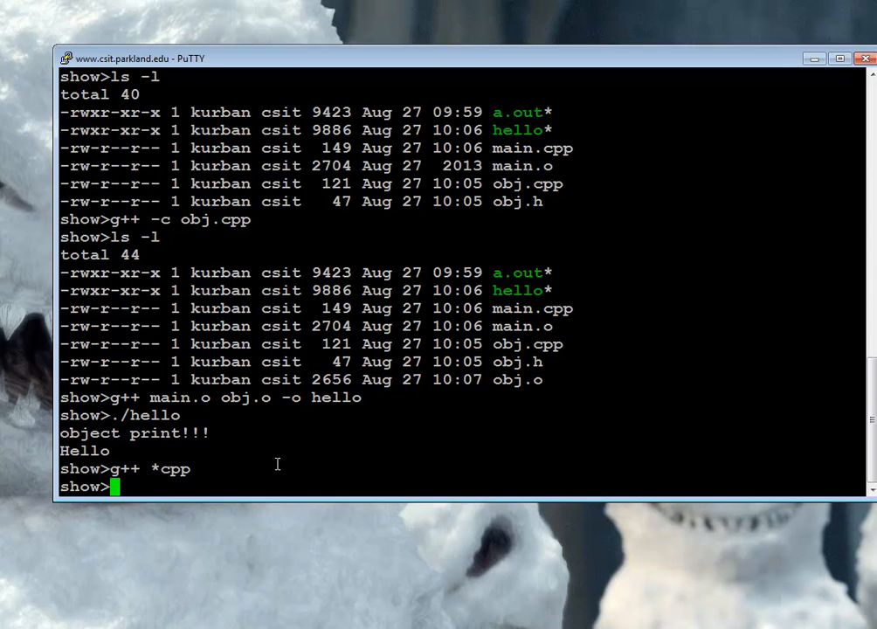
pyautogui.doubleClick(126, 468)
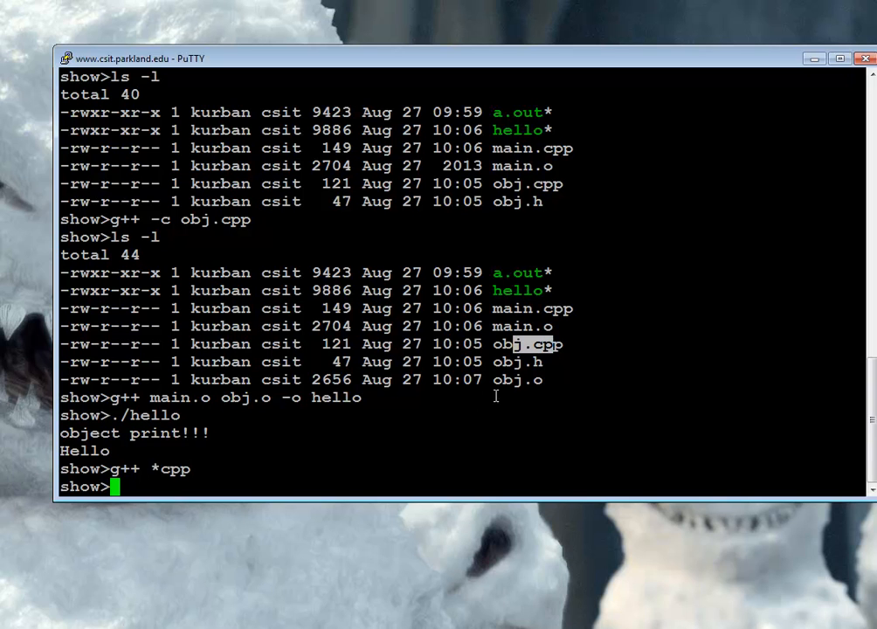
pyautogui.moveTo(335, 436)
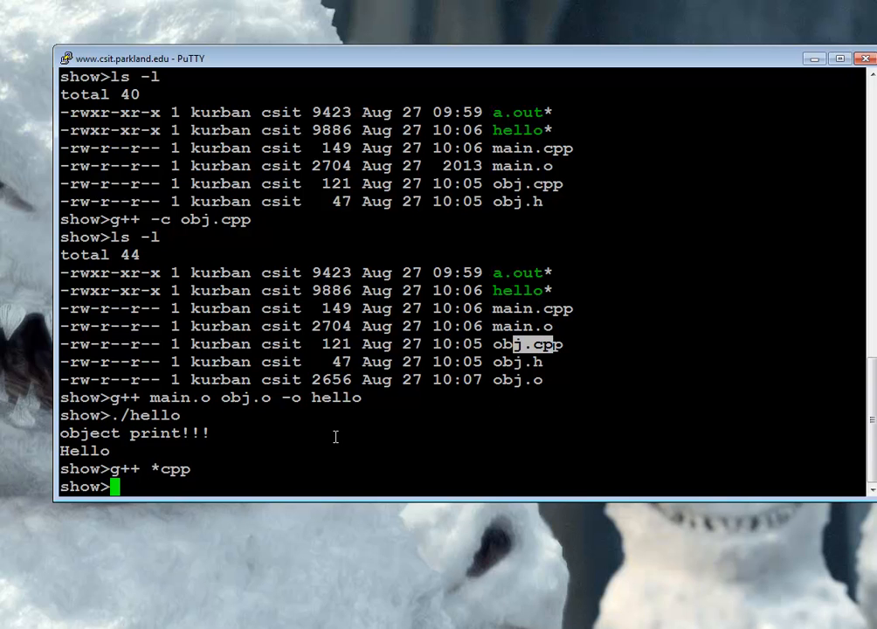
pyautogui.write('a.')
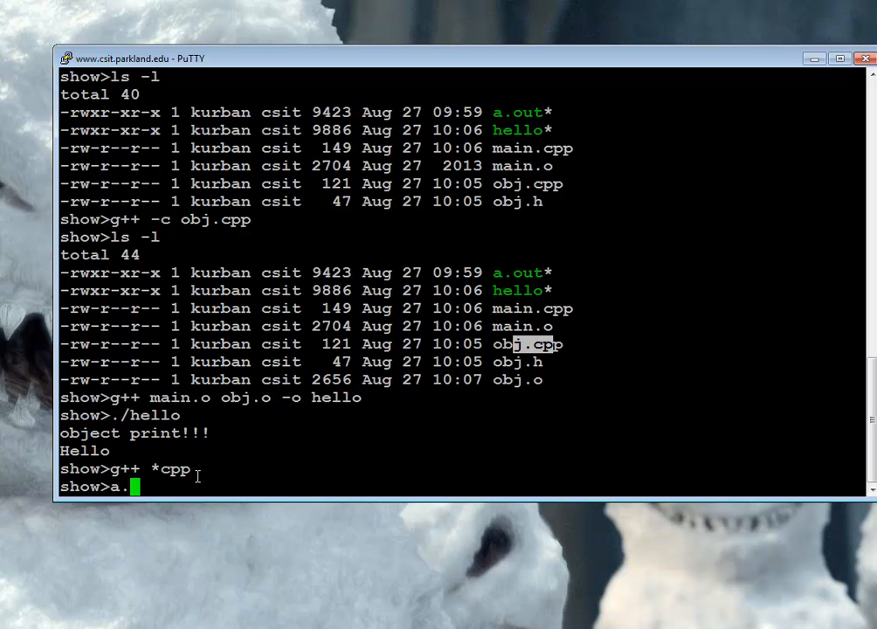
pyautogui.press('Return')
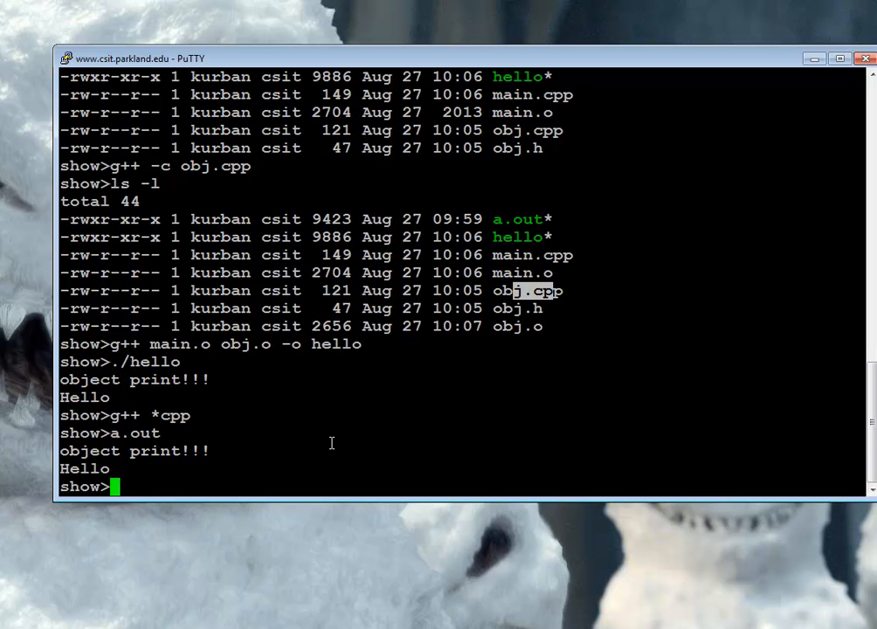